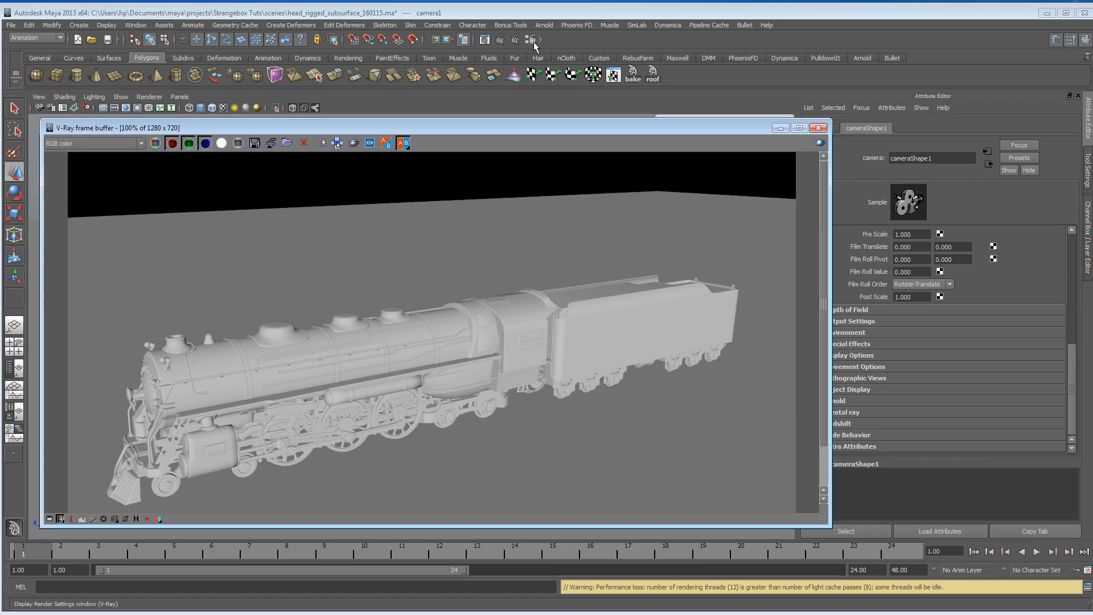
# Create a V-Ray sun and a linked V-Ray sky from the VRay render settings Sun and Sky section
pyautogui.click(531, 40)
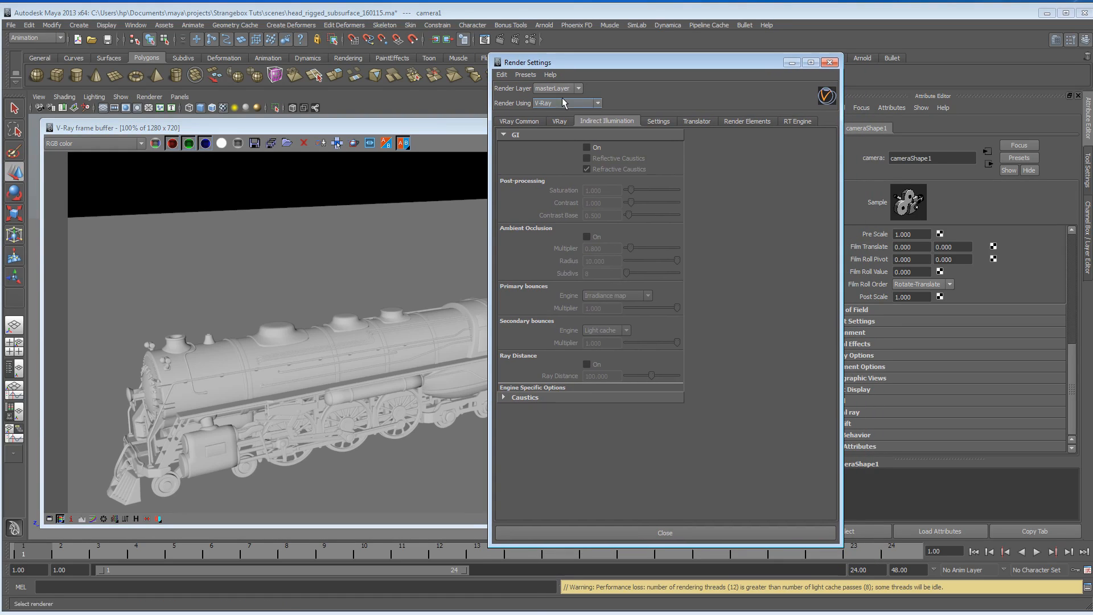
pyautogui.click(559, 121)
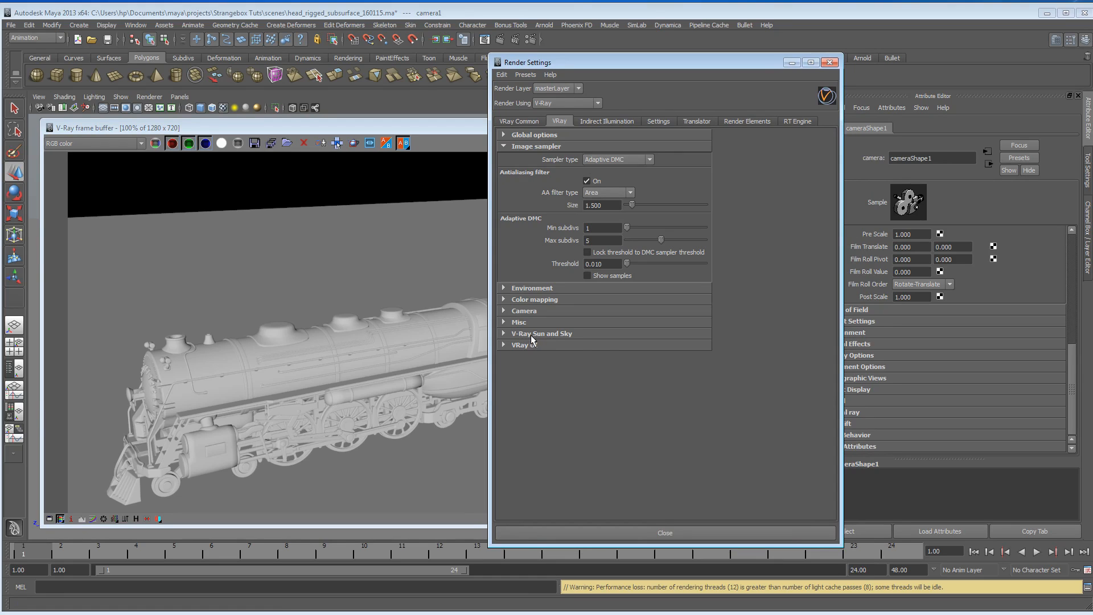
pyautogui.click(541, 333)
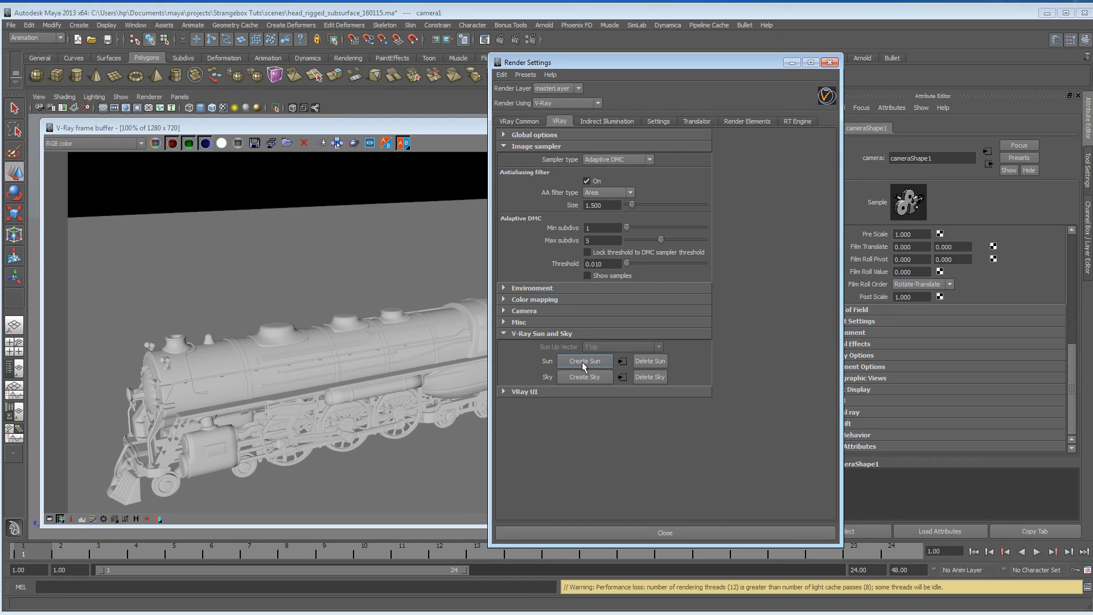
pyautogui.click(584, 360)
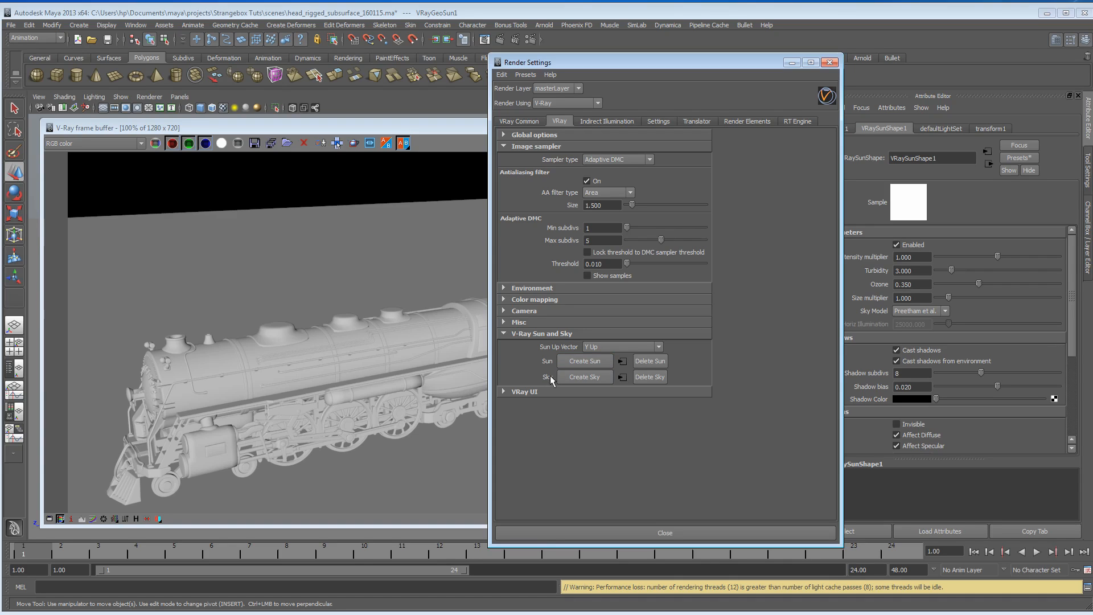
pyautogui.click(584, 377)
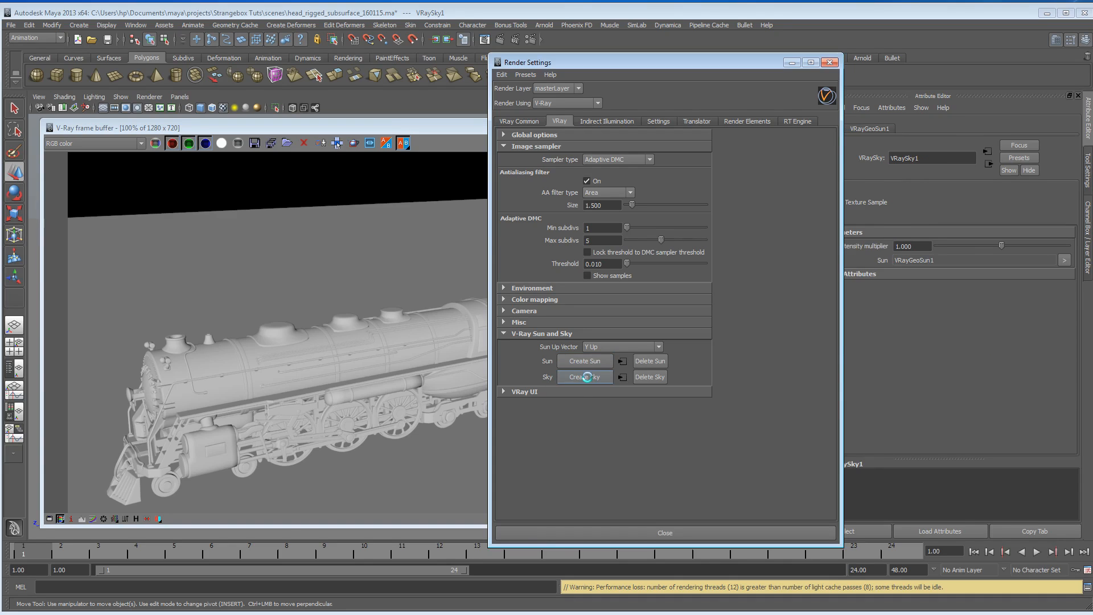
pyautogui.click(584, 376)
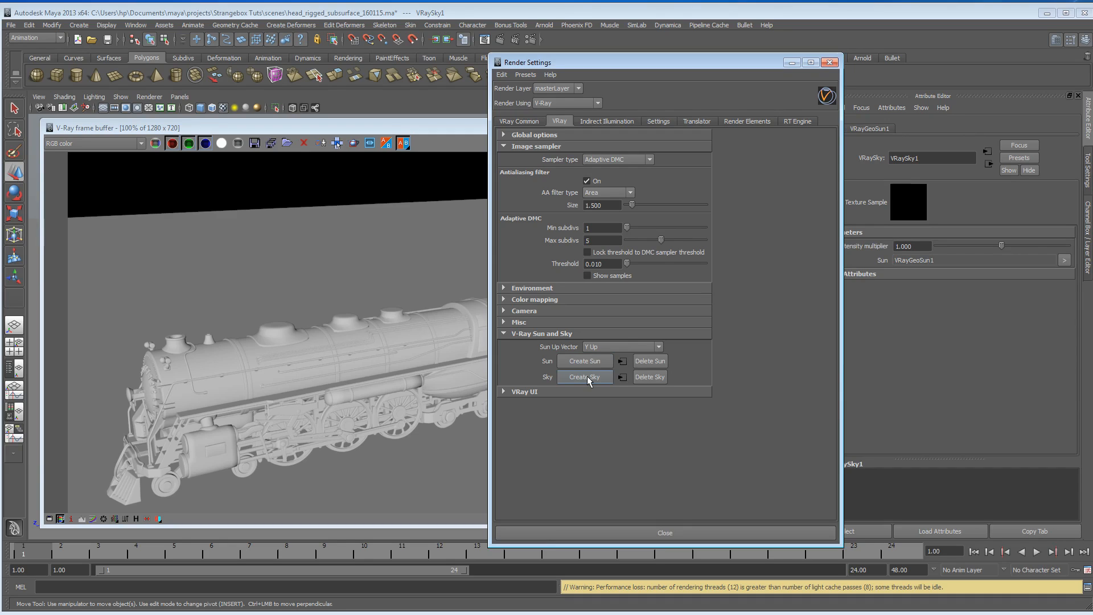
pyautogui.moveTo(584, 385)
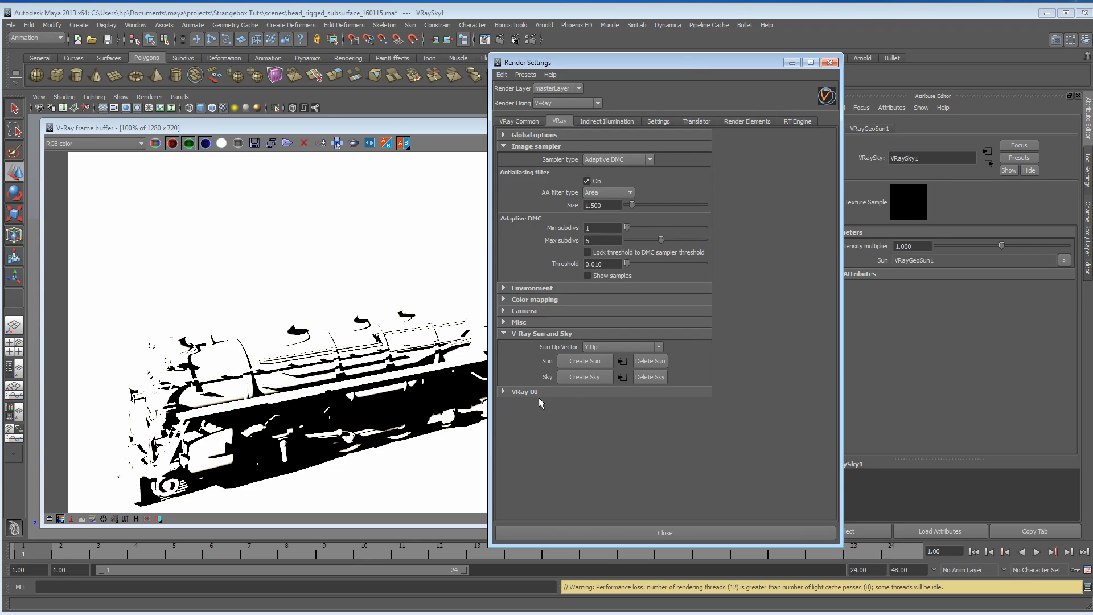
# Close the Render Settings window after the overexposed sun-and-sky render finishes
pyautogui.click(663, 532)
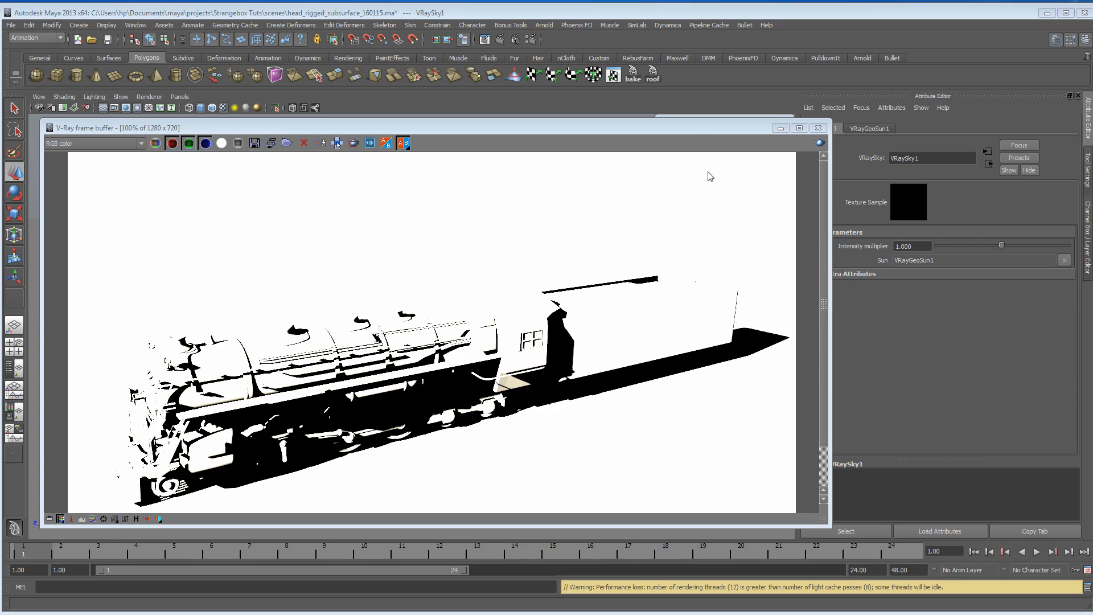
# Select camera1 and enable Treat as VRay Physical camera in its VRay attributes
pyautogui.moveTo(829, 180); pyautogui.dragTo(756, 180)
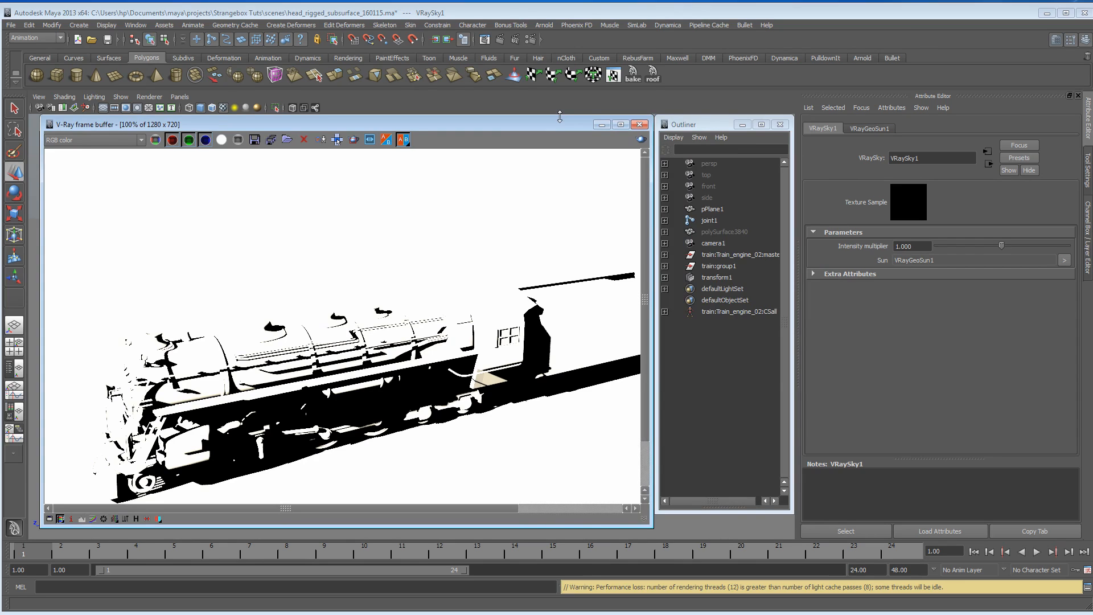
pyautogui.moveTo(536, 282)
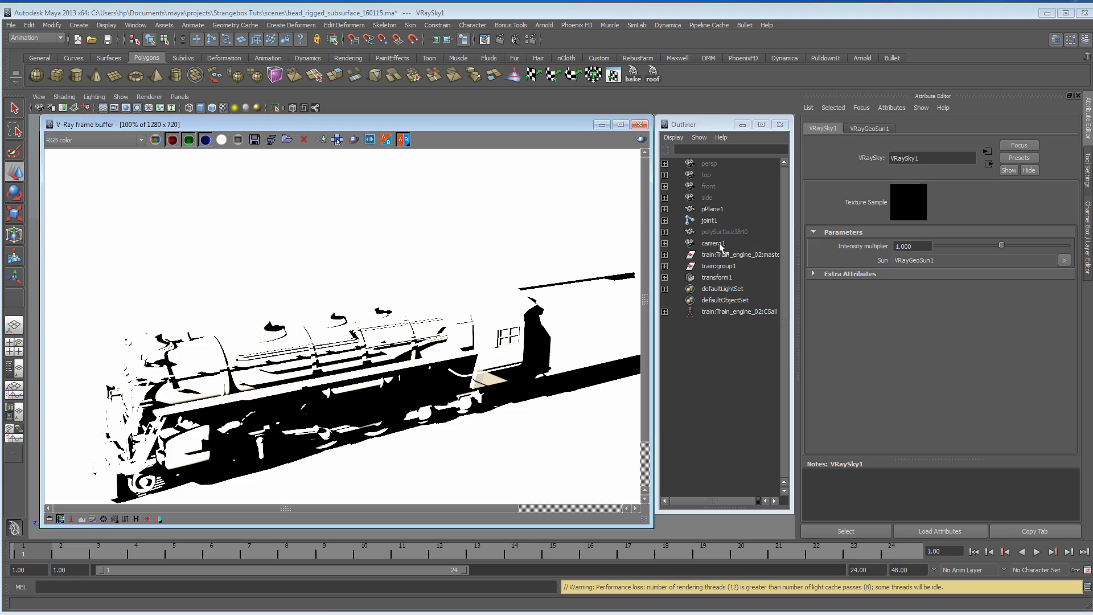
pyautogui.click(712, 243)
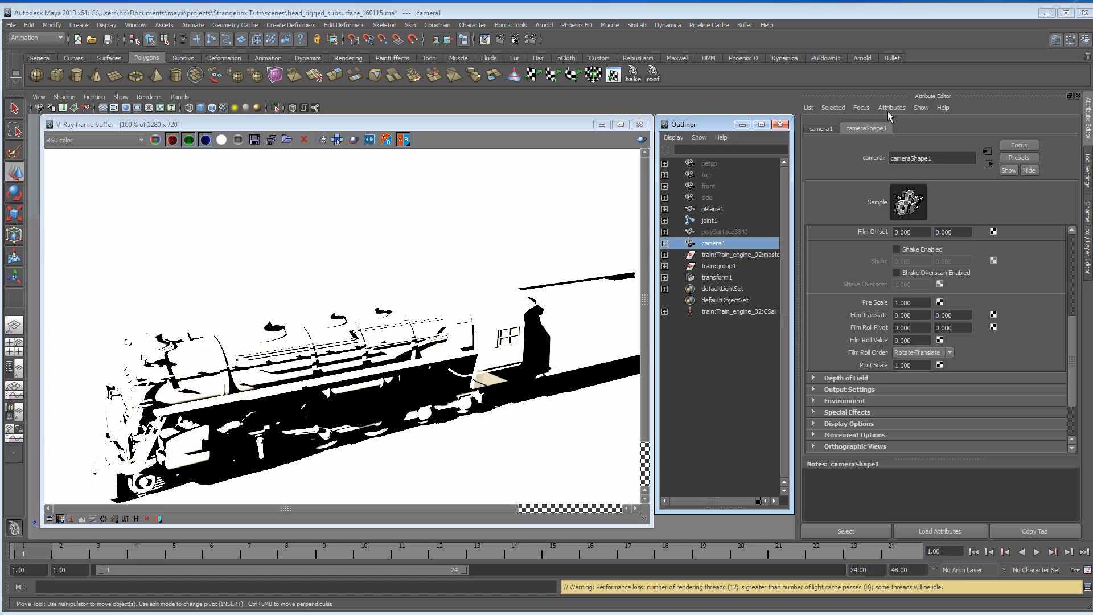
pyautogui.click(892, 108)
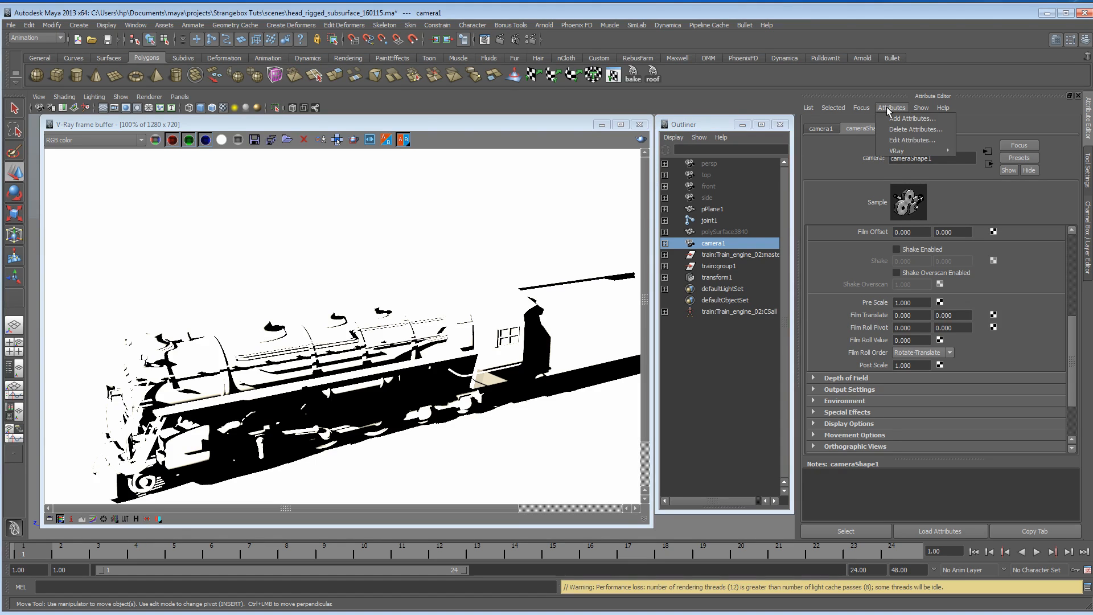
pyautogui.moveTo(913, 151)
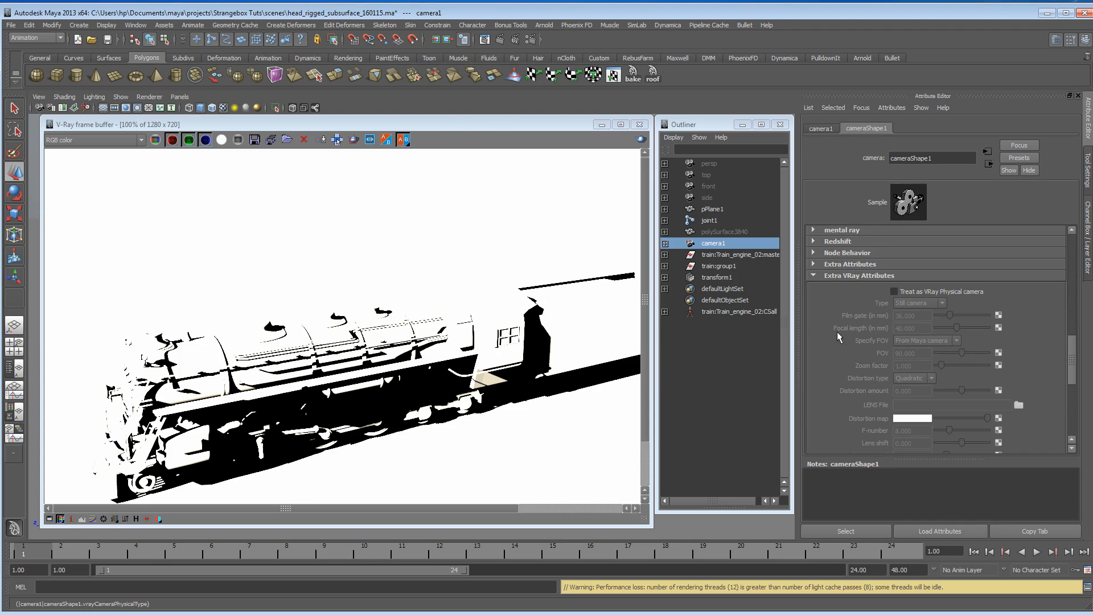
pyautogui.click(894, 291)
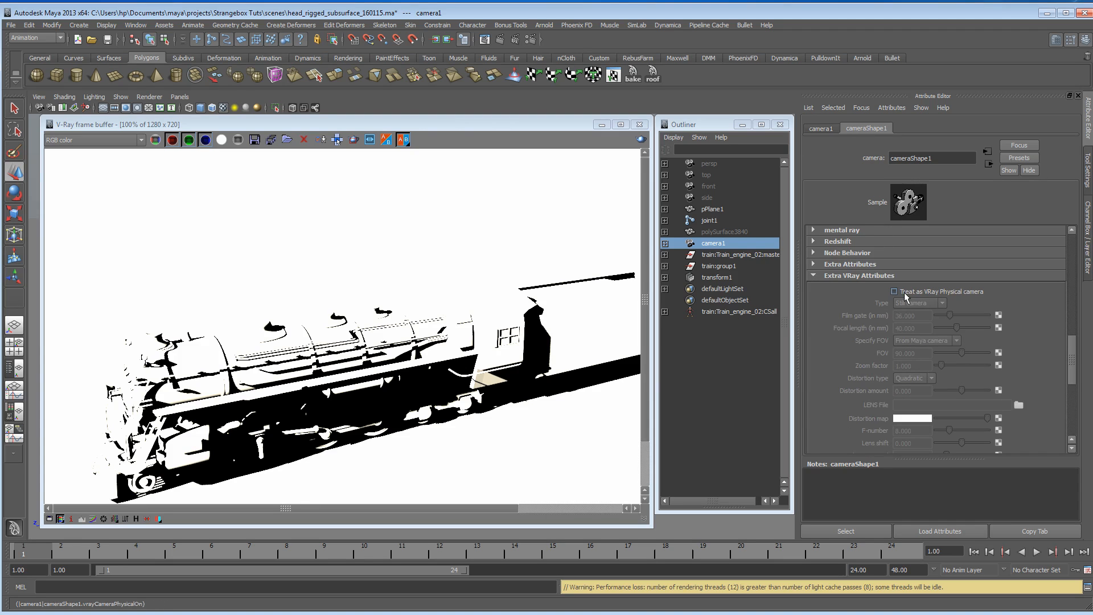
pyautogui.moveTo(906, 296)
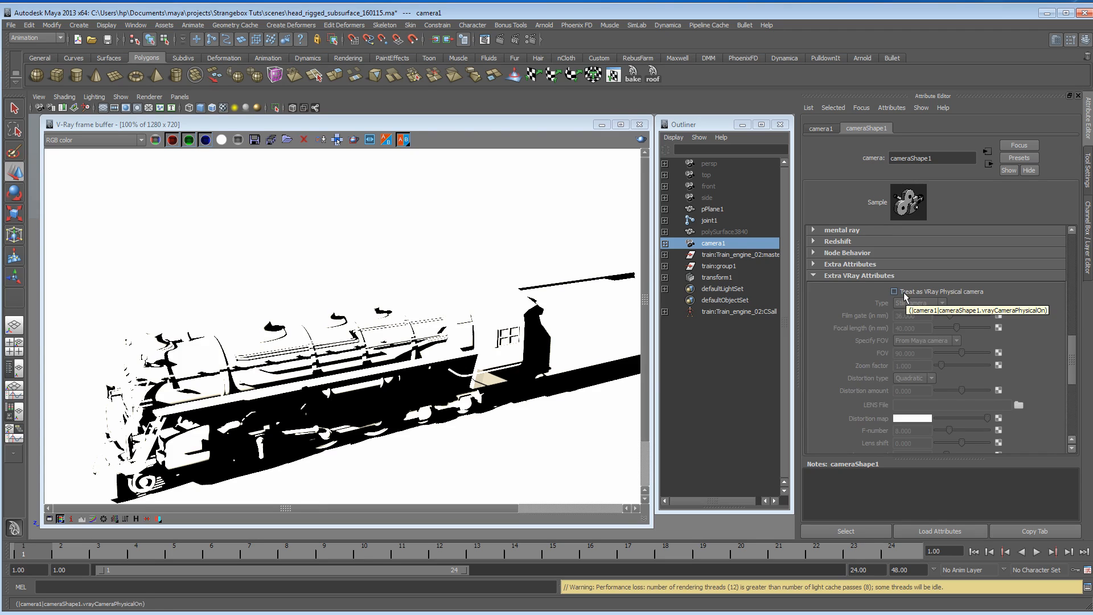
pyautogui.click(894, 291)
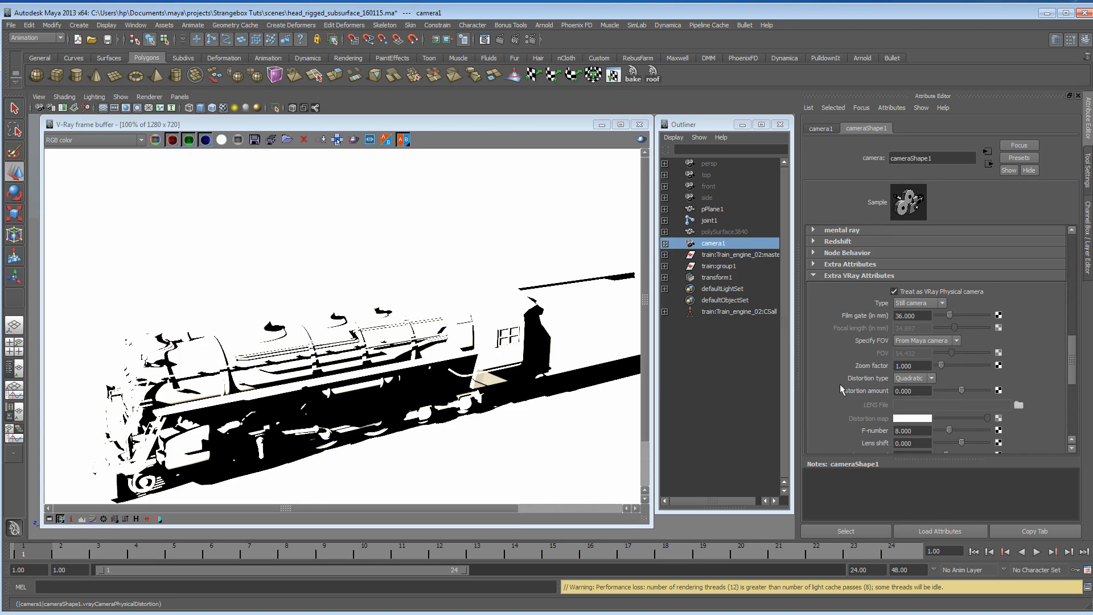
pyautogui.scroll(-3)
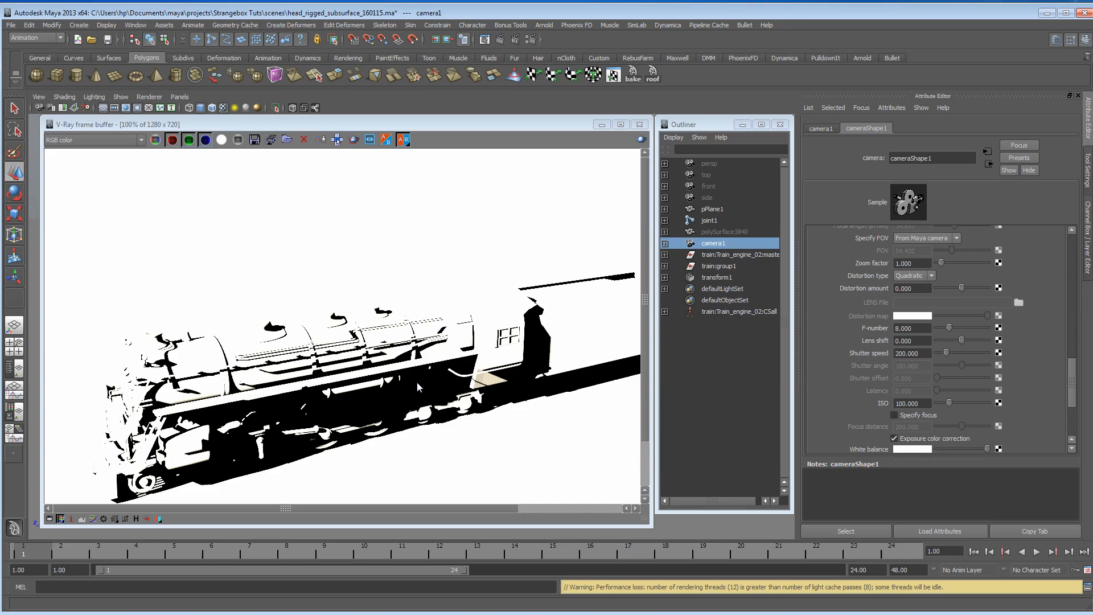
pyautogui.moveTo(640, 140)
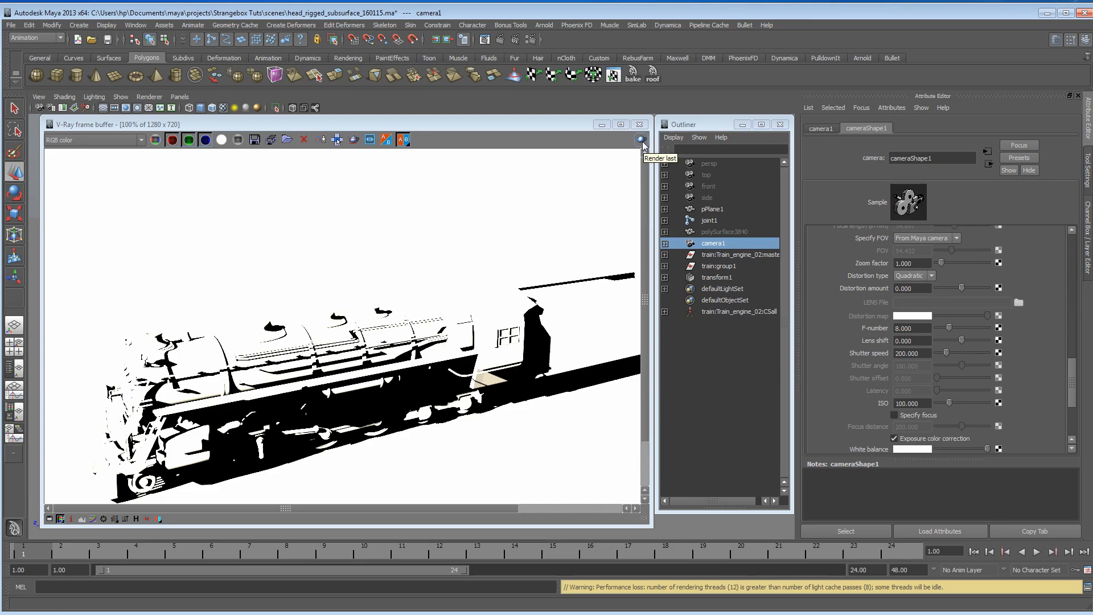
# Re-render the locomotive through the physical camera for correct exposure and long shadows
pyautogui.click(639, 139)
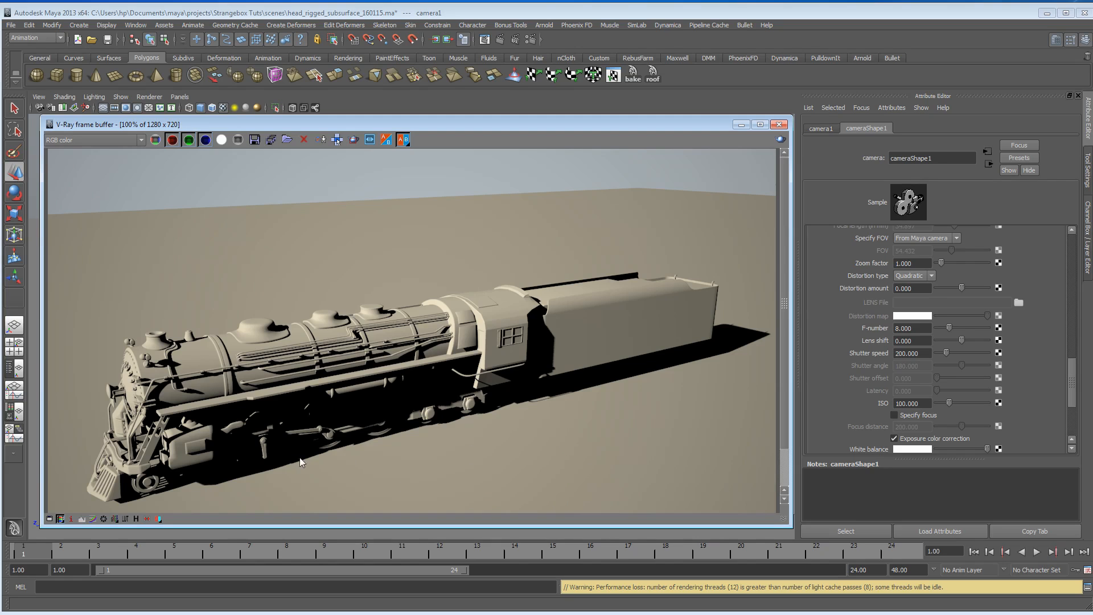
pyautogui.moveTo(718, 343)
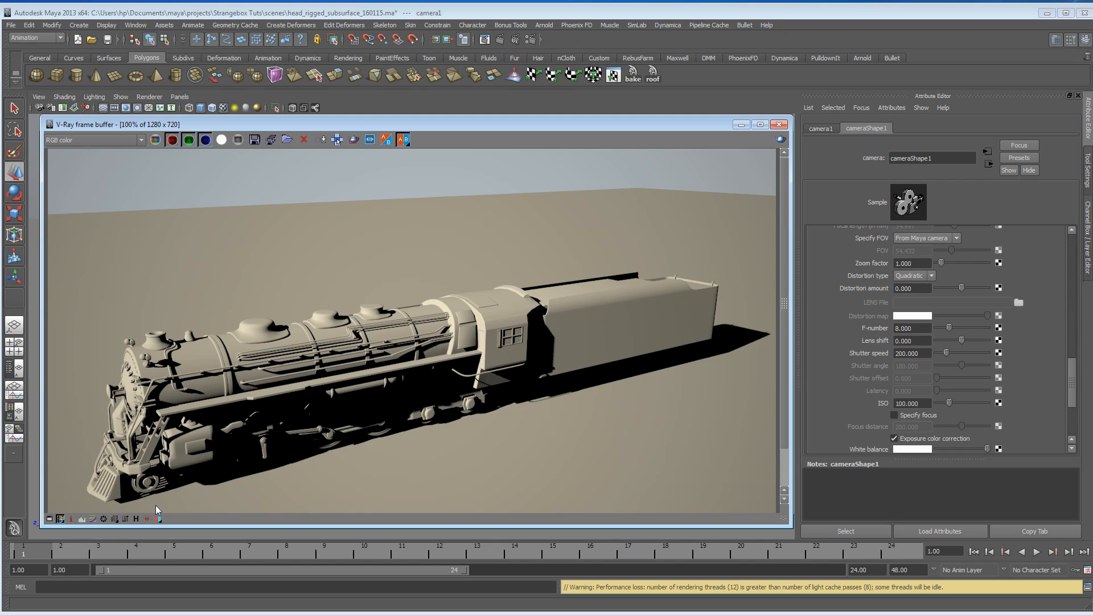
pyautogui.moveTo(277, 453)
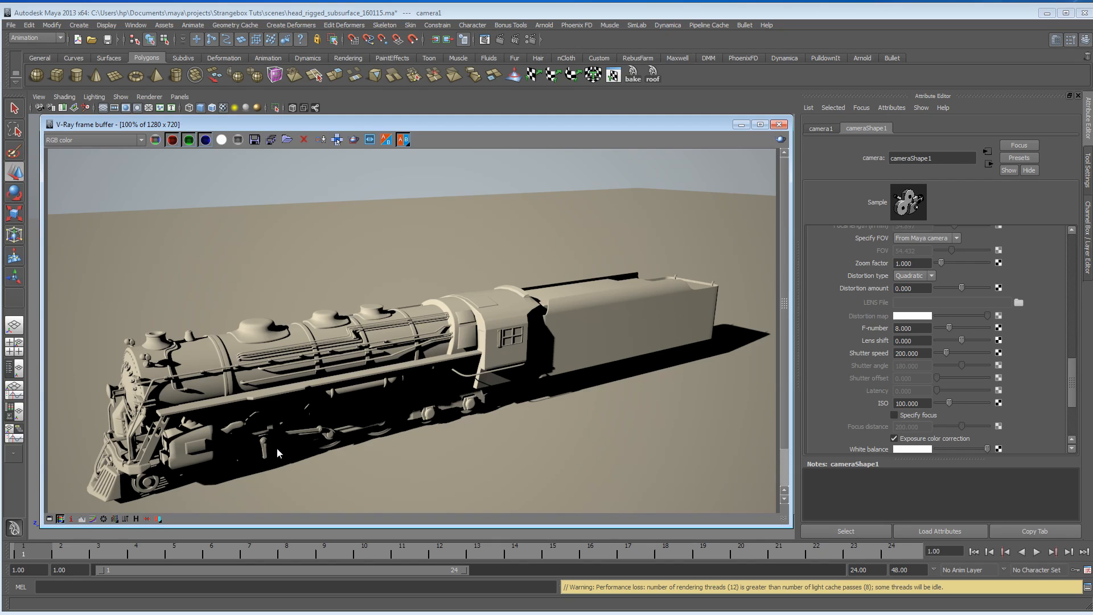
pyautogui.moveTo(484, 409)
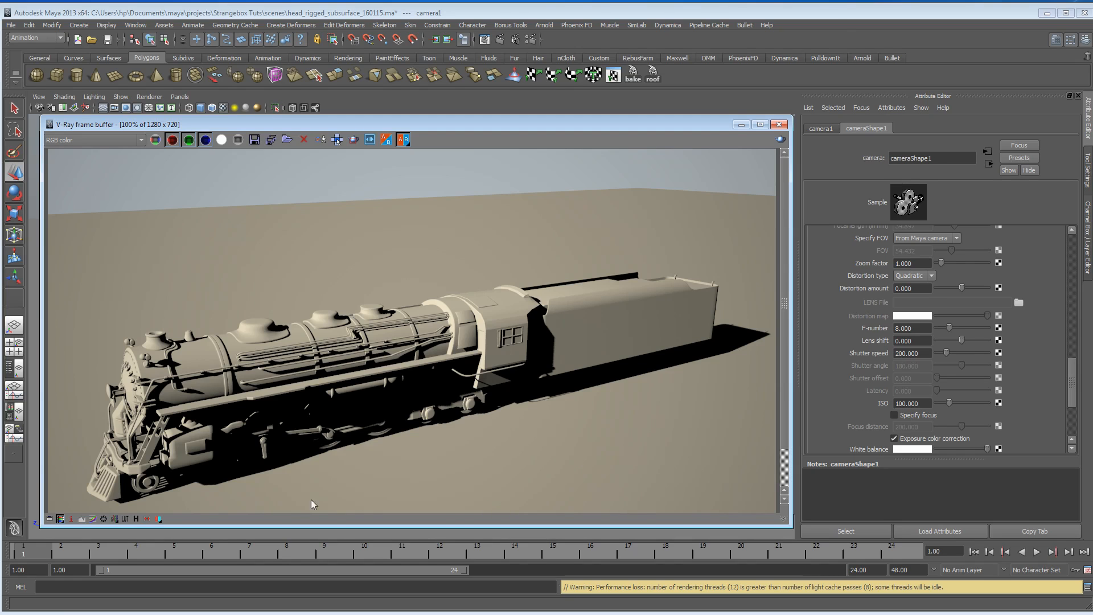
pyautogui.moveTo(313, 353)
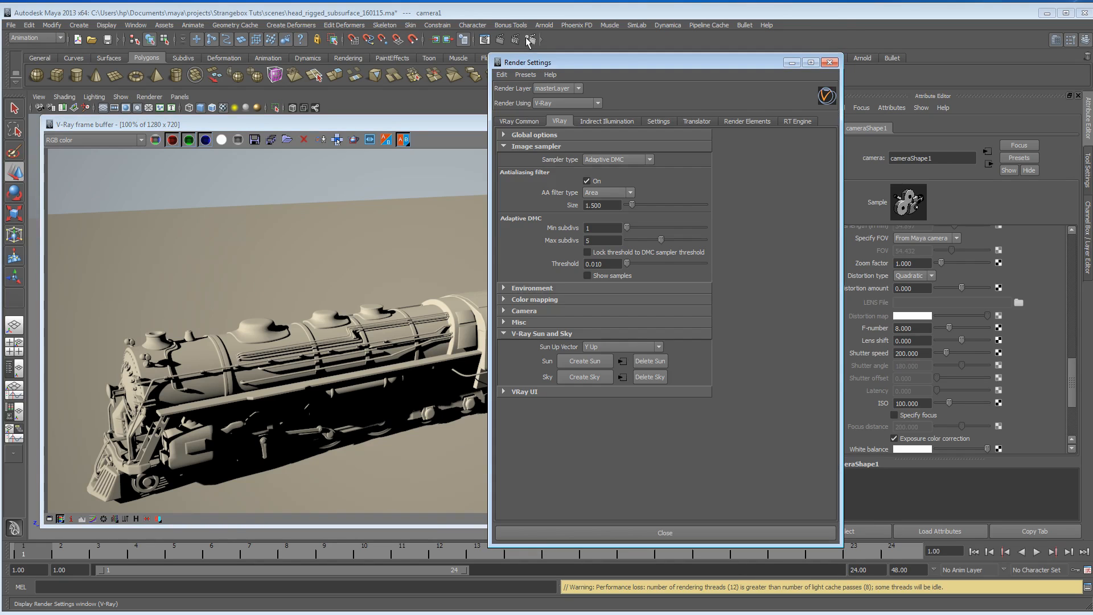
# Turn GI on in Indirect Illumination and set the secondary bounces engine to Brute force
pyautogui.click(607, 121)
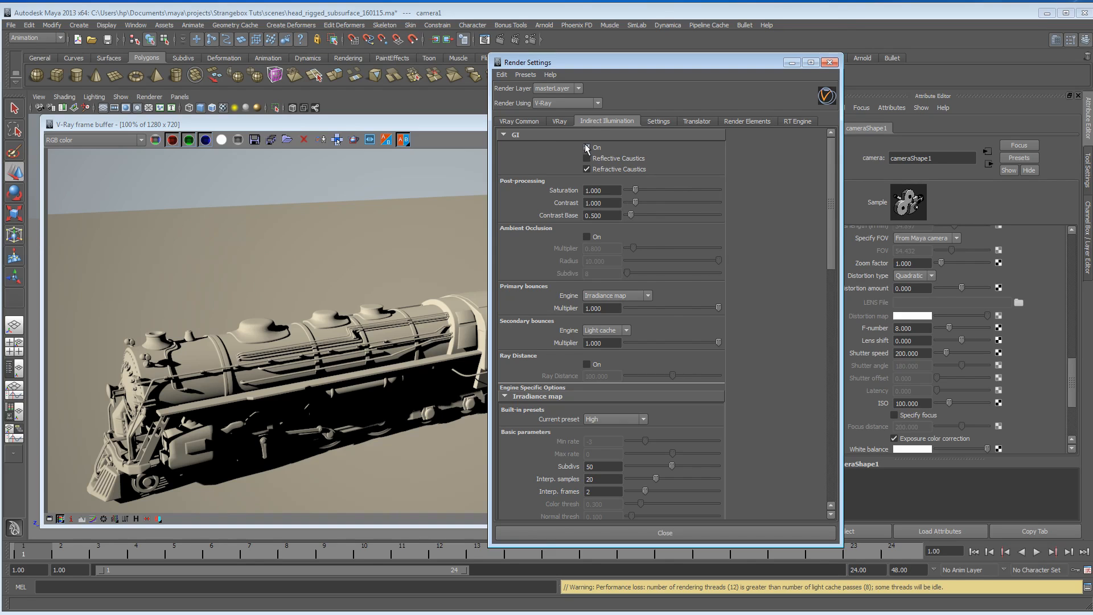
pyautogui.click(586, 147)
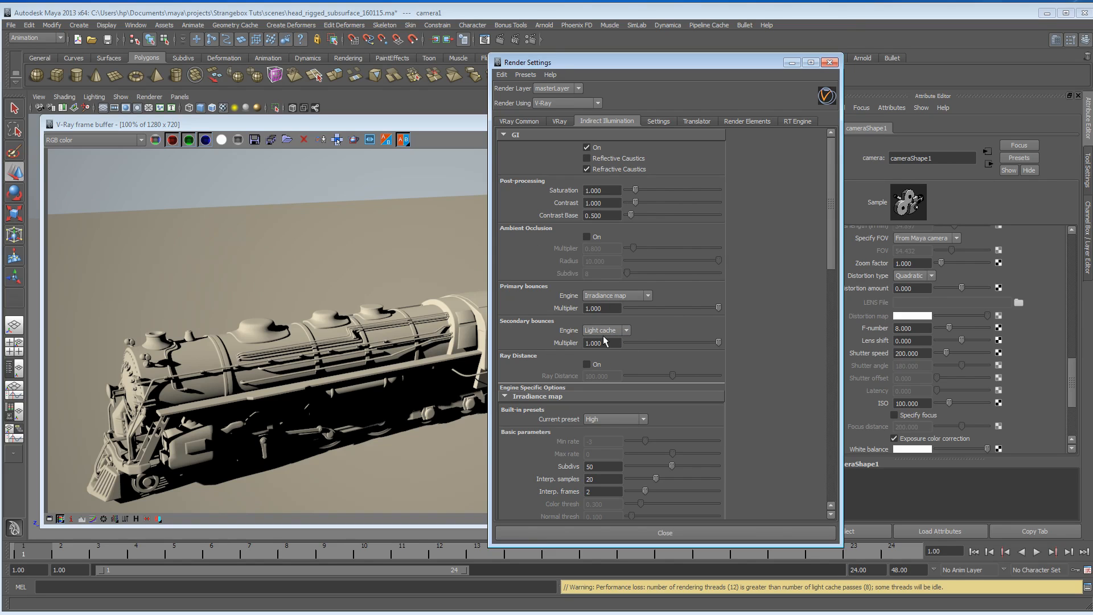
pyautogui.click(603, 329)
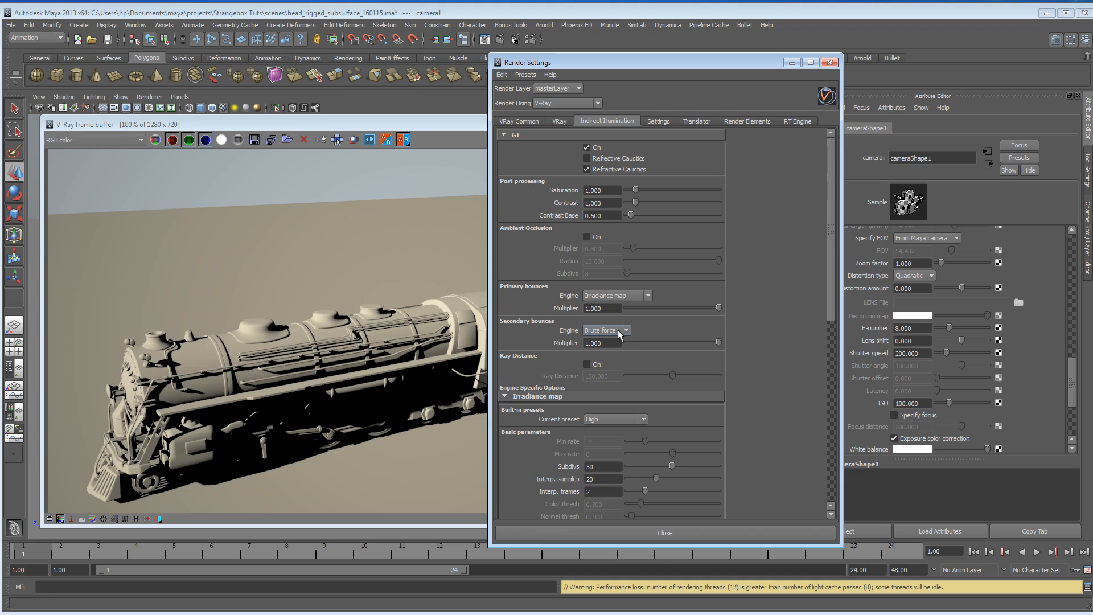
pyautogui.click(603, 329)
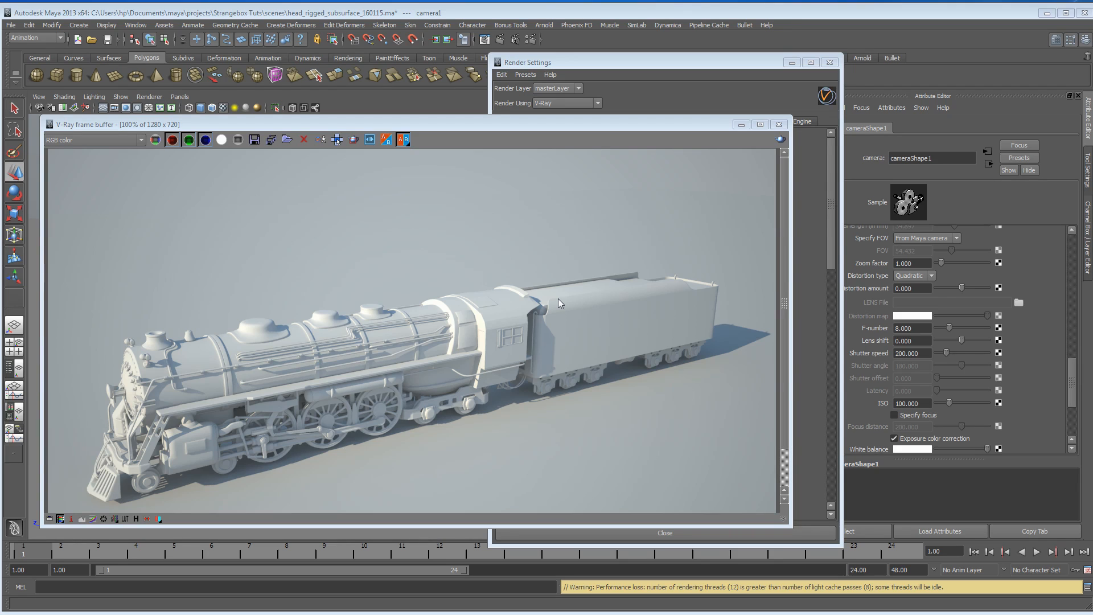
pyautogui.moveTo(507, 103)
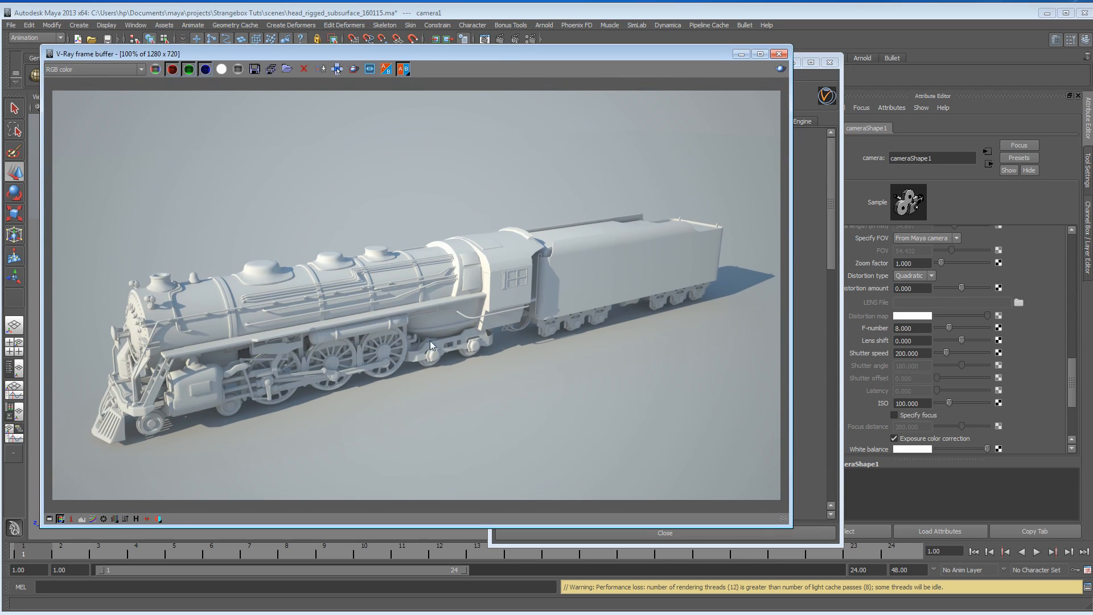
pyautogui.moveTo(124, 449)
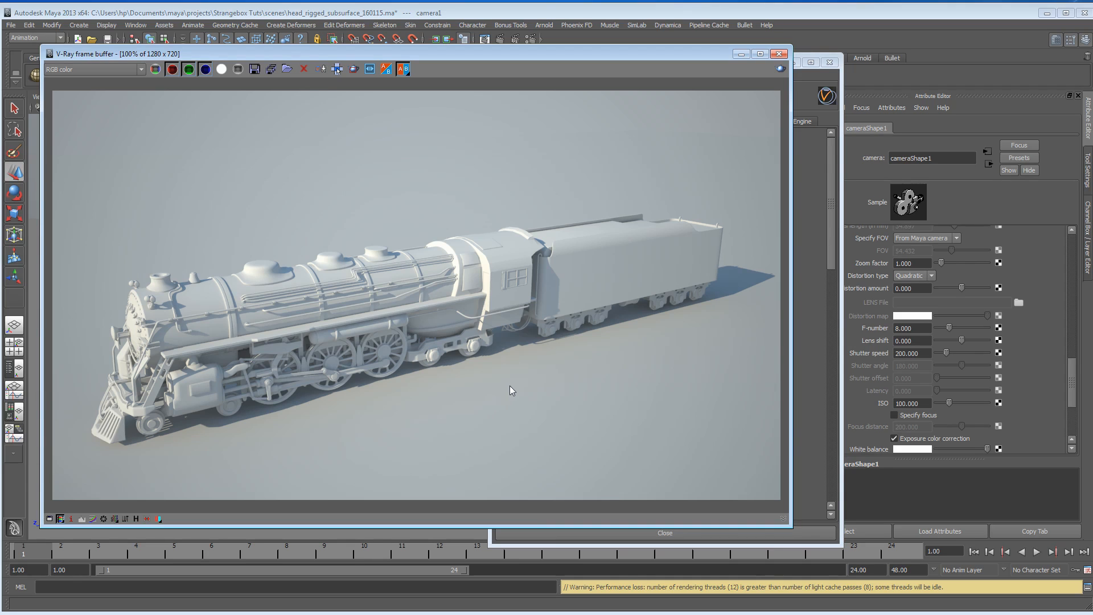
pyautogui.moveTo(536, 373)
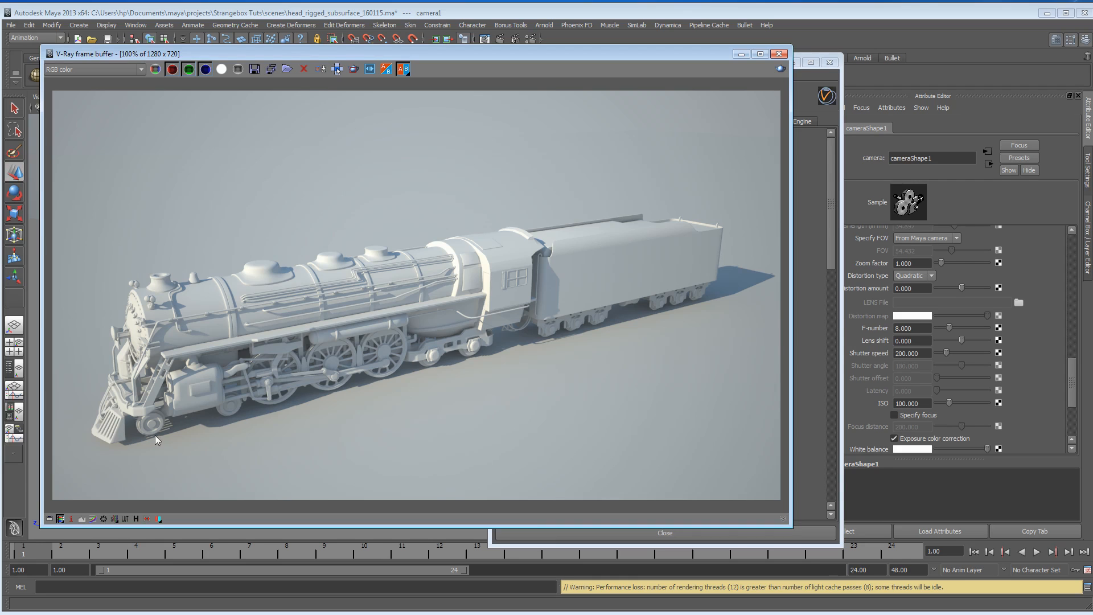
pyautogui.moveTo(183, 439)
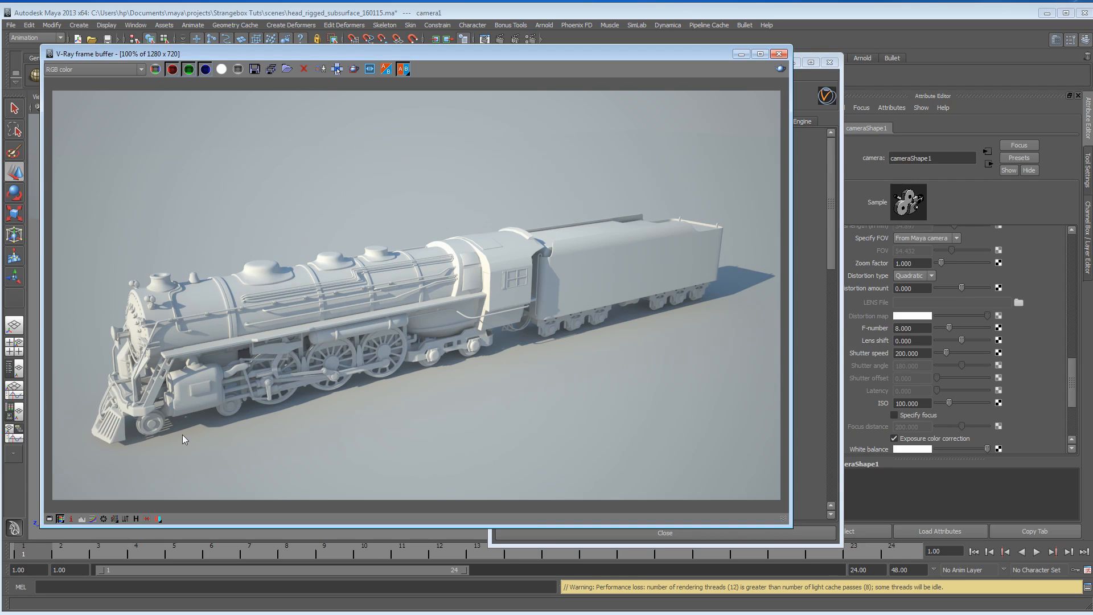
pyautogui.moveTo(462, 348)
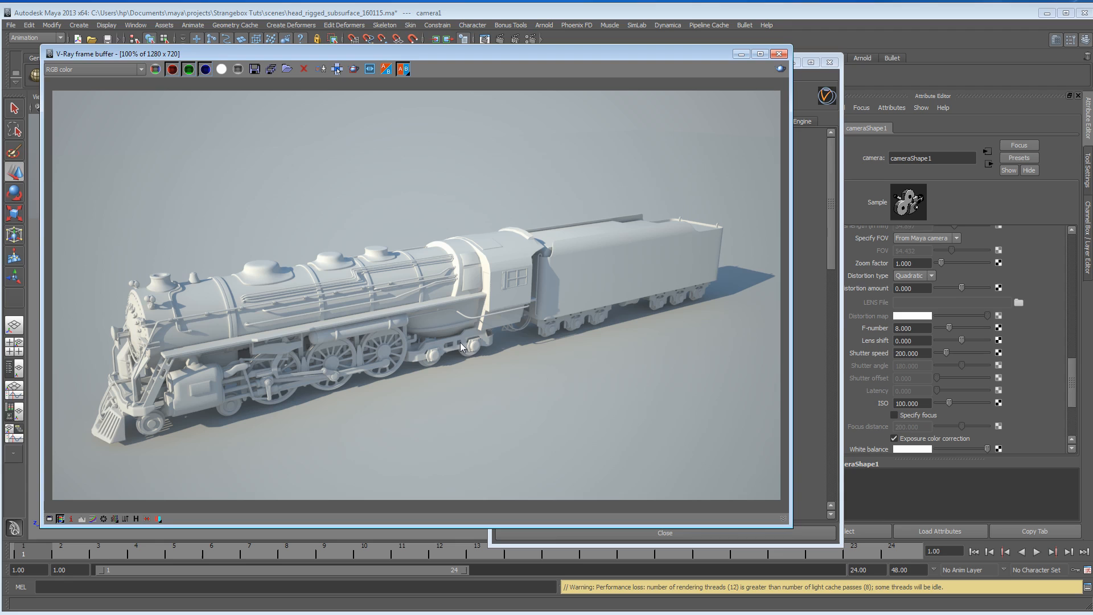
pyautogui.moveTo(99, 372)
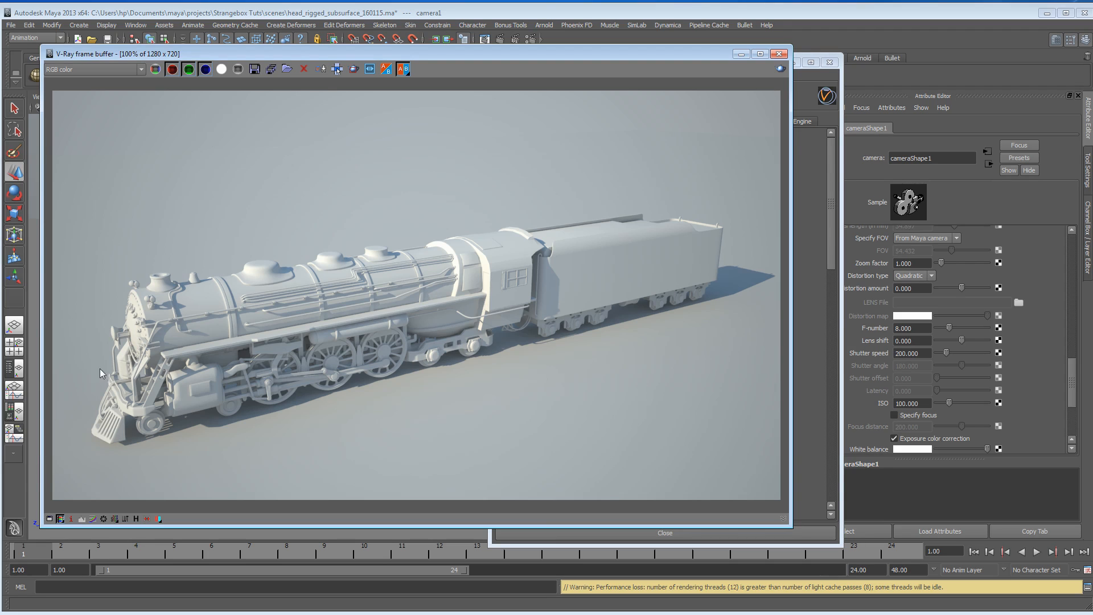
pyautogui.moveTo(721, 124)
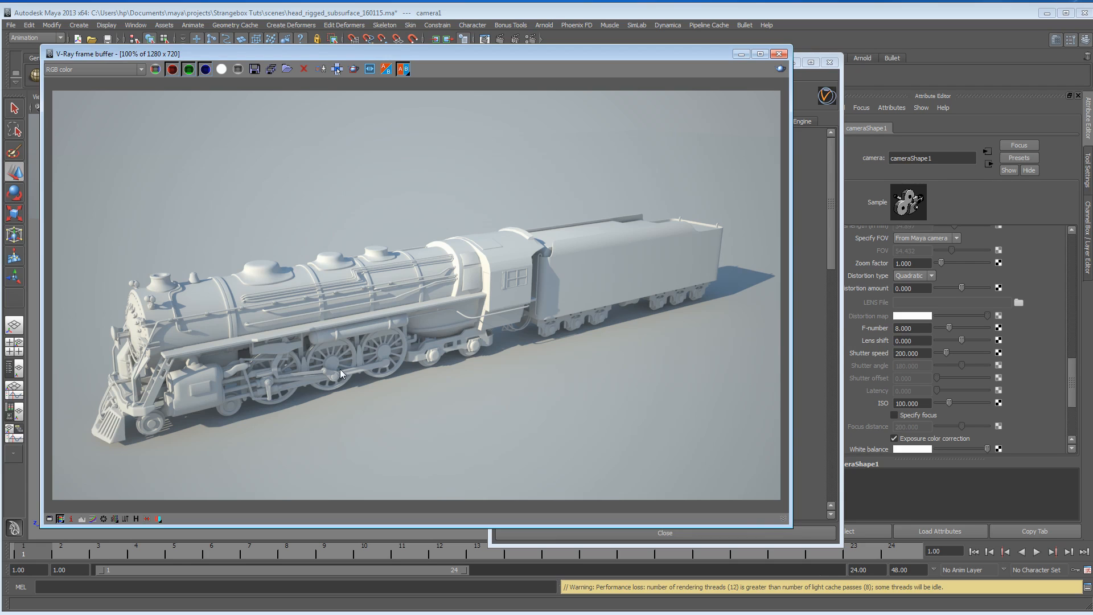
pyautogui.moveTo(242, 431)
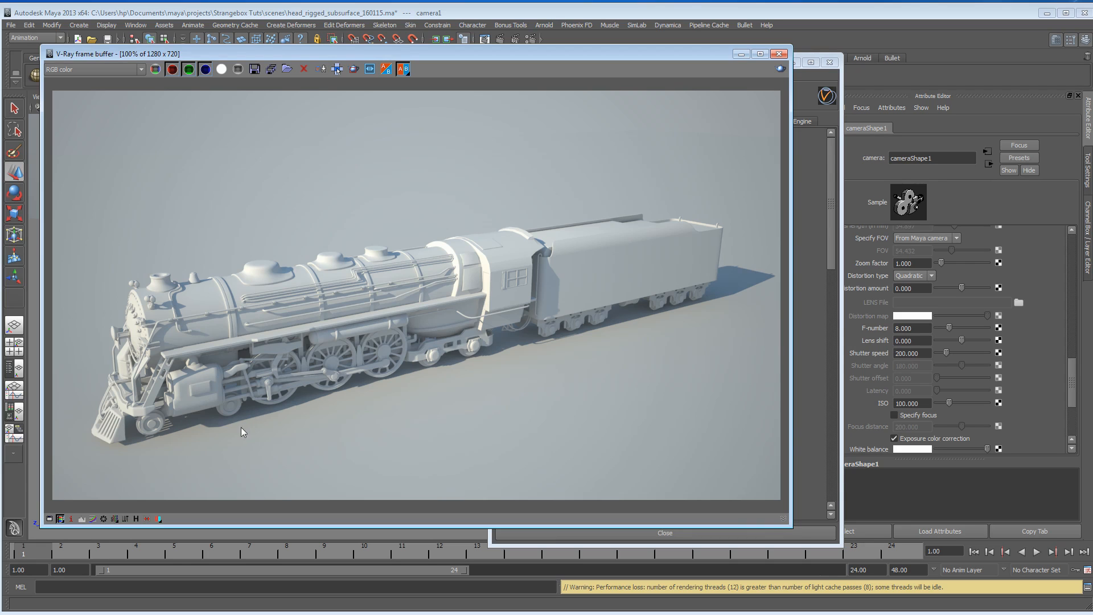
pyautogui.moveTo(214, 419)
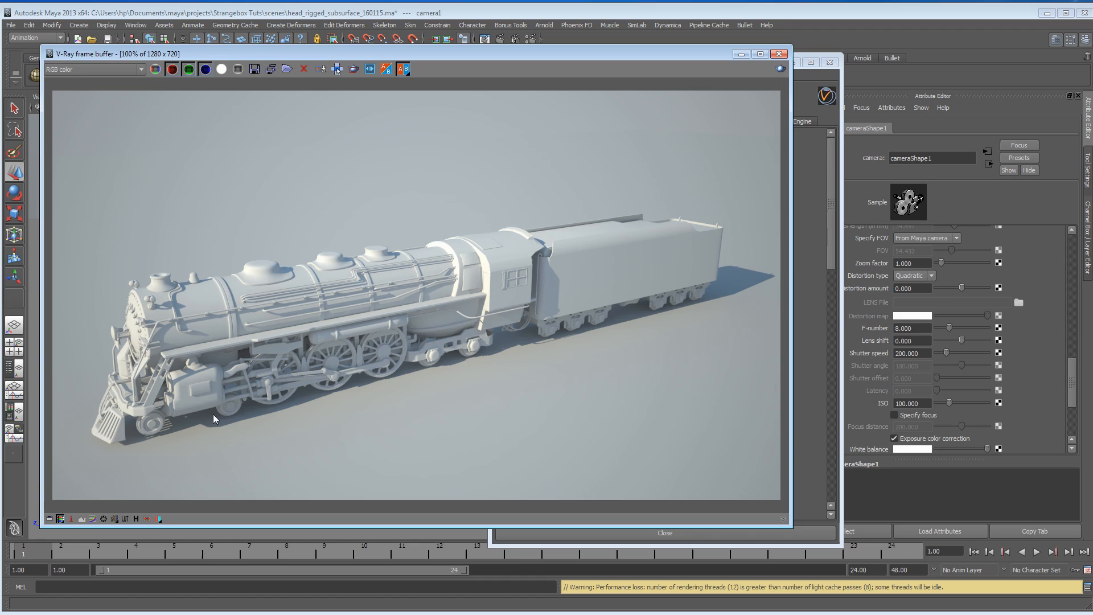
pyautogui.moveTo(528, 347)
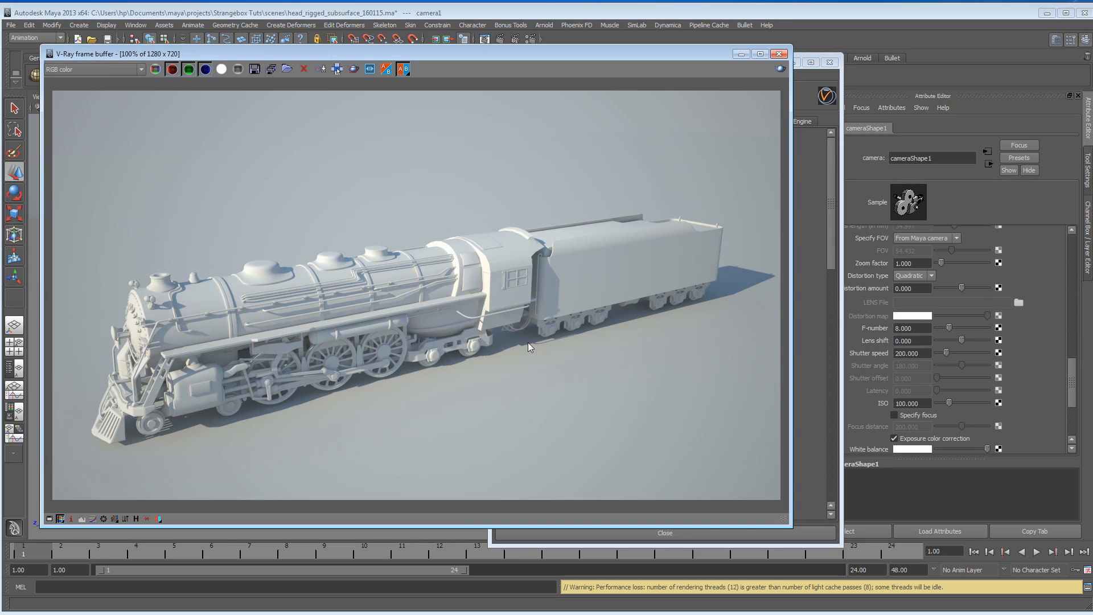
pyautogui.moveTo(646, 313)
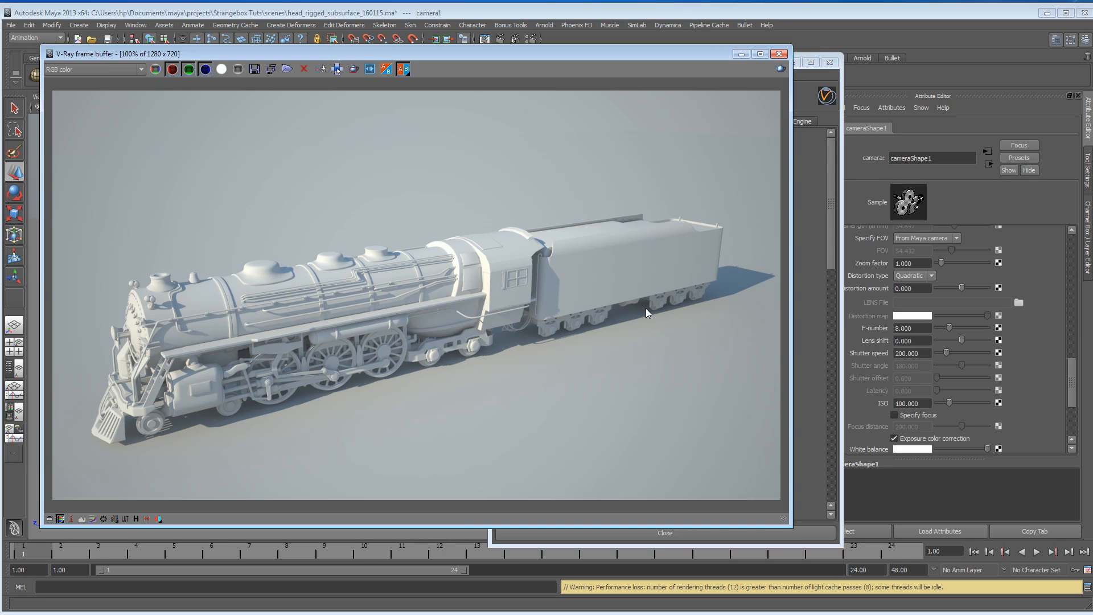
pyautogui.moveTo(655, 319)
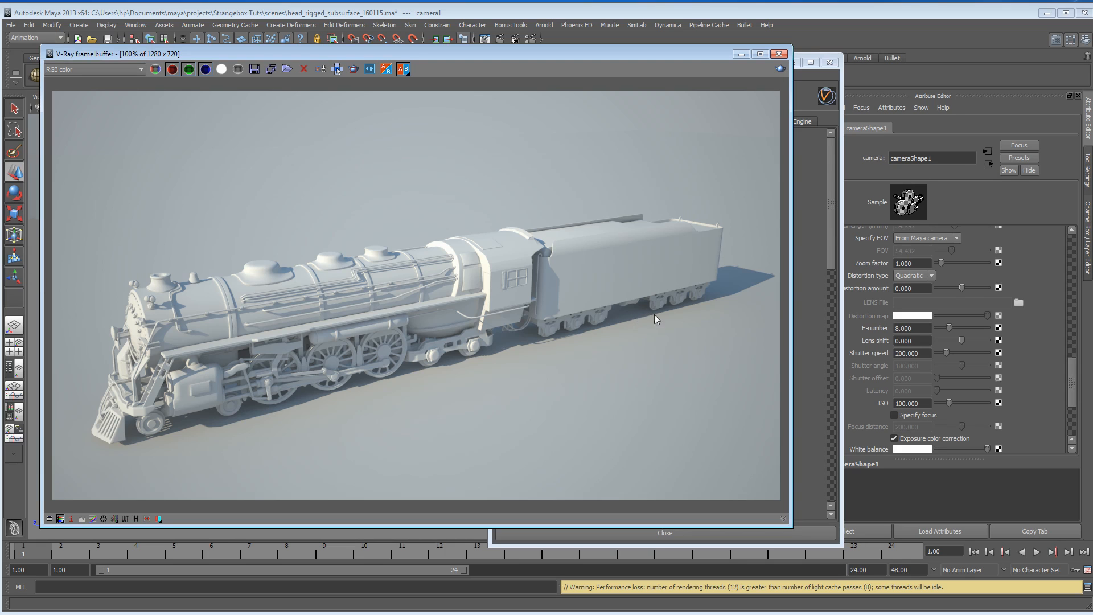
pyautogui.moveTo(263, 435)
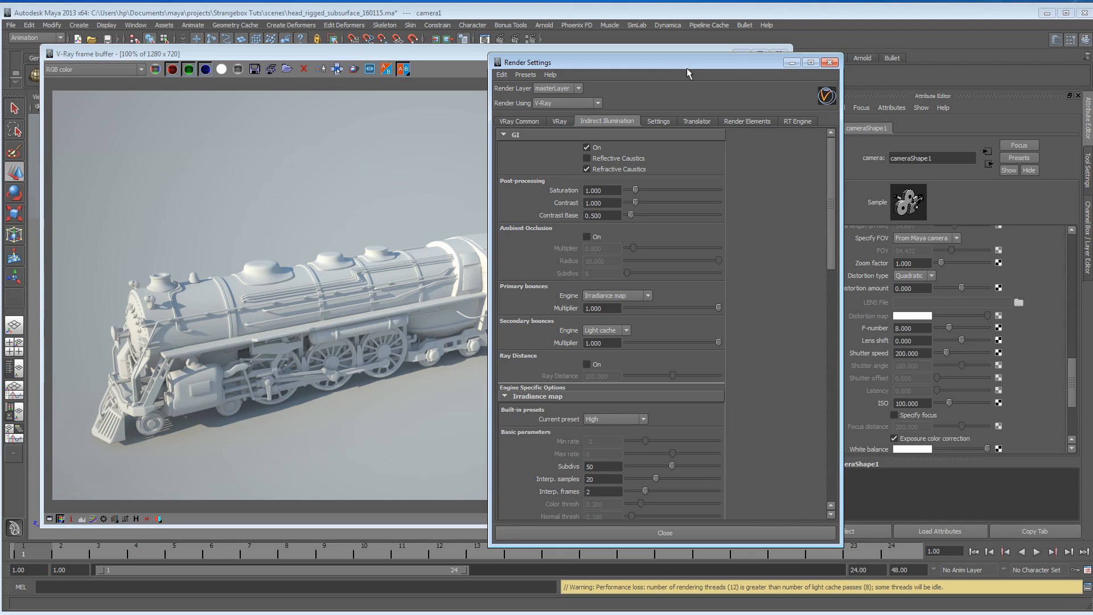
# Drag the Render Settings window to the right so the full locomotive render shows
pyautogui.moveTo(687, 62); pyautogui.dragTo(721, 59)
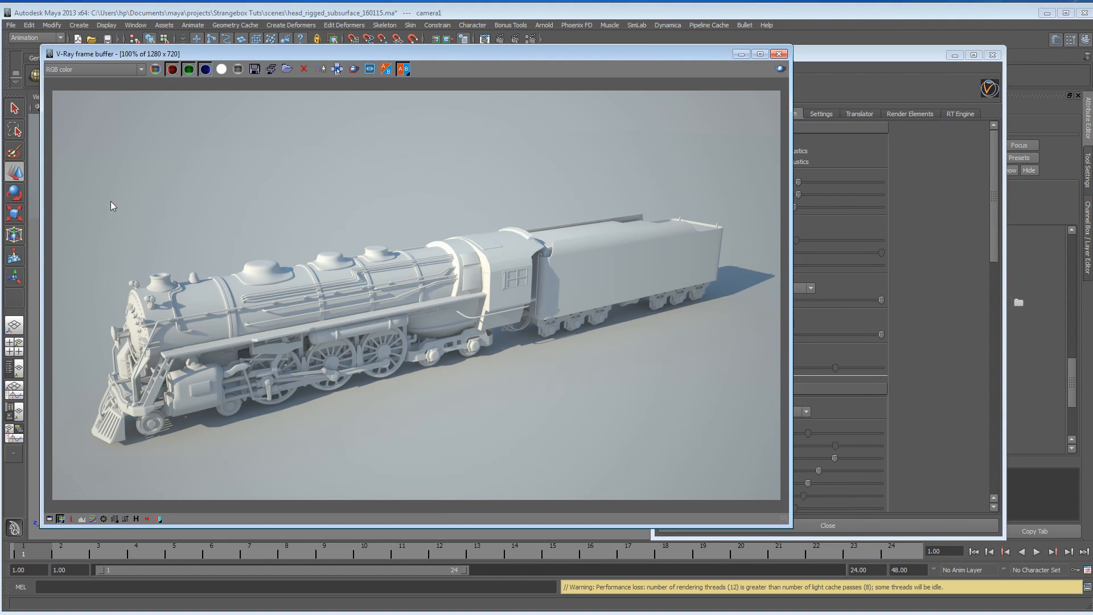
pyautogui.moveTo(693, 123)
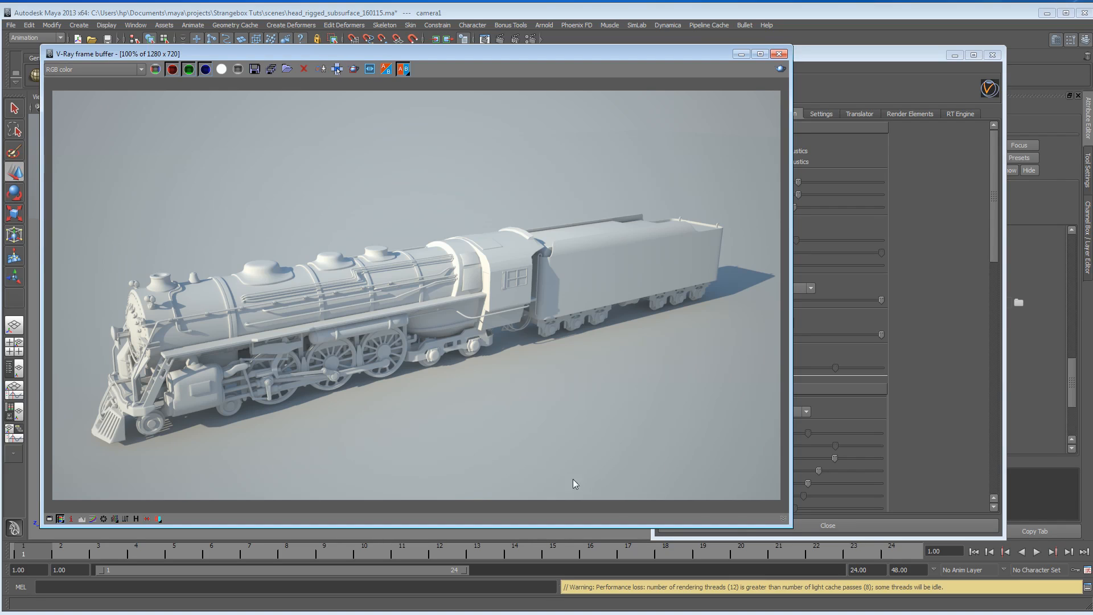
pyautogui.moveTo(257, 121)
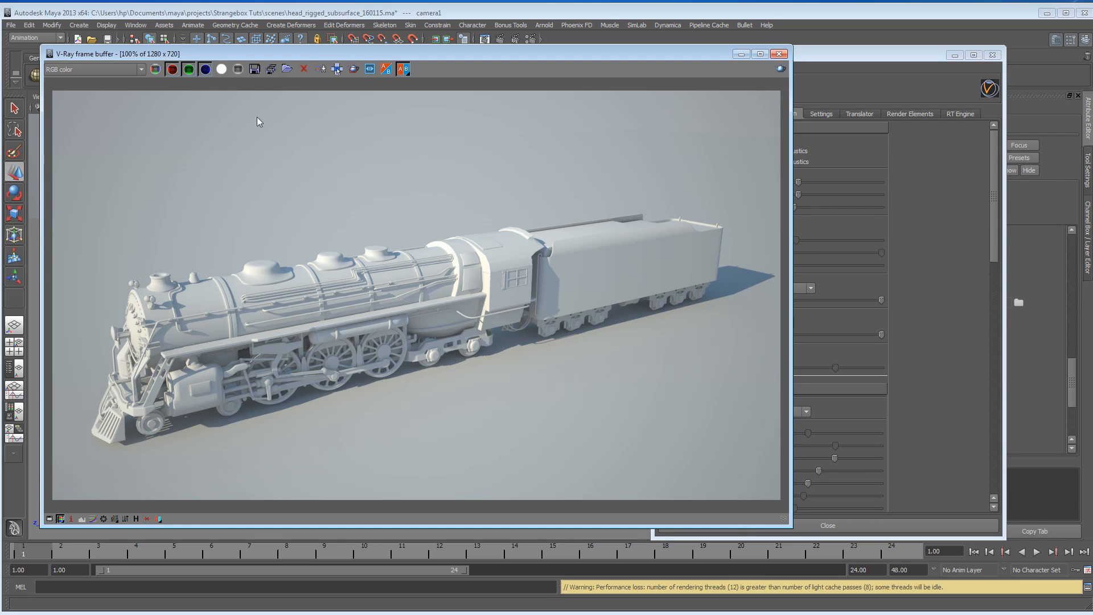
pyautogui.moveTo(94, 190)
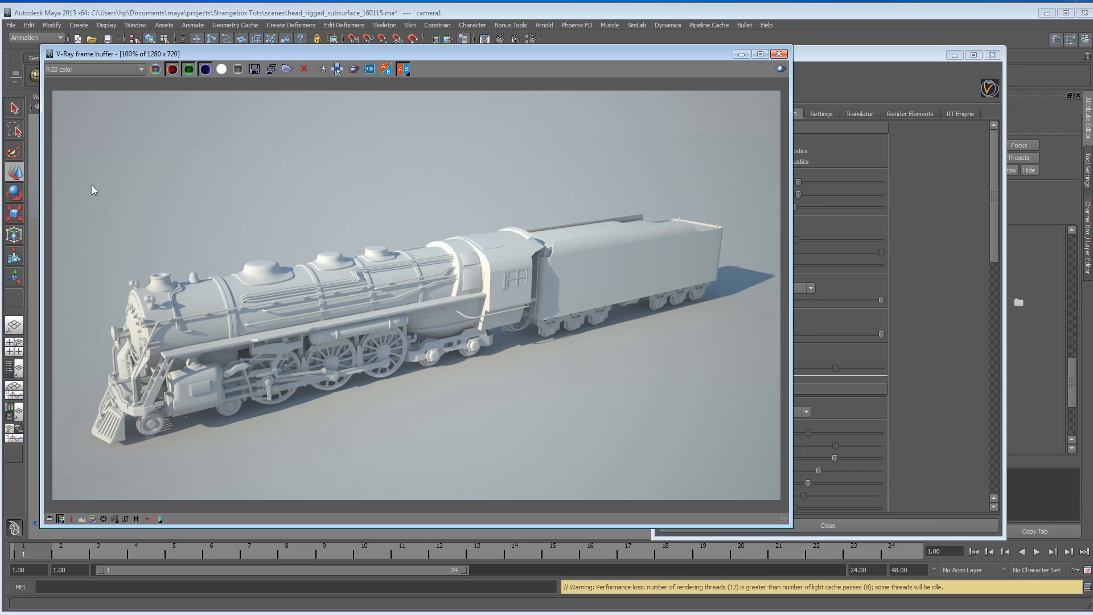
pyautogui.moveTo(190, 453)
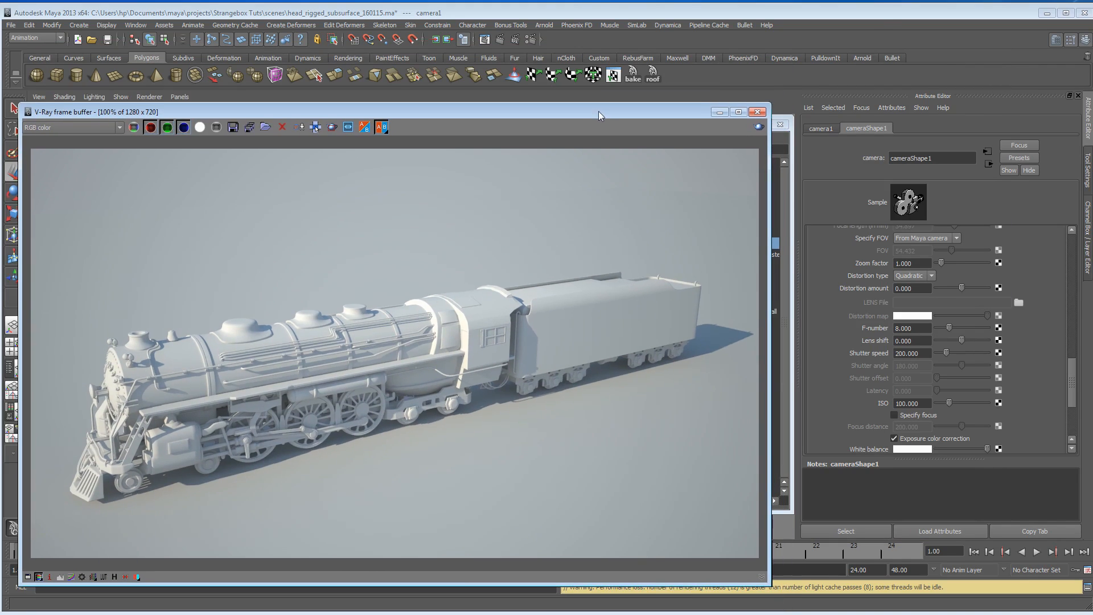
# Select camera1 and uncheck Enable vignetting effect in its Extra VRay Attributes
pyautogui.click(711, 242)
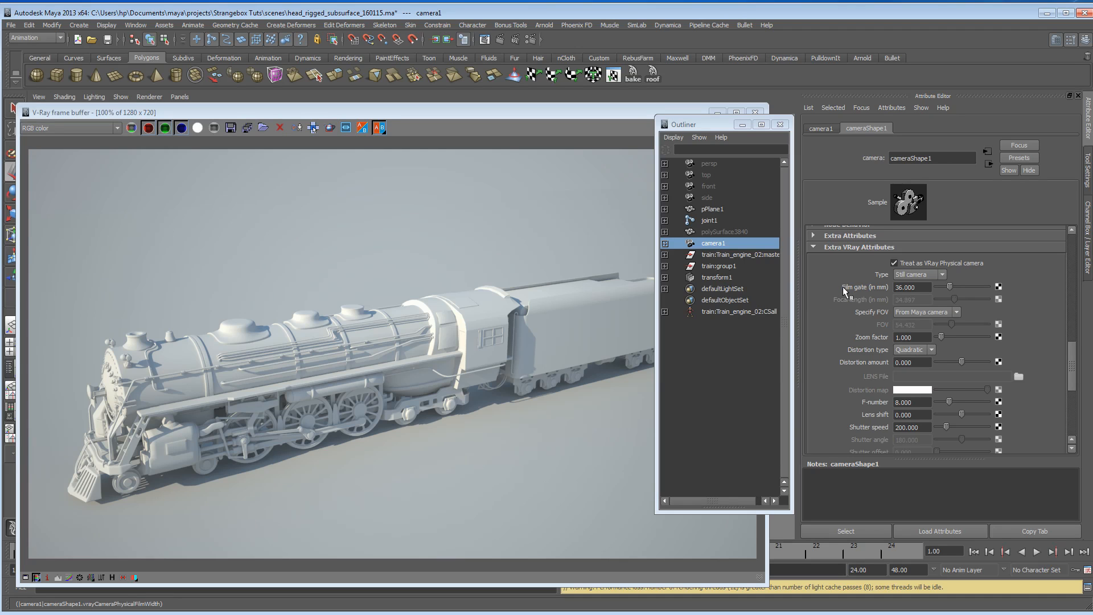
pyautogui.scroll(-3)
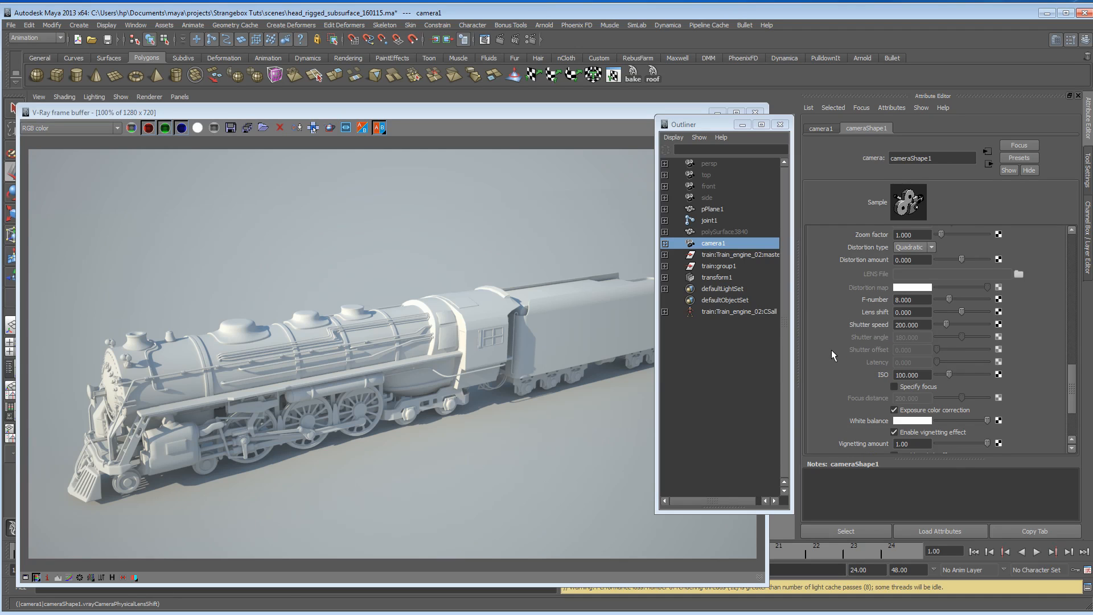
pyautogui.scroll(-3)
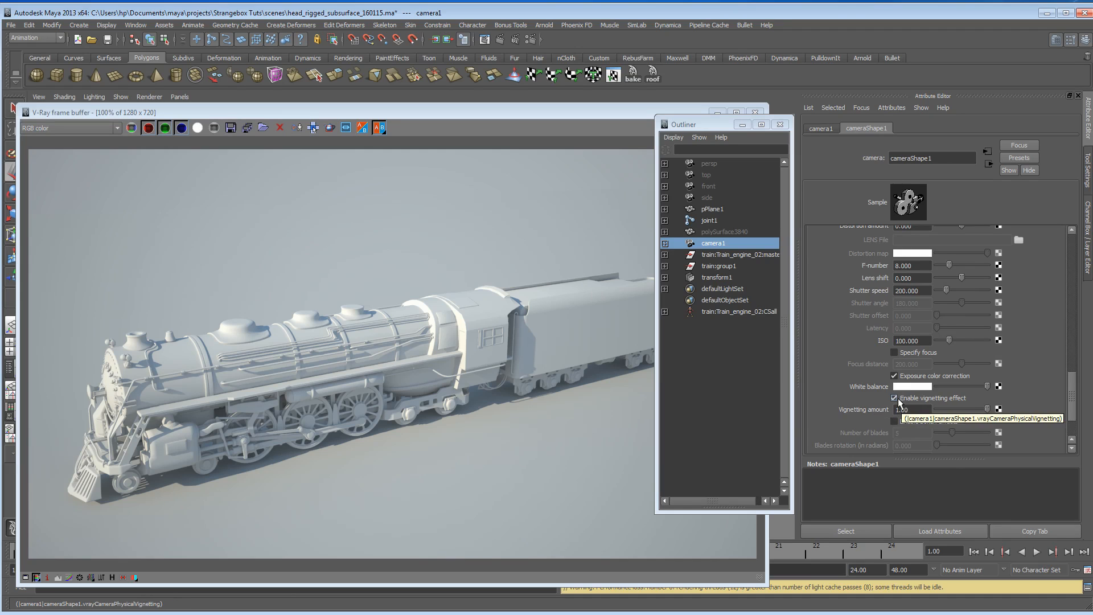
pyautogui.click(895, 398)
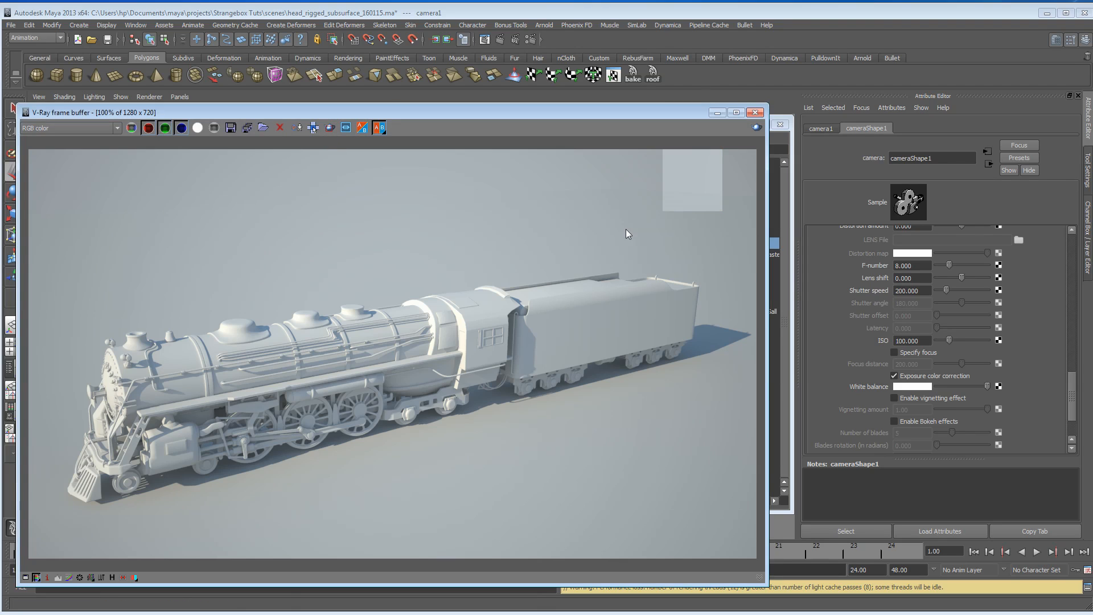
pyautogui.moveTo(584, 240)
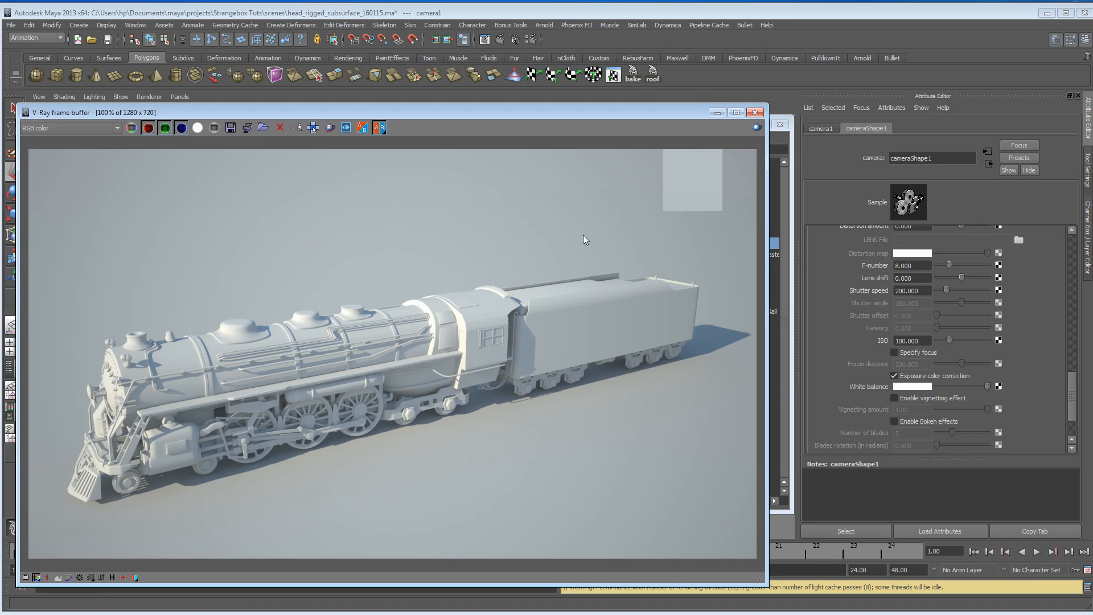
pyautogui.moveTo(258, 186)
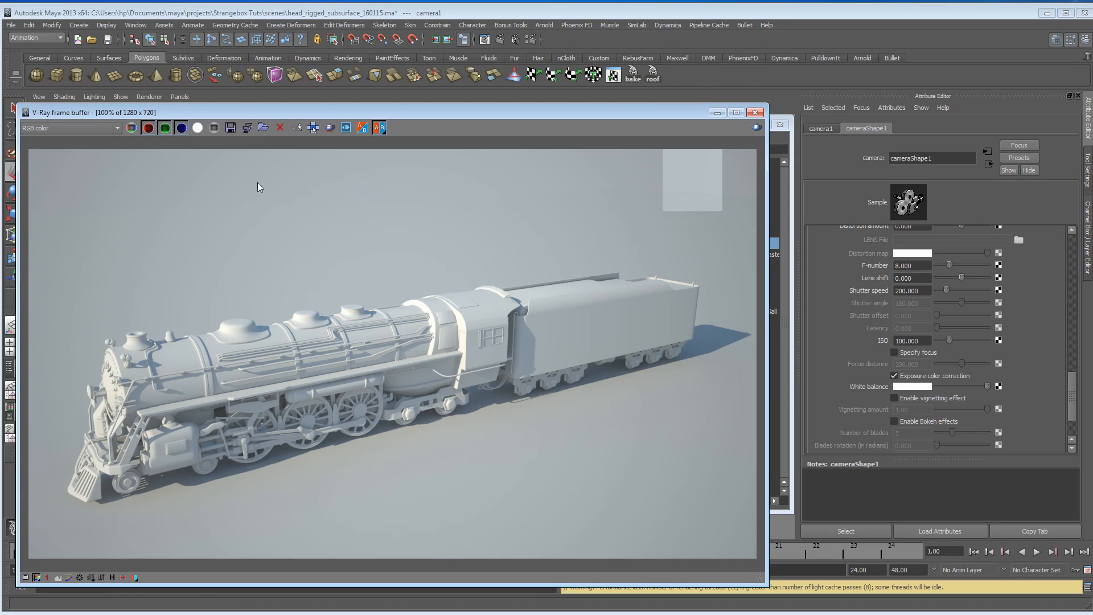
pyautogui.moveTo(697, 217)
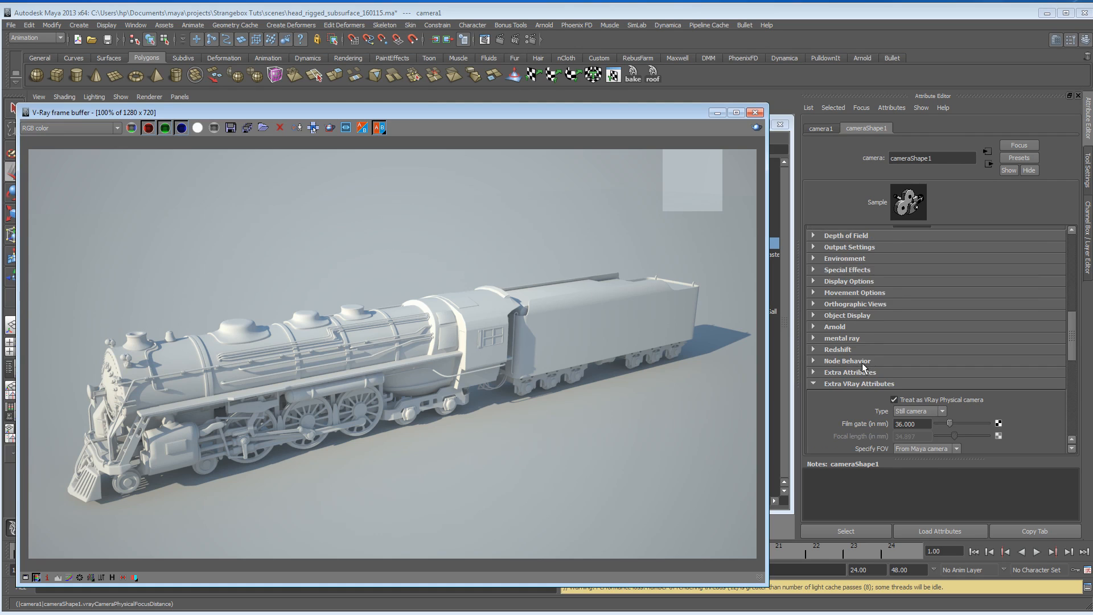
# Set camera1's physical ISO, trying 200 then entering 100
pyautogui.scroll(-3)
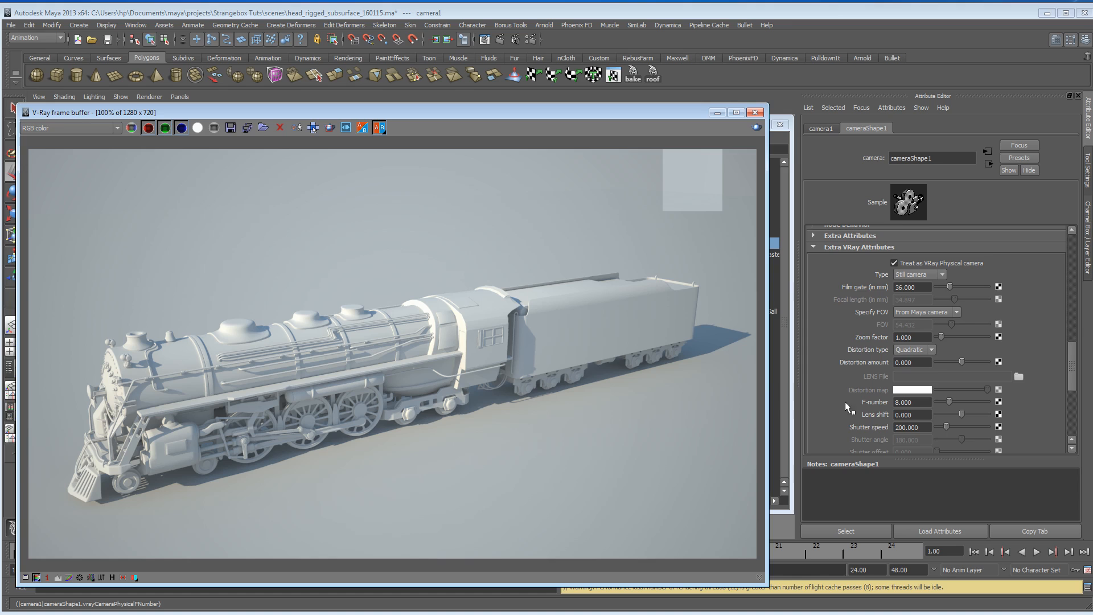
pyautogui.scroll(-3)
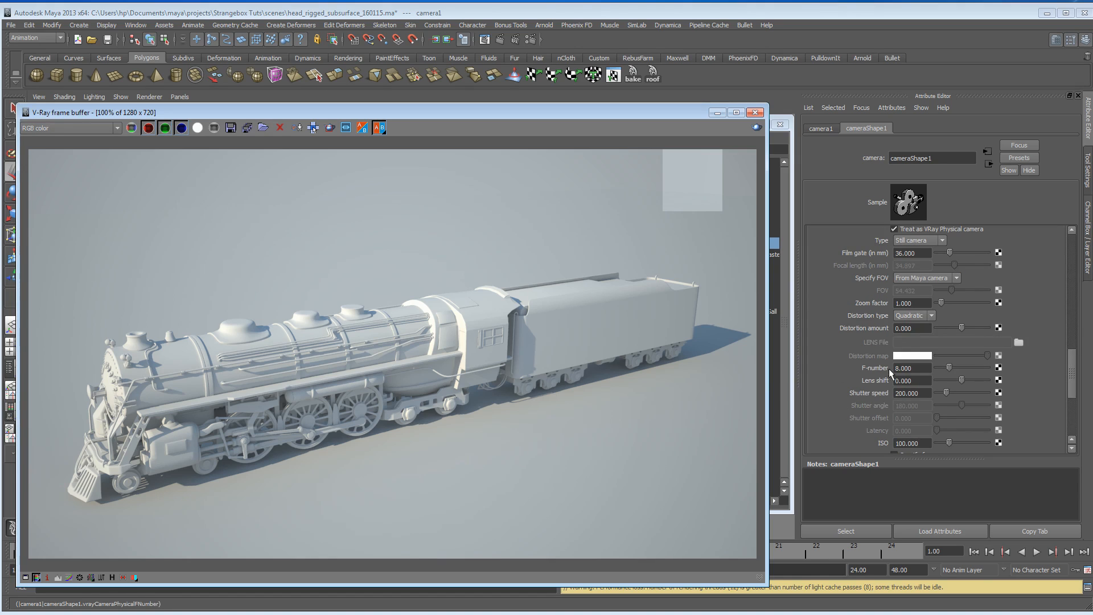
pyautogui.scroll(-3)
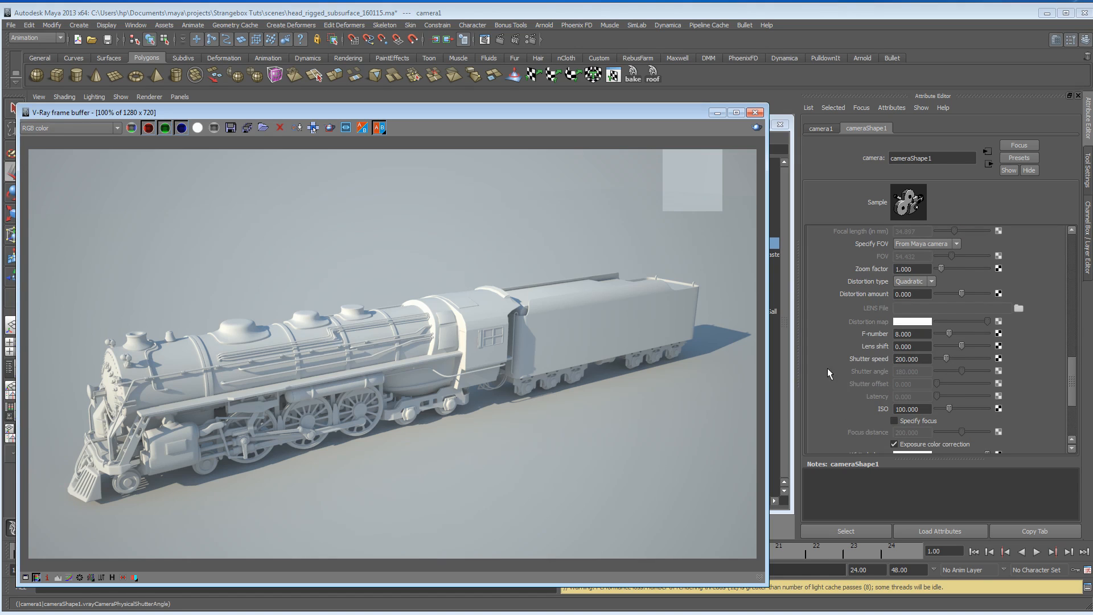
pyautogui.scroll(-3)
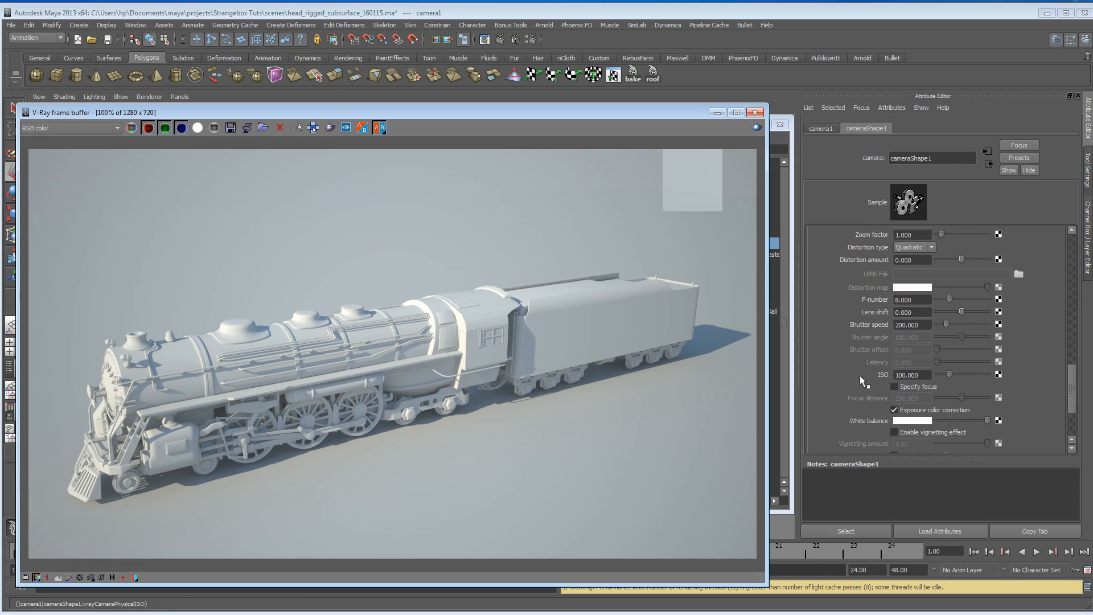
pyautogui.click(911, 375)
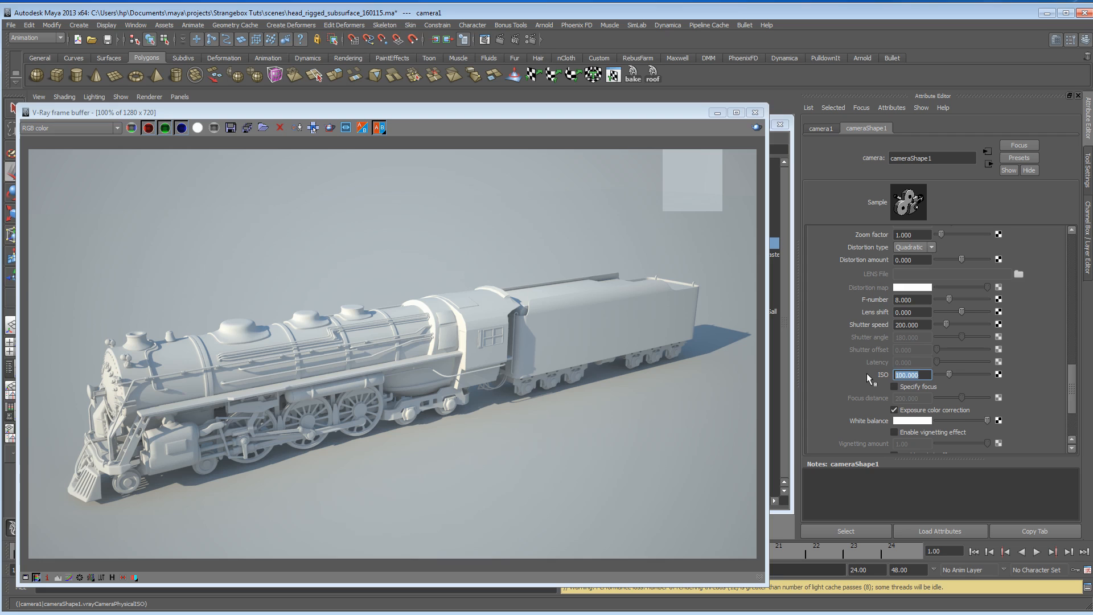
pyautogui.write('200.000')
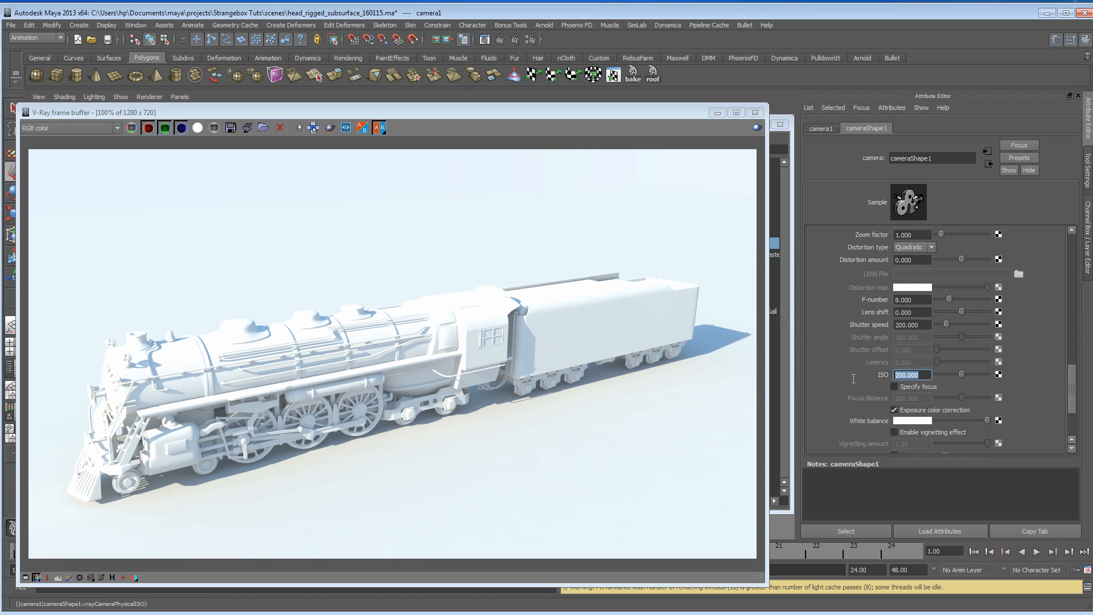
pyautogui.write('100.000')
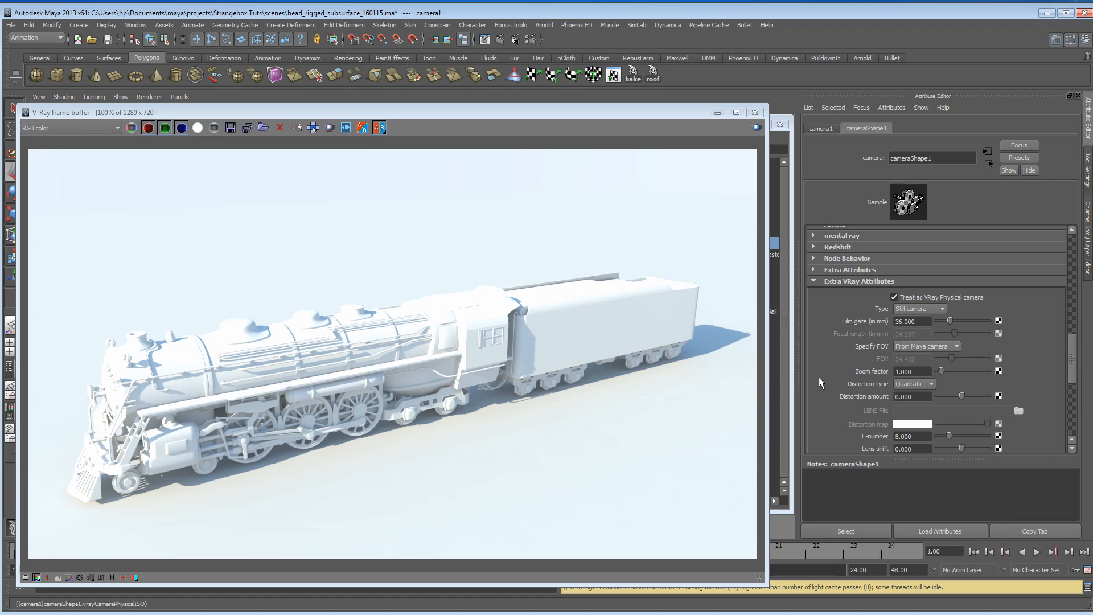
# Set the physical camera Type to Movie camera and its F-number to 2
pyautogui.click(919, 309)
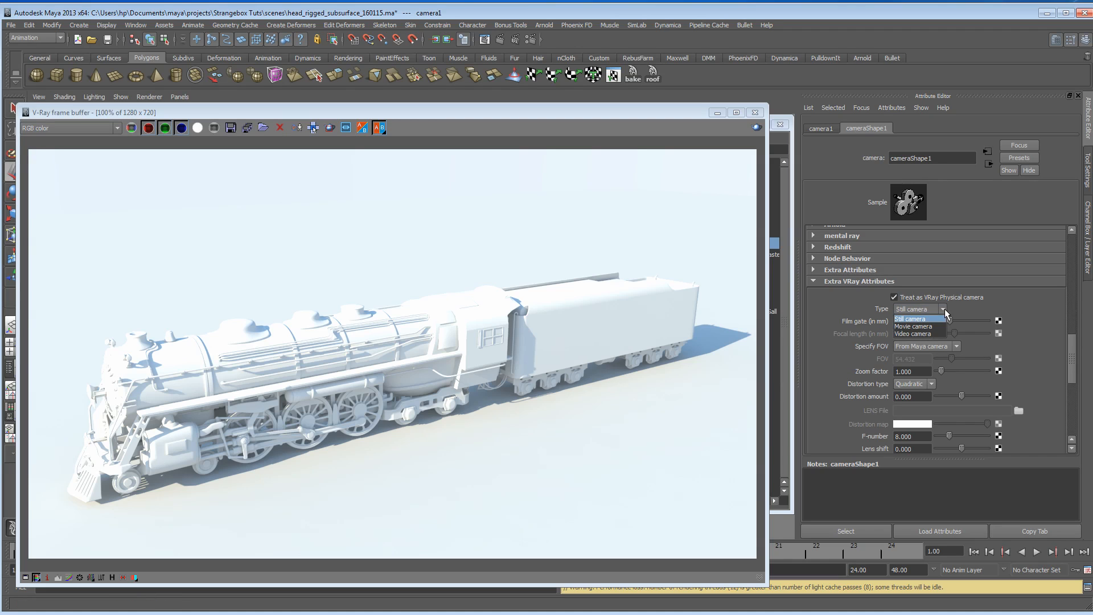
pyautogui.moveTo(912, 326)
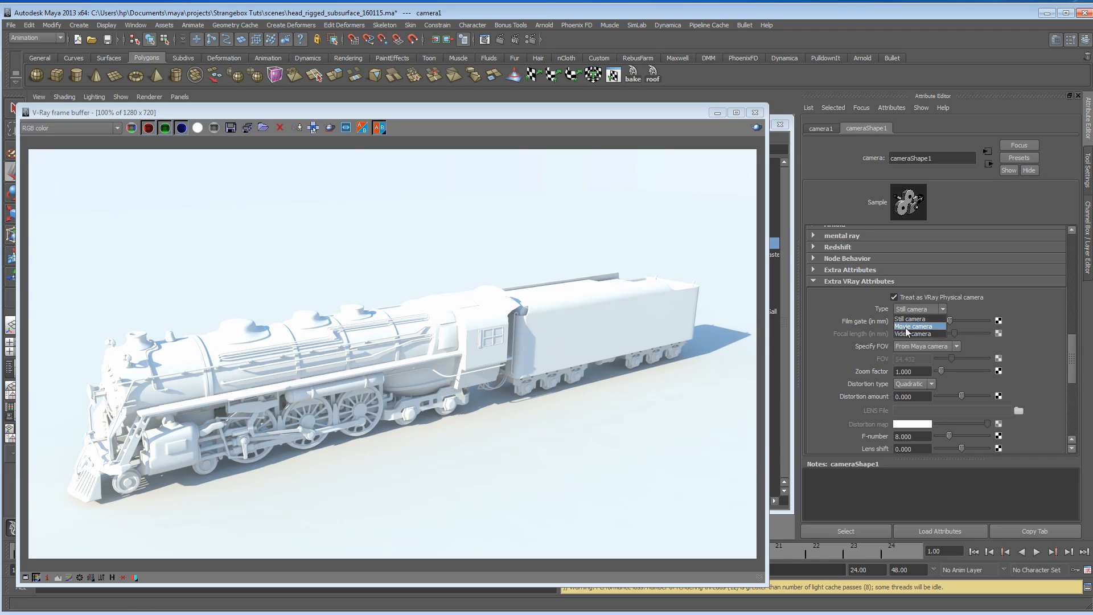
pyautogui.click(914, 326)
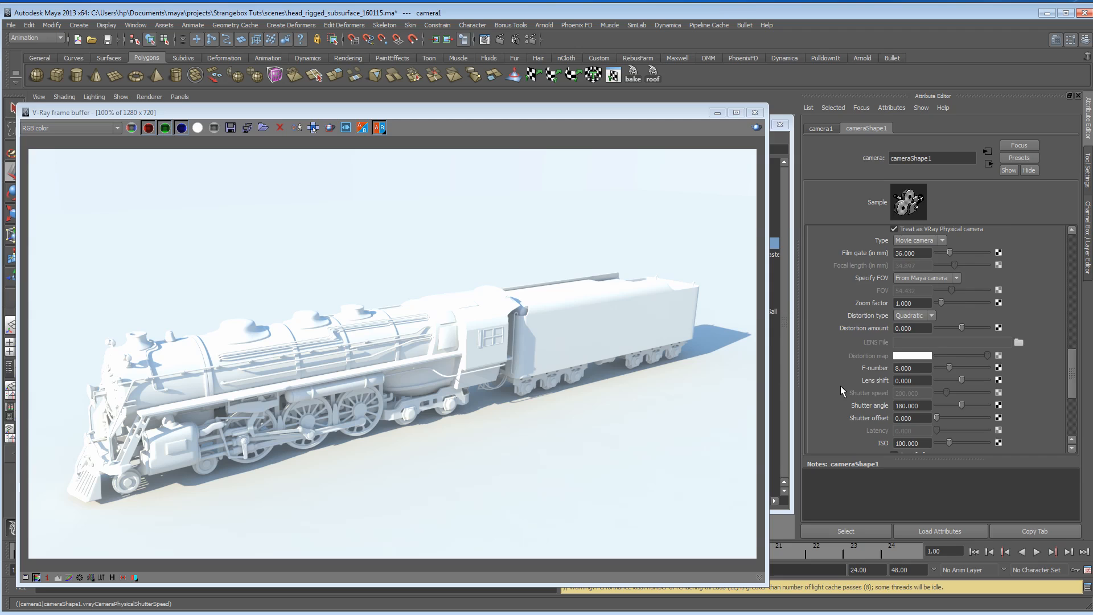
pyautogui.scroll(-3)
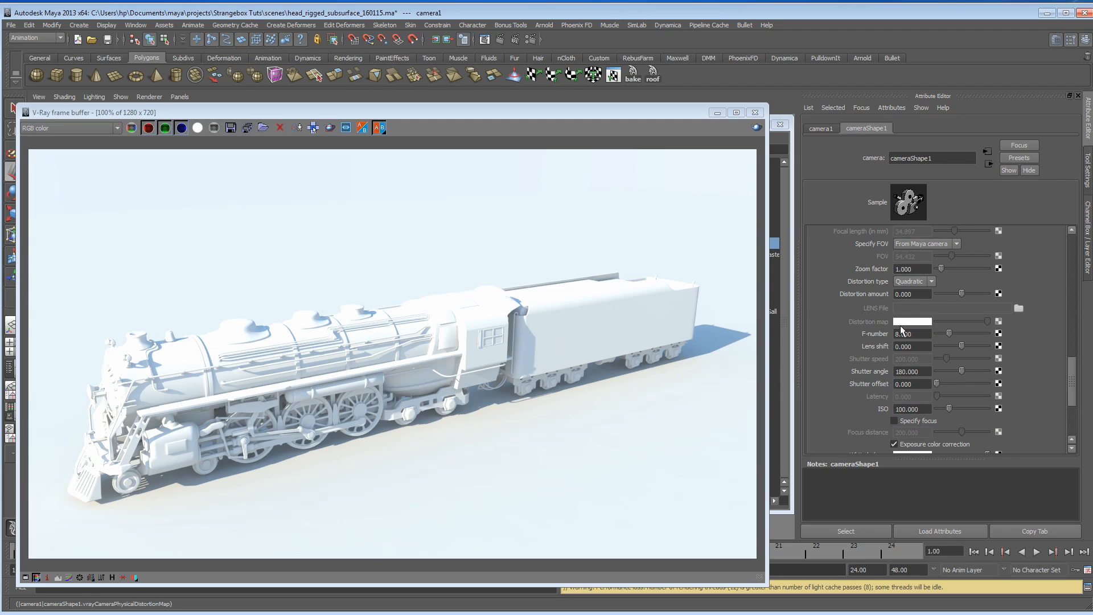
pyautogui.click(911, 333)
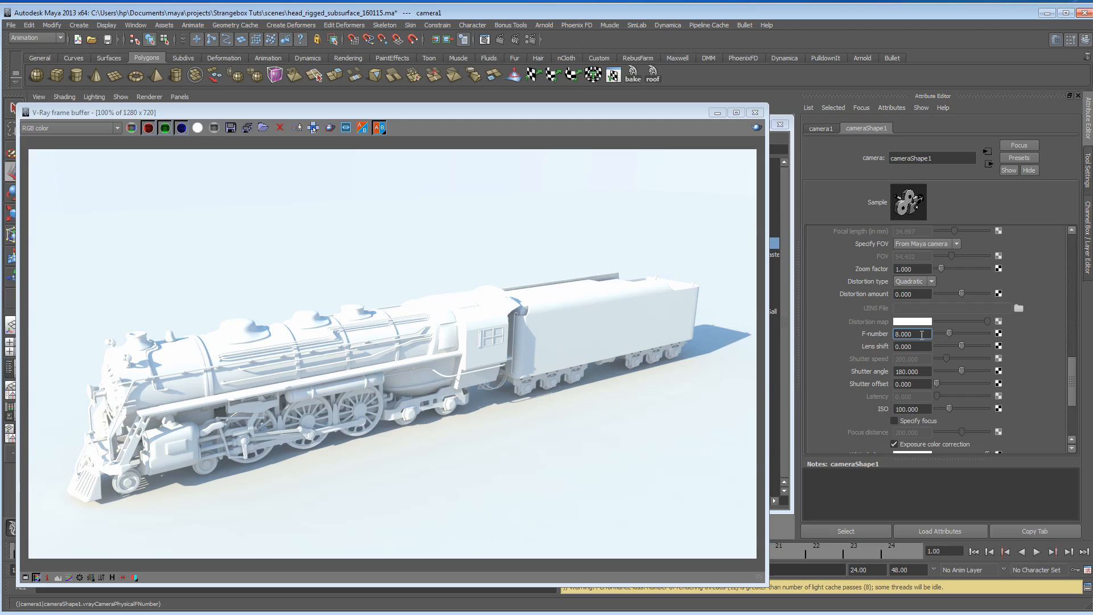
pyautogui.tripleClick(912, 333)
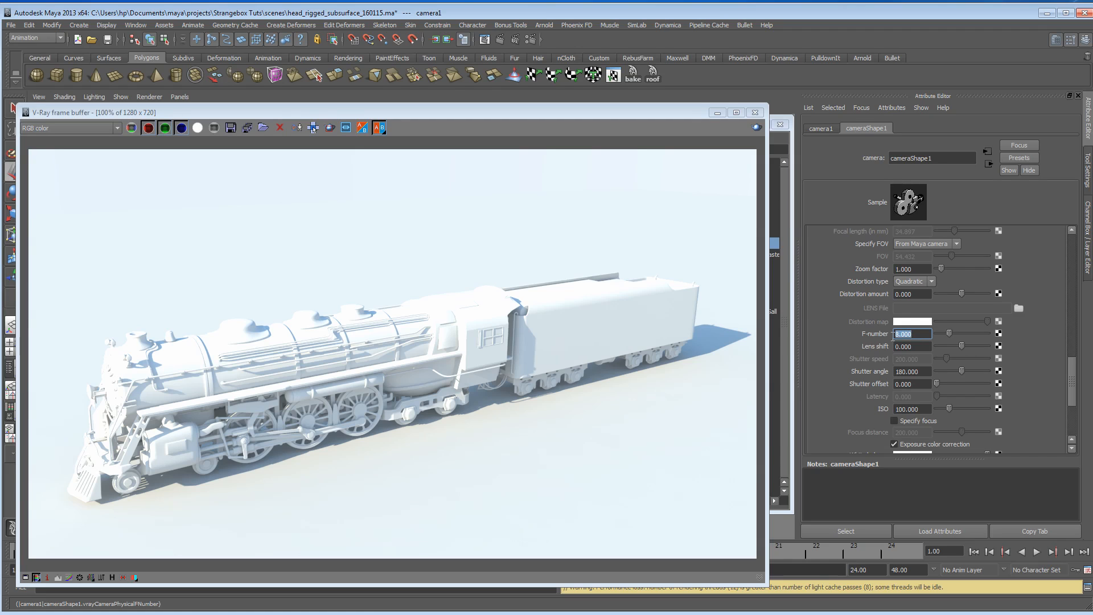
pyautogui.write('2.000')
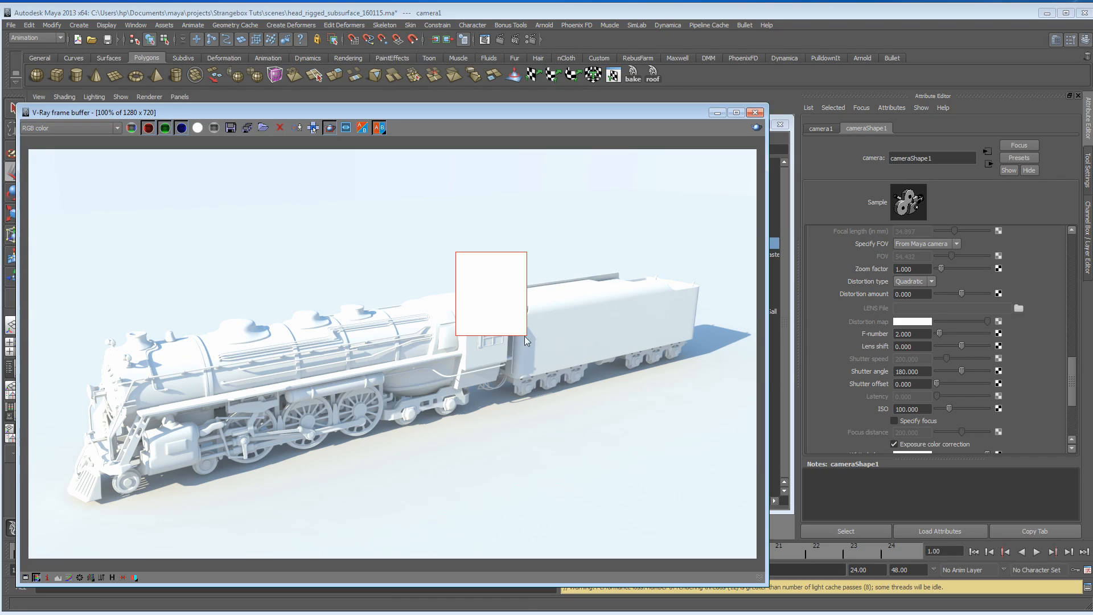
# Try F-number values 8 and 20 and test-render the region around the cab
pyautogui.click(911, 333)
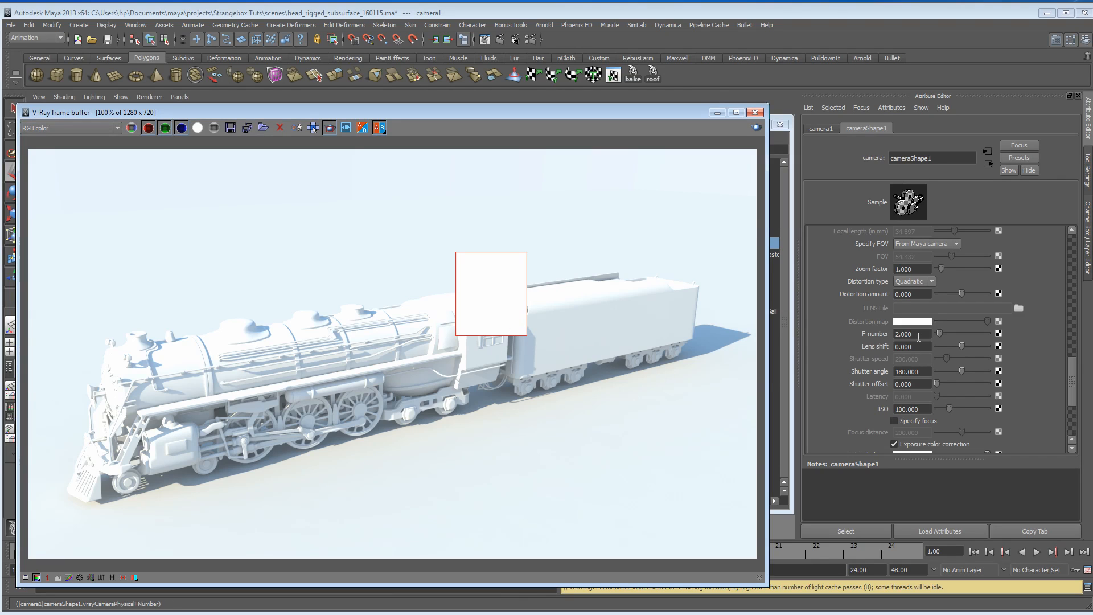
pyautogui.click(912, 333)
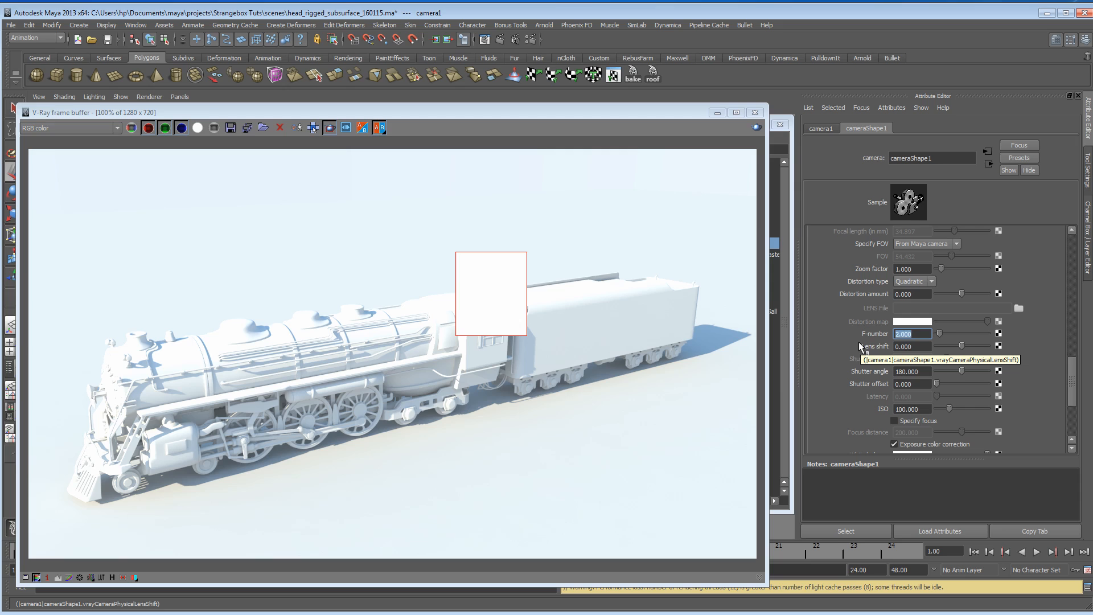
pyautogui.write('8.000')
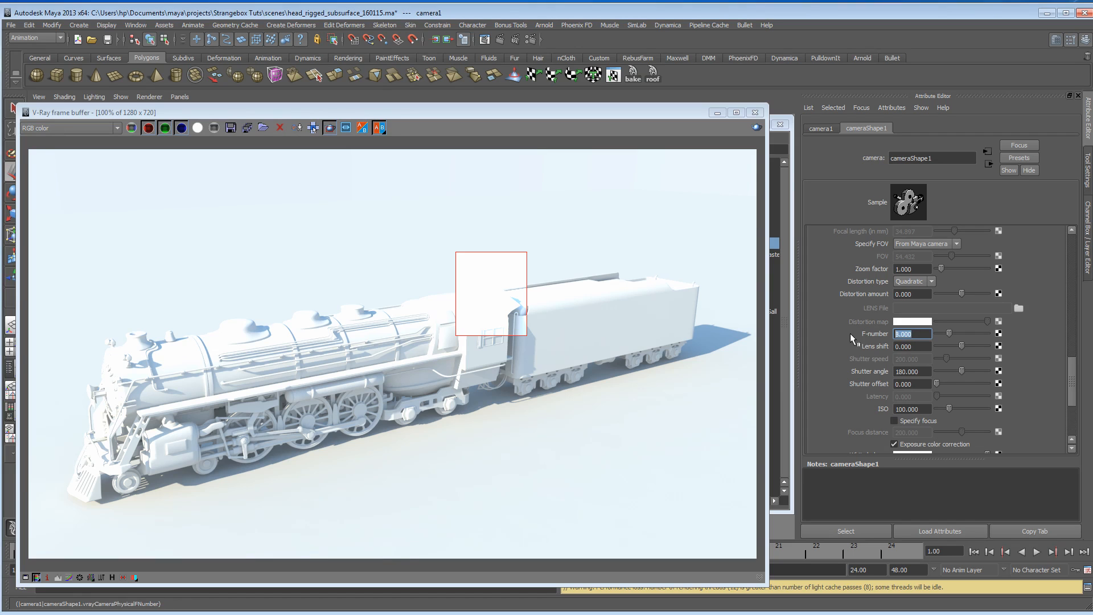
pyautogui.write('20.000')
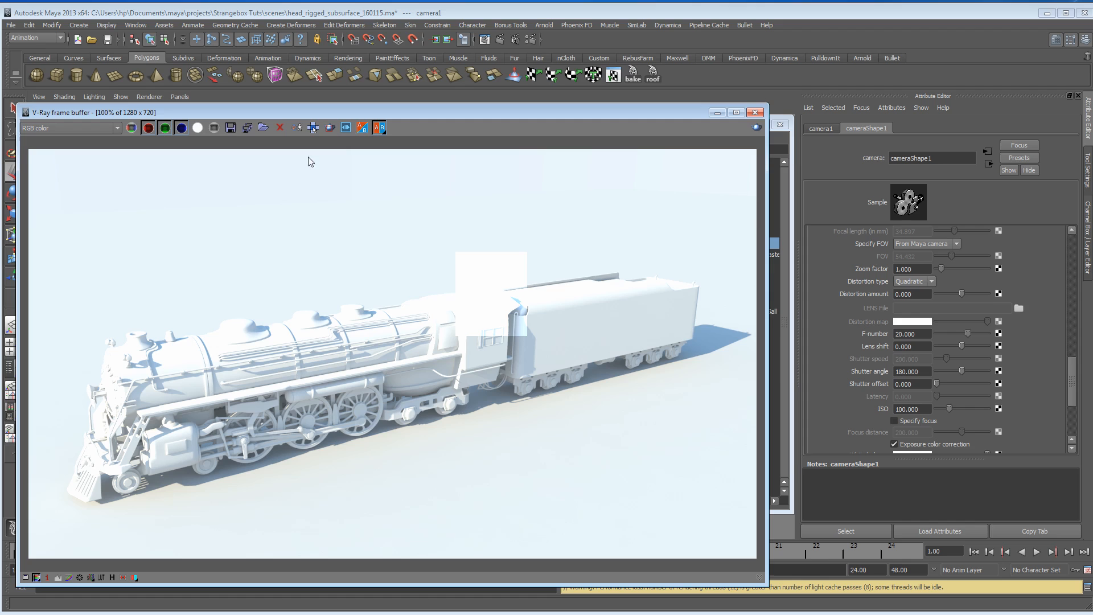
pyautogui.click(329, 128)
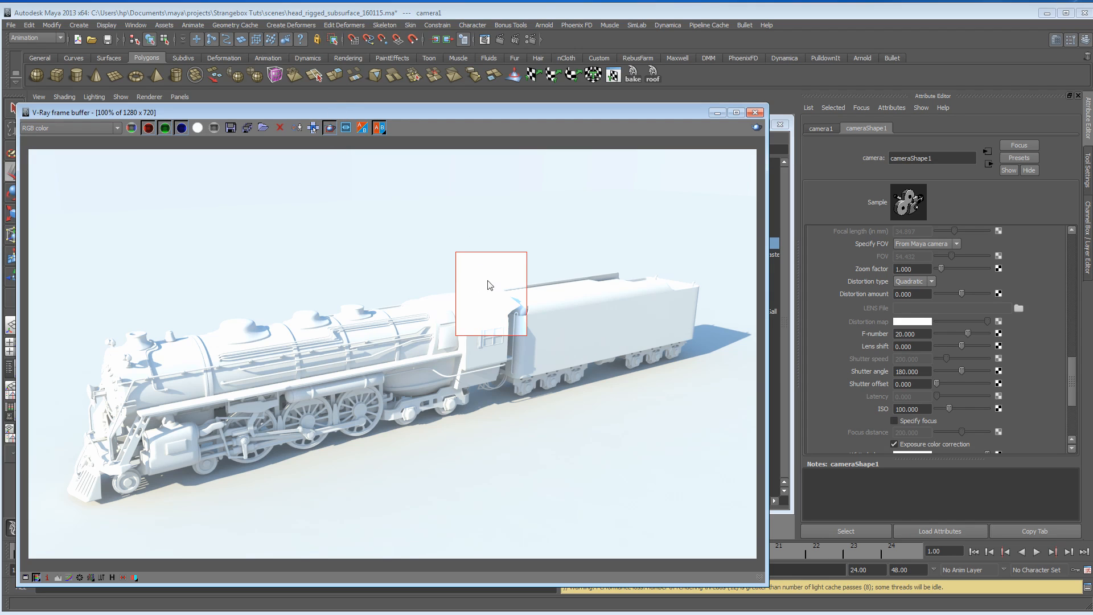
pyautogui.click(313, 128)
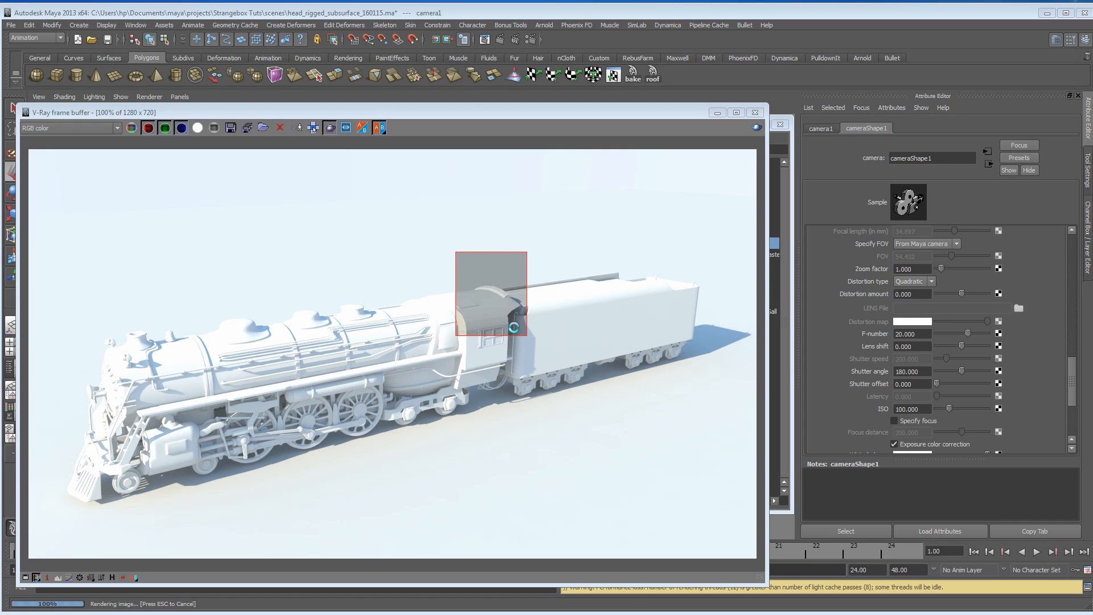
# Try F-number 17, settle on 14, and re-render the cab region
pyautogui.click(912, 333)
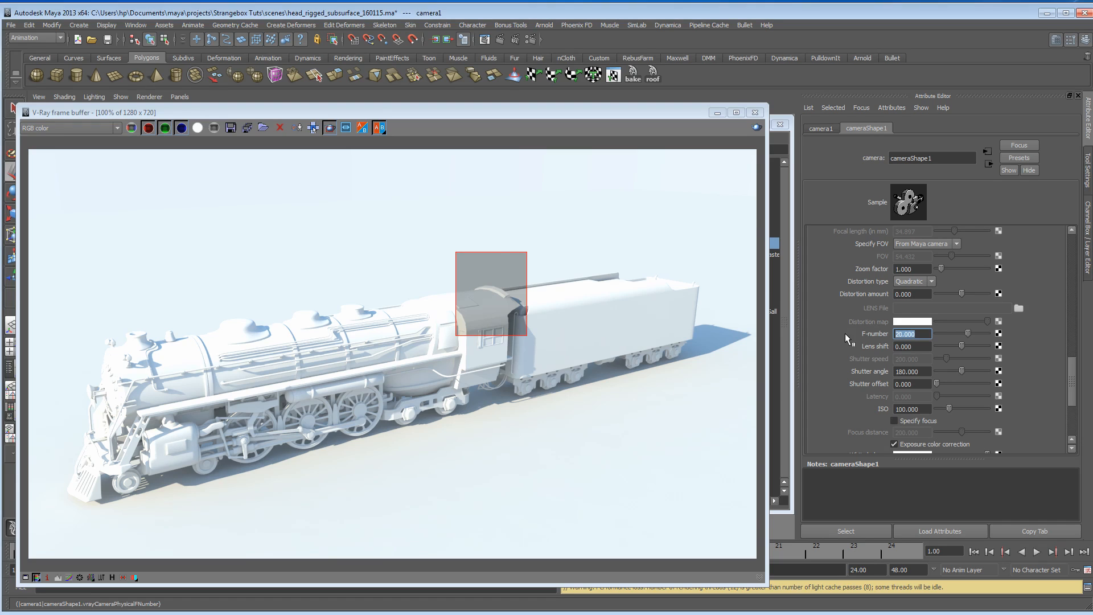
pyautogui.write('173')
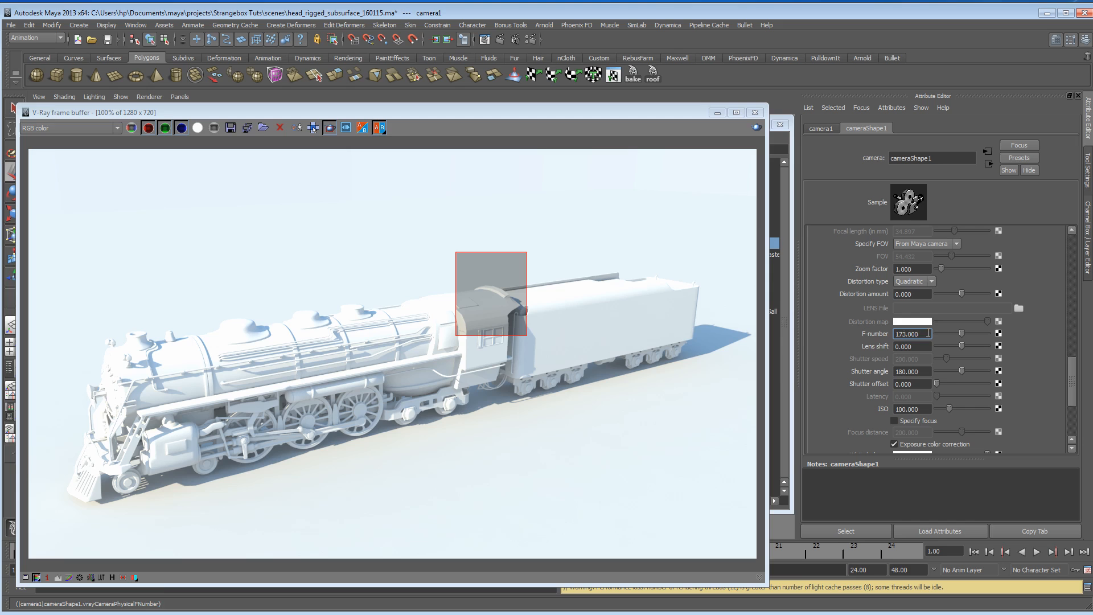
pyautogui.write('17.000')
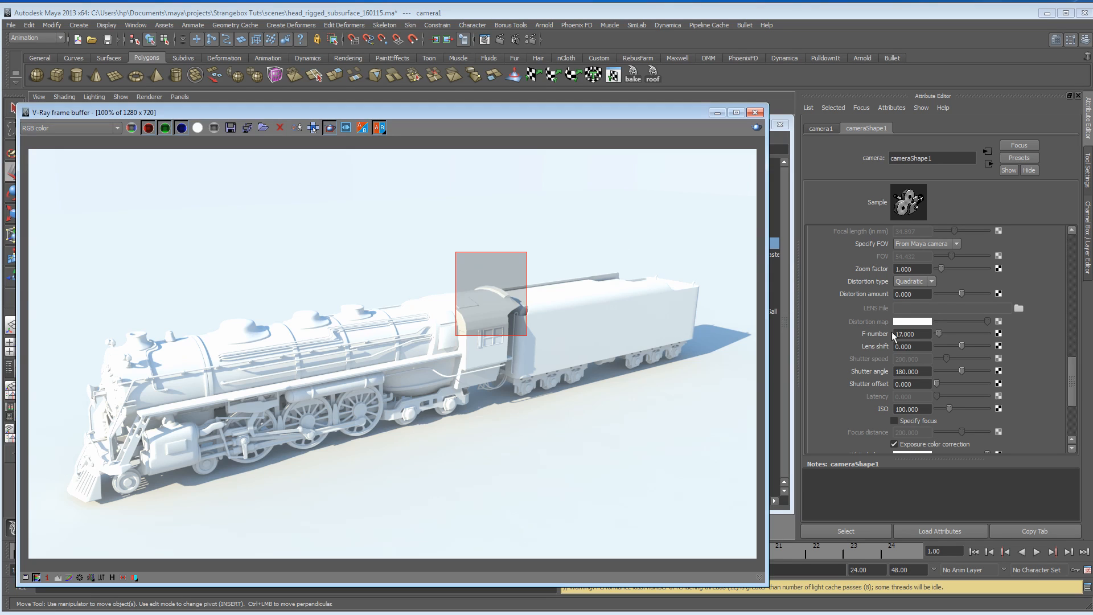
pyautogui.write('14.000')
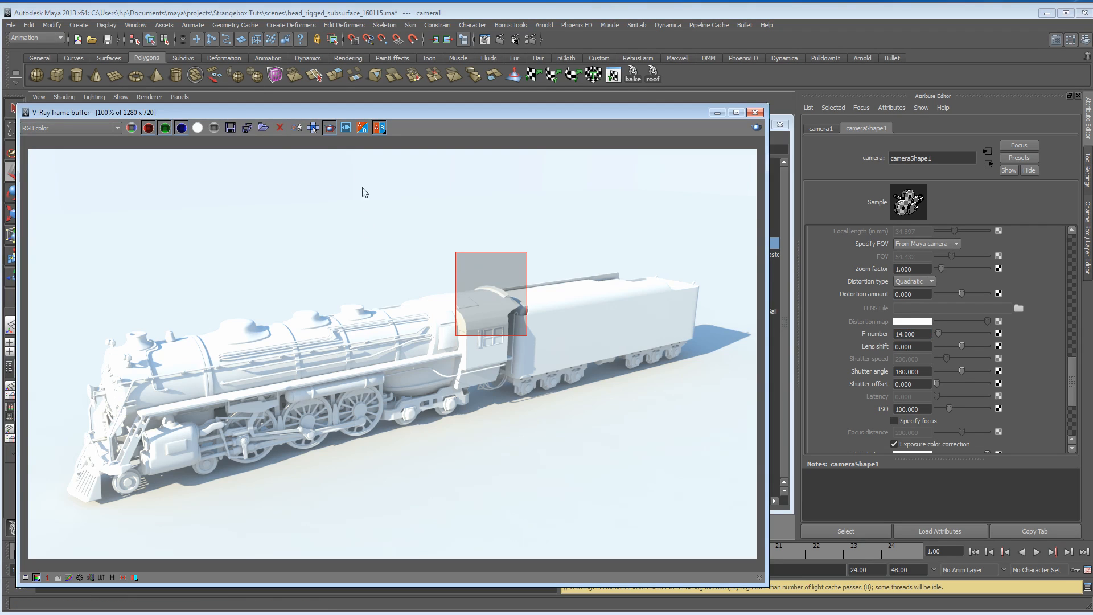
pyautogui.click(313, 127)
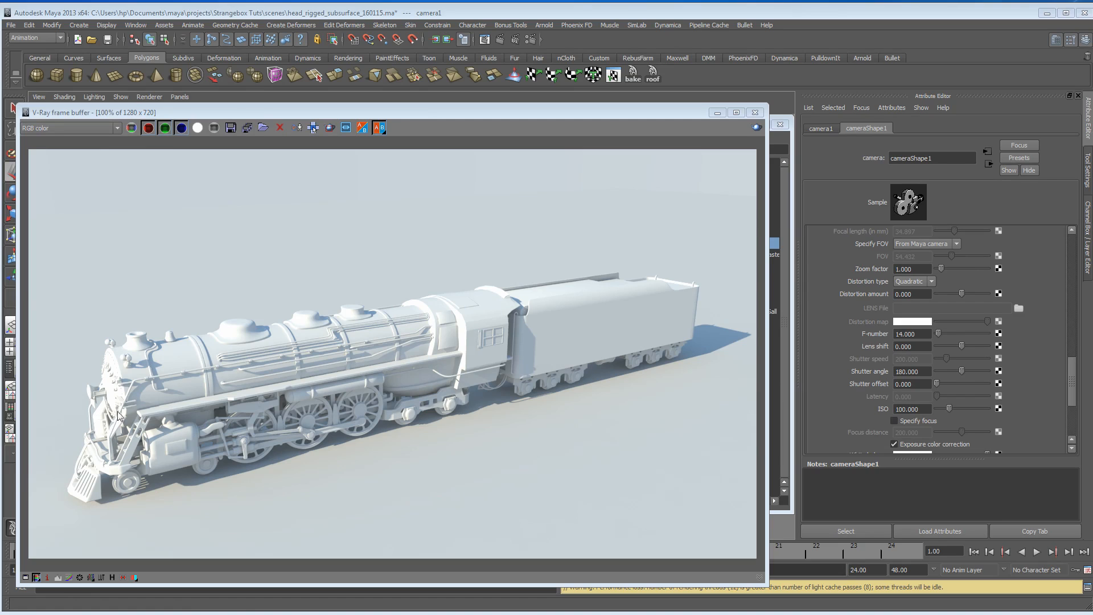
pyautogui.moveTo(114, 400)
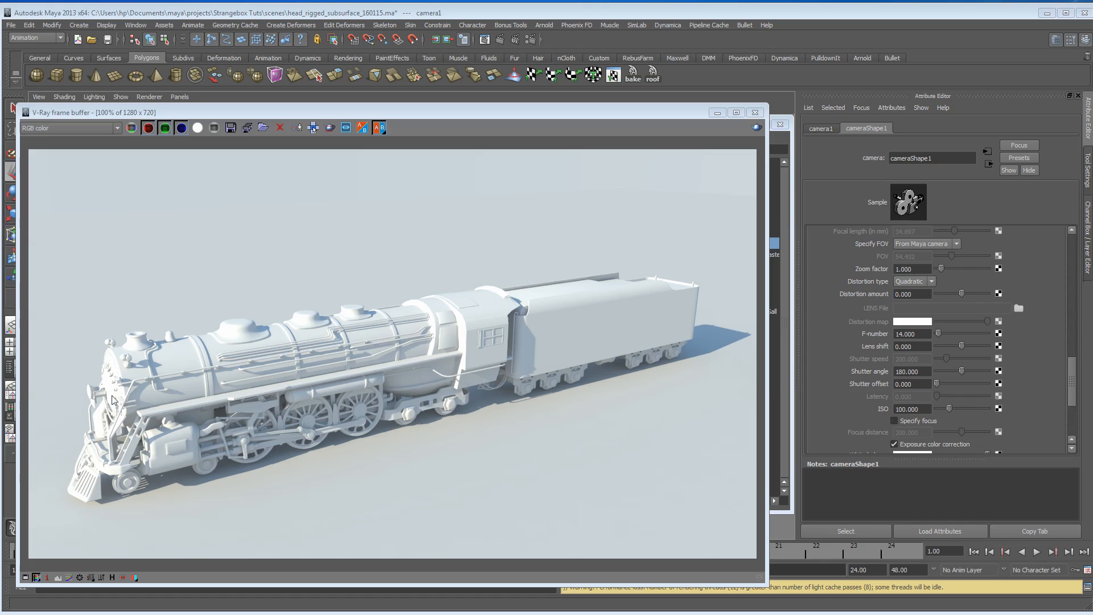
pyautogui.moveTo(108, 415)
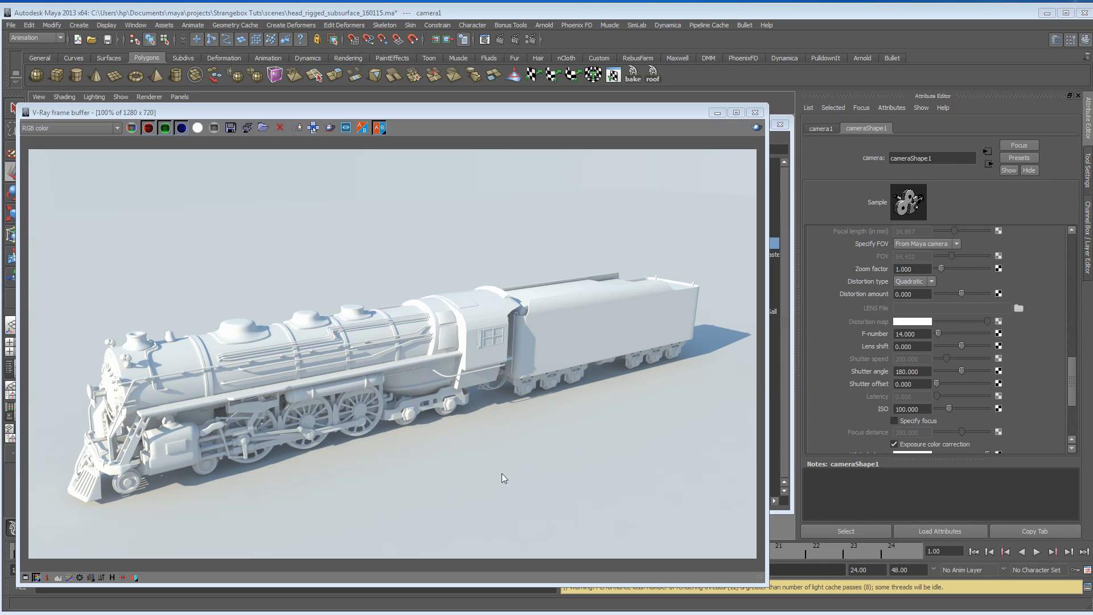
pyautogui.moveTo(414, 518)
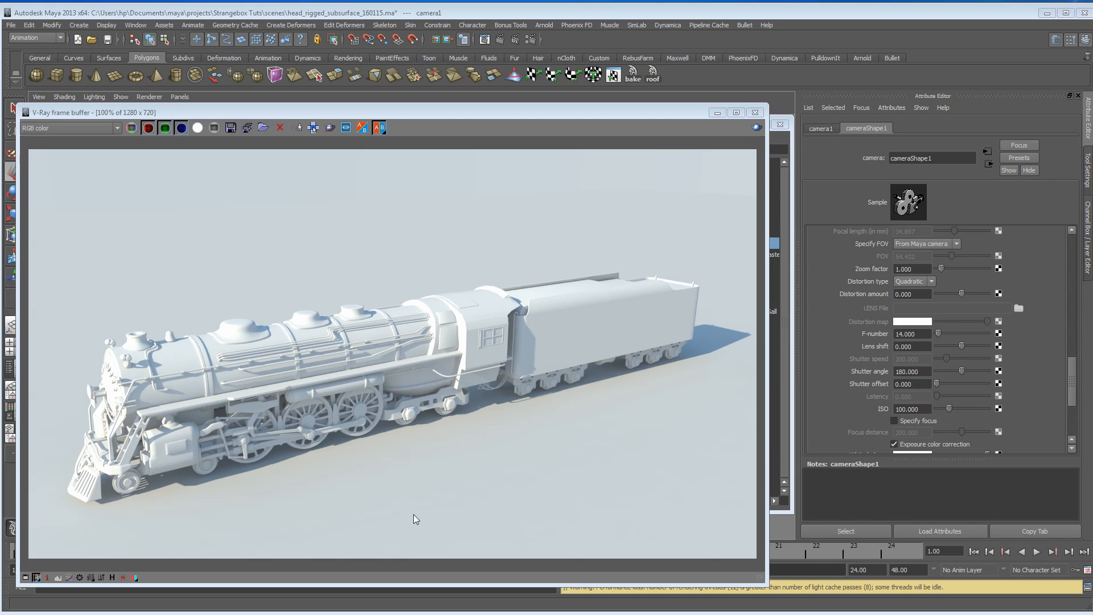
pyautogui.moveTo(354, 428)
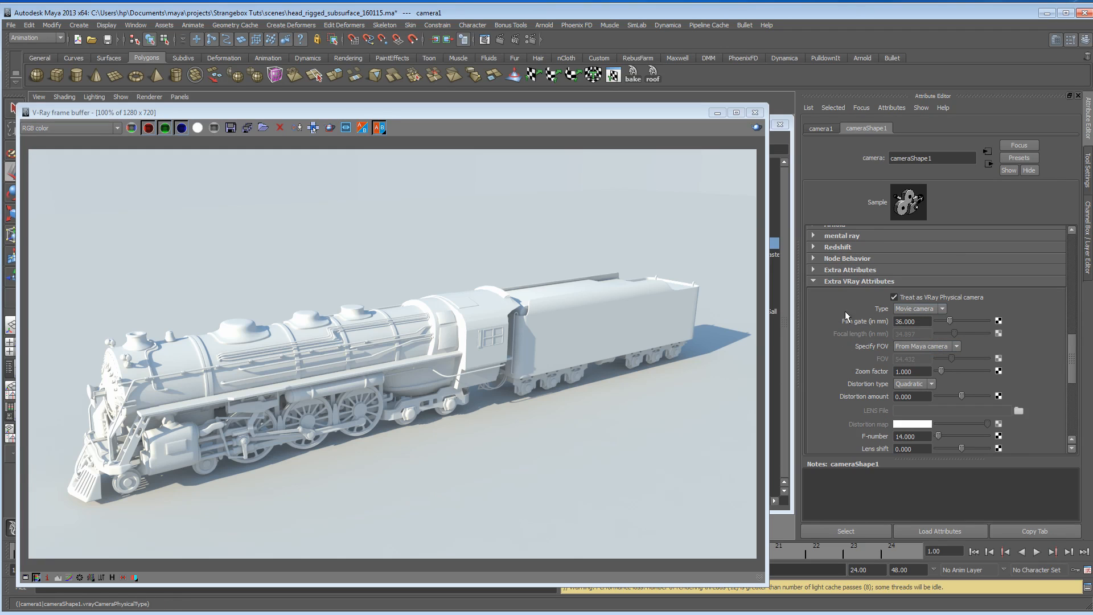
# Select camera1 in the Outliner to show its V-Ray attributes at F-number 14
pyautogui.click(940, 308)
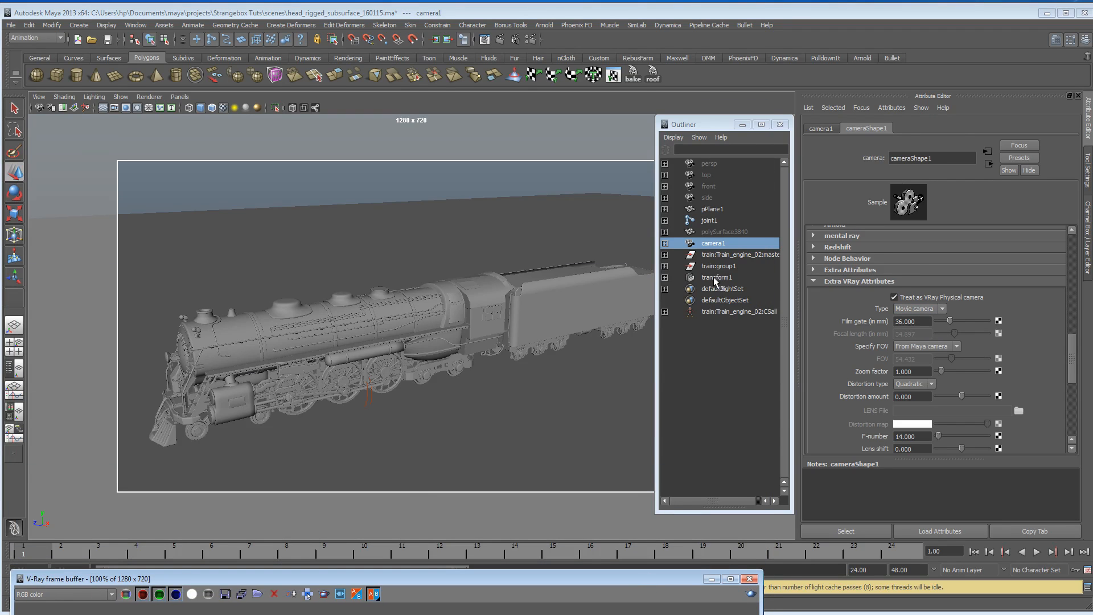
# Select VRayGeoSun1 and pull it out to the right of the train for low-angle rays
pyautogui.click(716, 277)
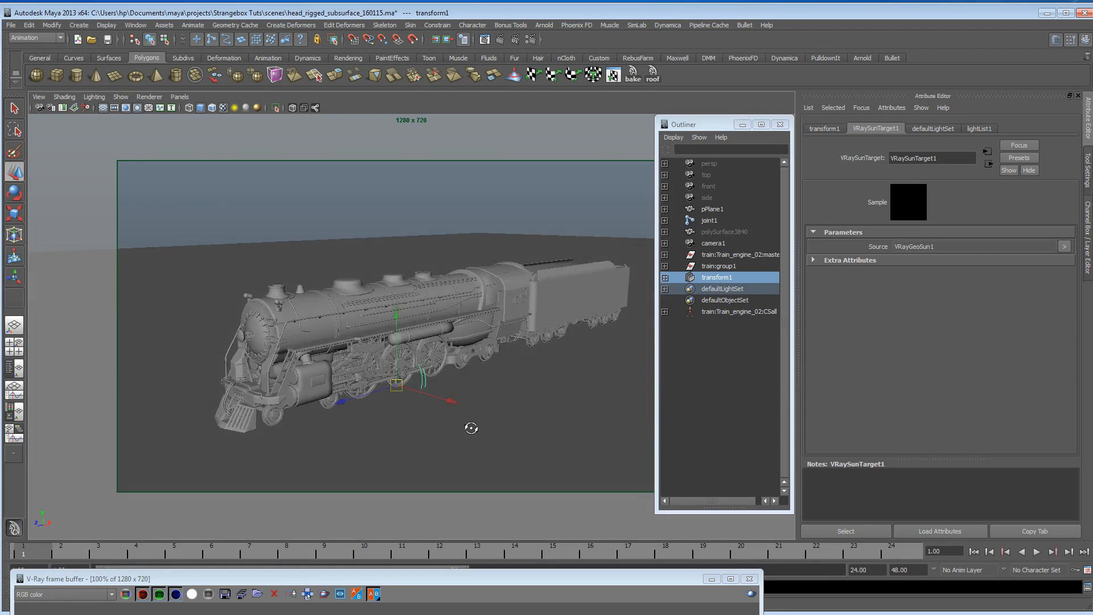
pyautogui.moveTo(470, 428); pyautogui.dragTo(503, 432)
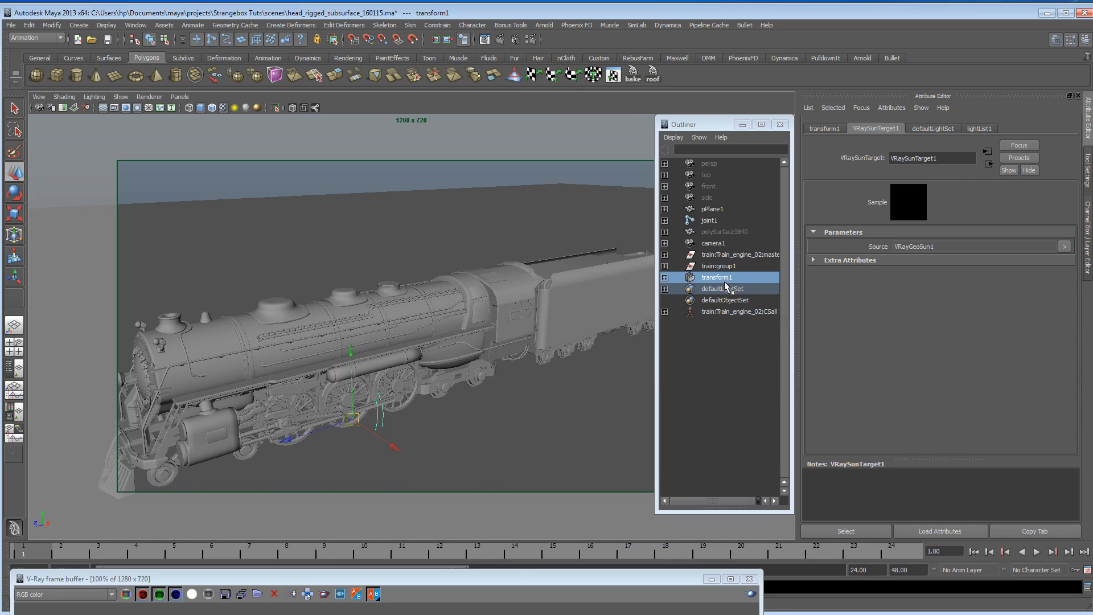
pyautogui.write('sun')
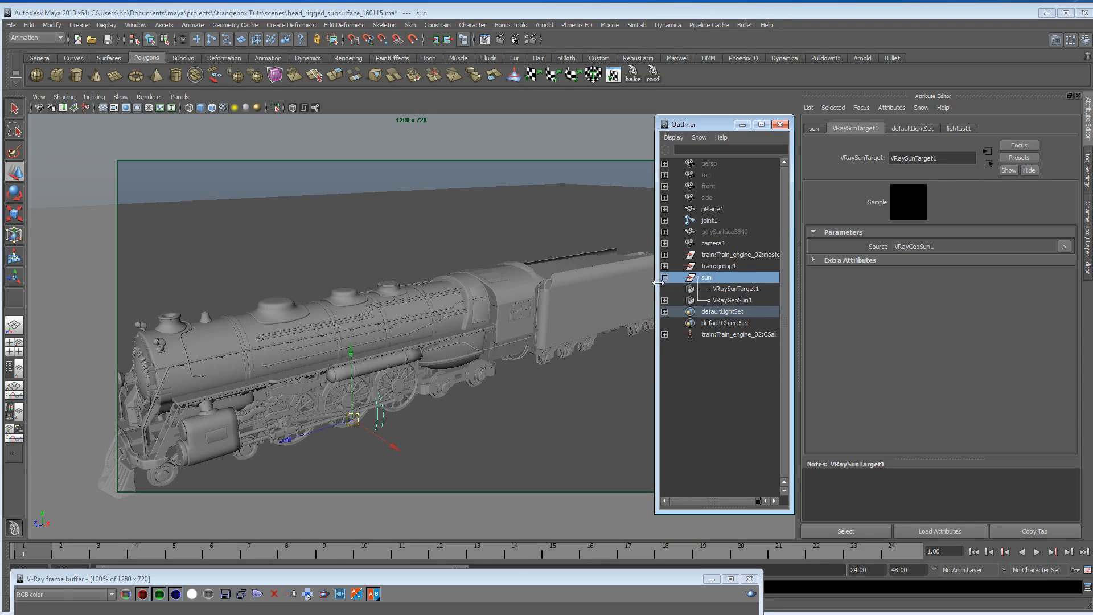
pyautogui.click(733, 288)
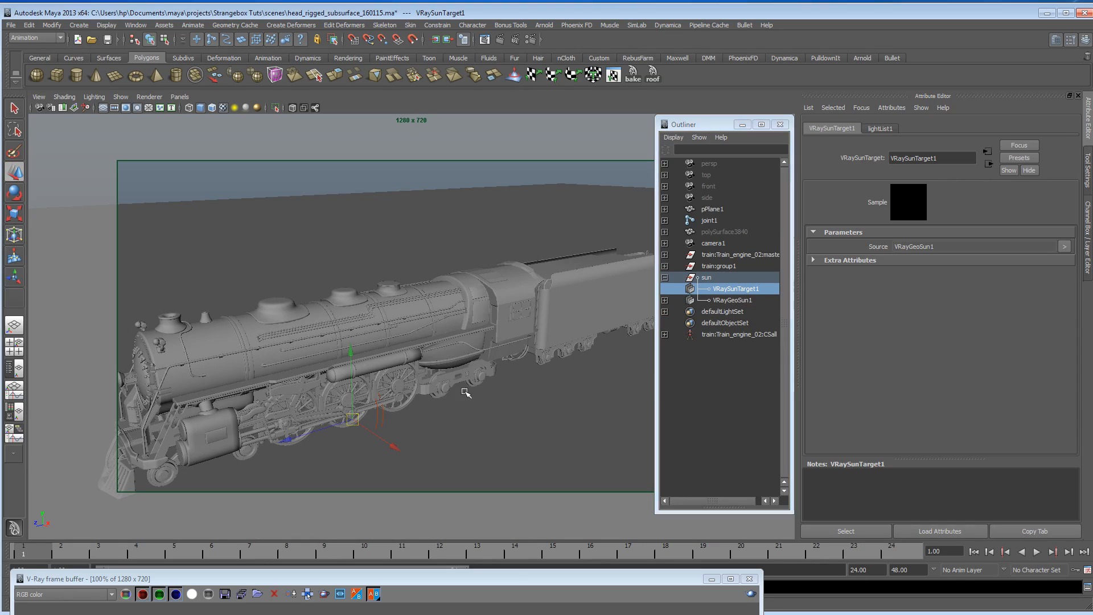
pyautogui.click(730, 300)
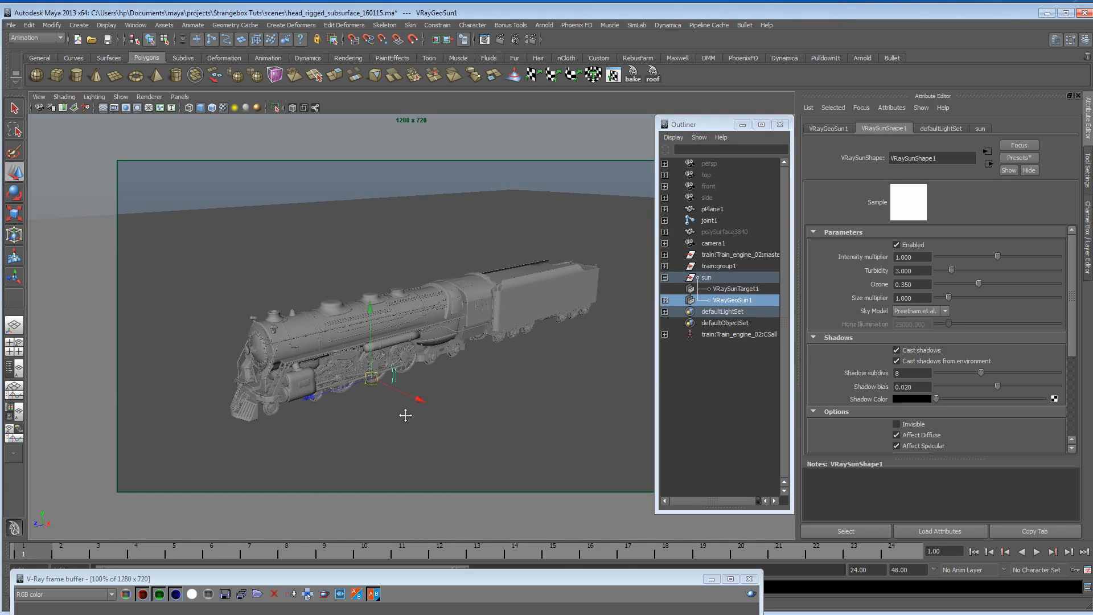
pyautogui.moveTo(372, 376); pyautogui.dragTo(530, 459)
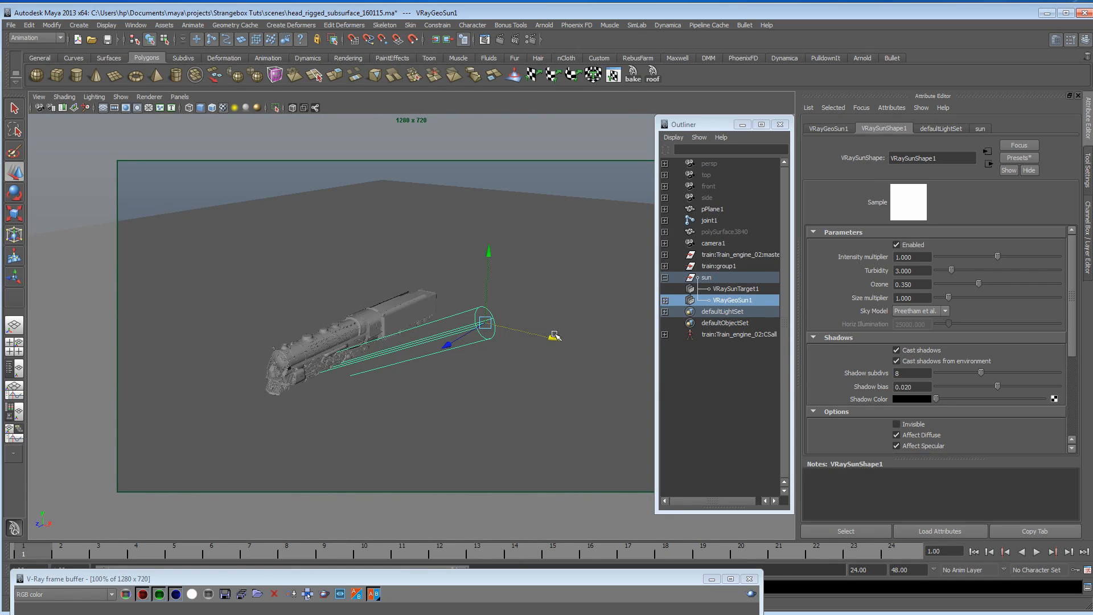
pyautogui.moveTo(487, 320); pyautogui.dragTo(279, 334)
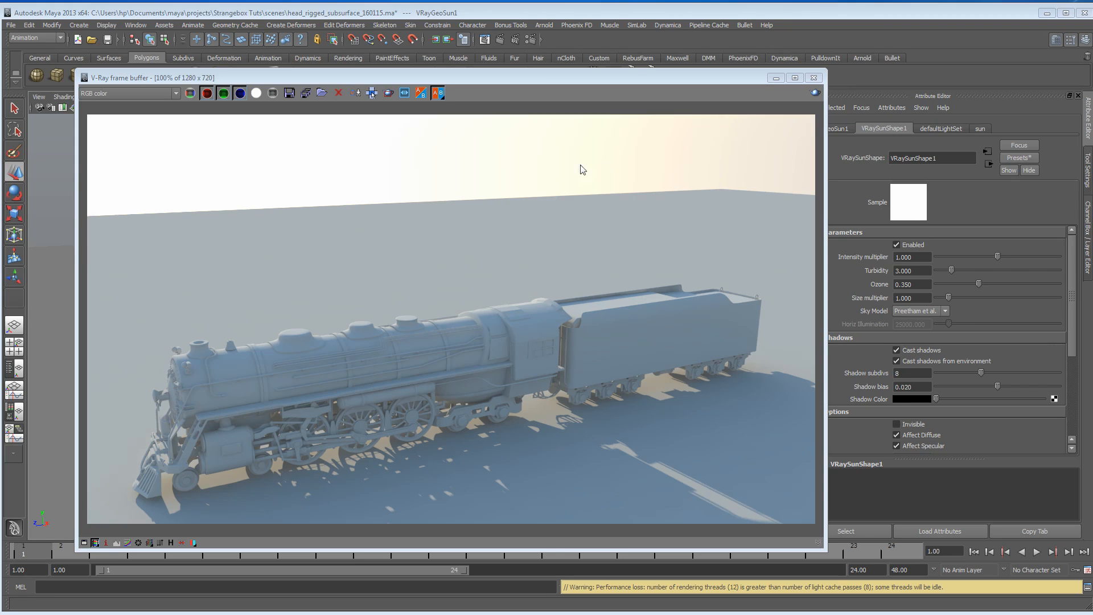
pyautogui.moveTo(206, 504)
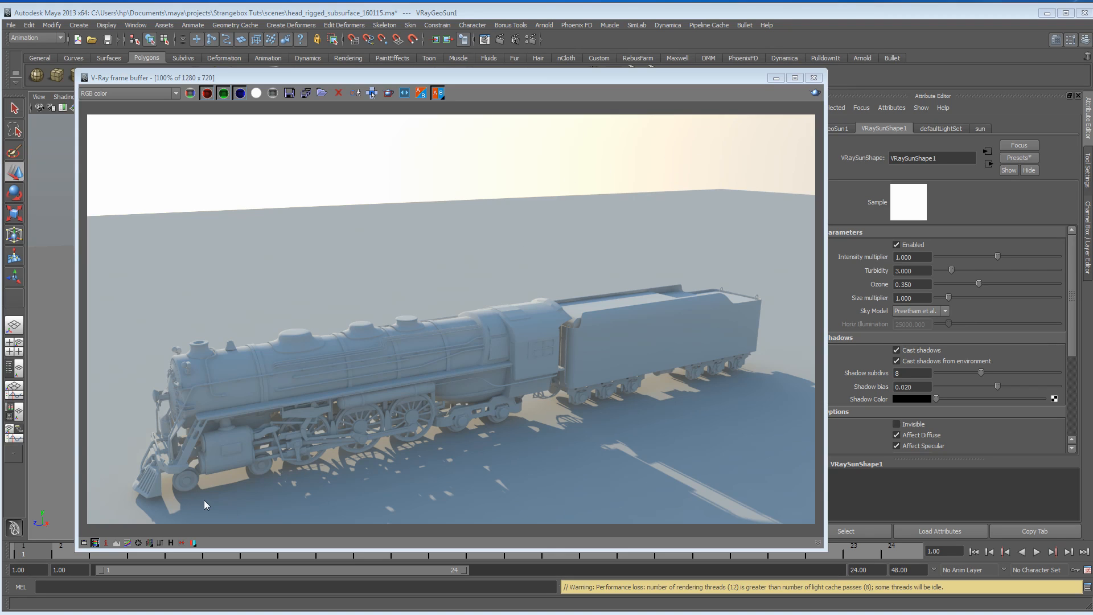
pyautogui.moveTo(273, 472)
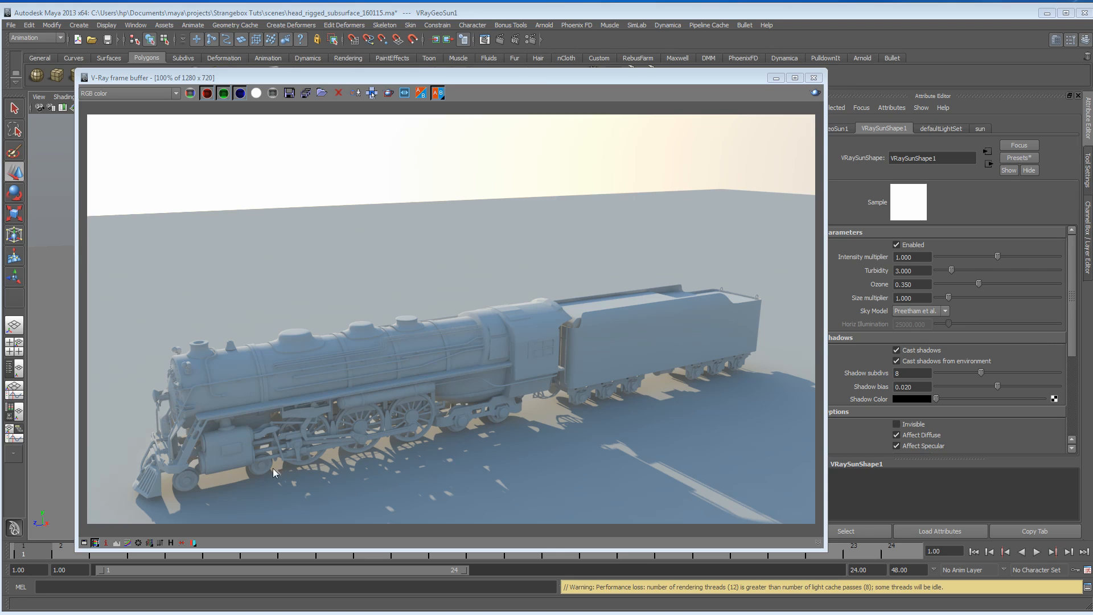
pyautogui.moveTo(479, 389)
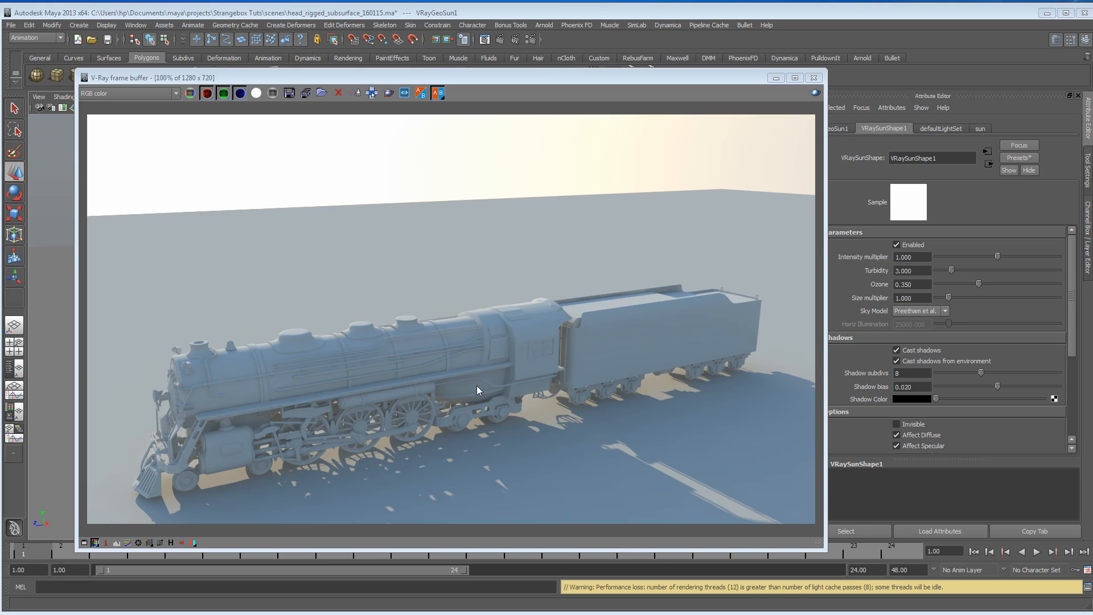
pyautogui.moveTo(451, 442)
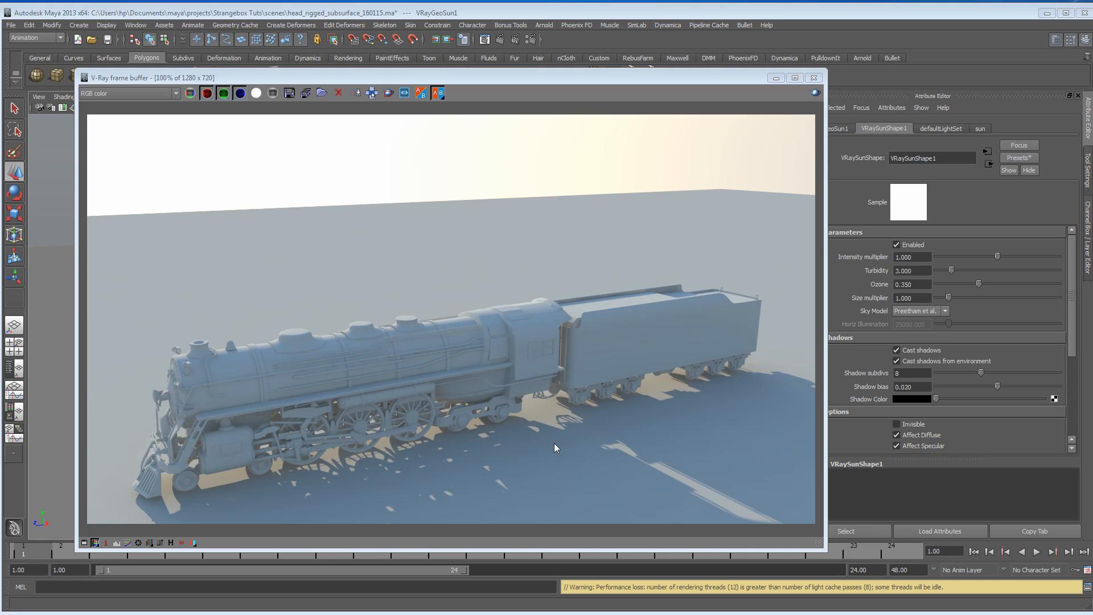
pyautogui.moveTo(383, 487)
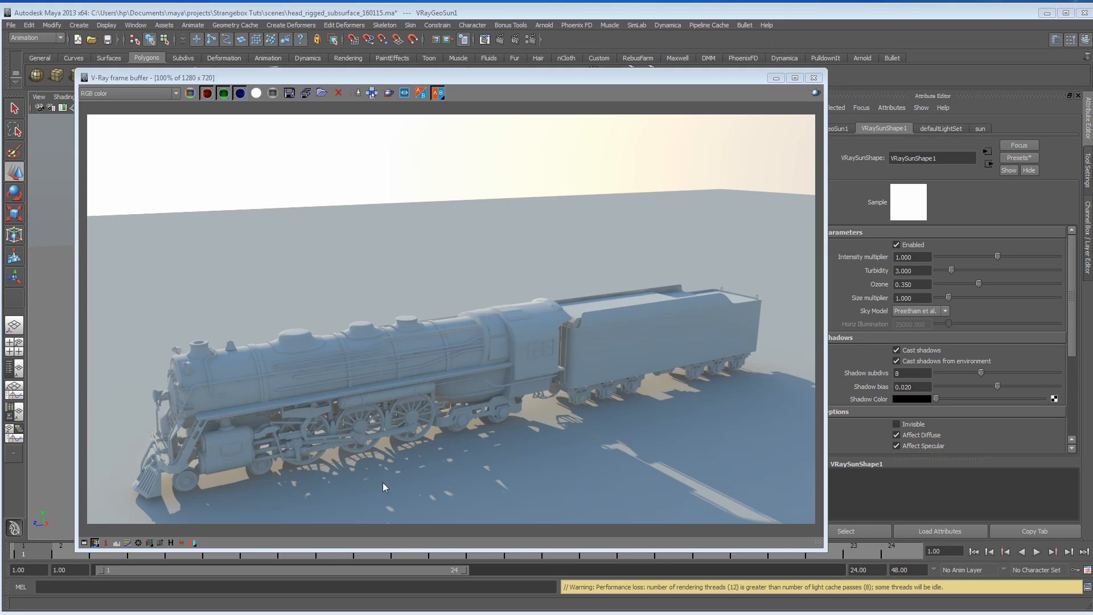
pyautogui.moveTo(490, 368)
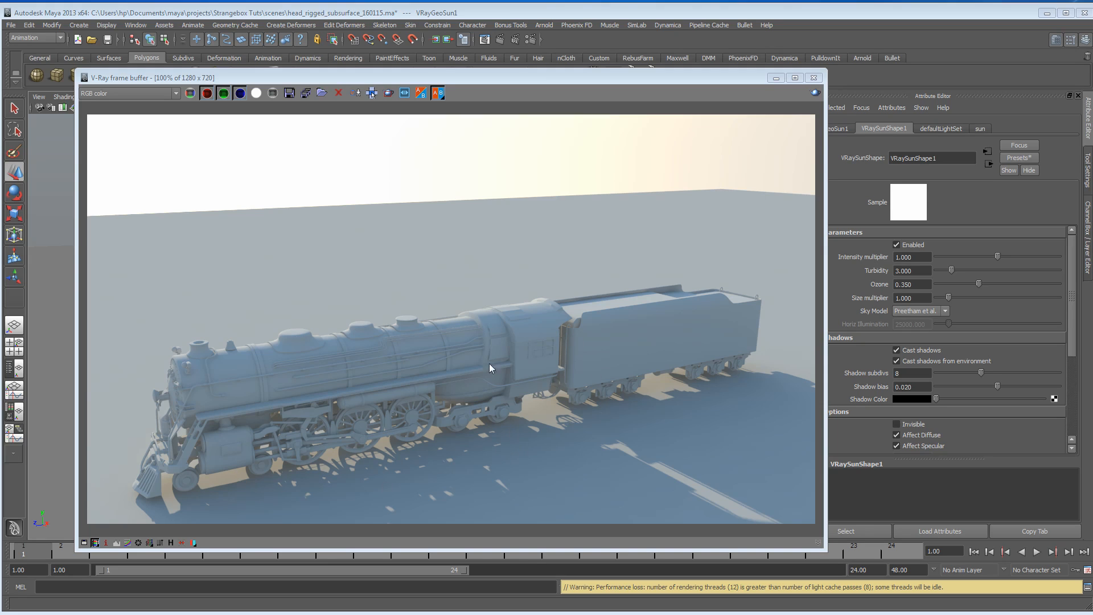
pyautogui.moveTo(214, 453)
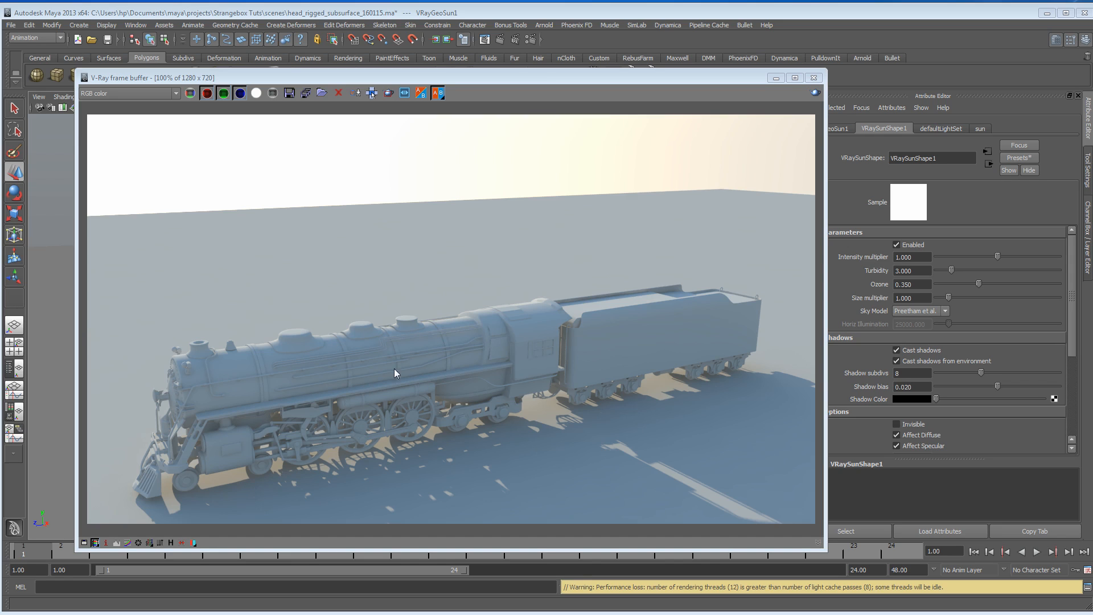
pyautogui.moveTo(458, 366)
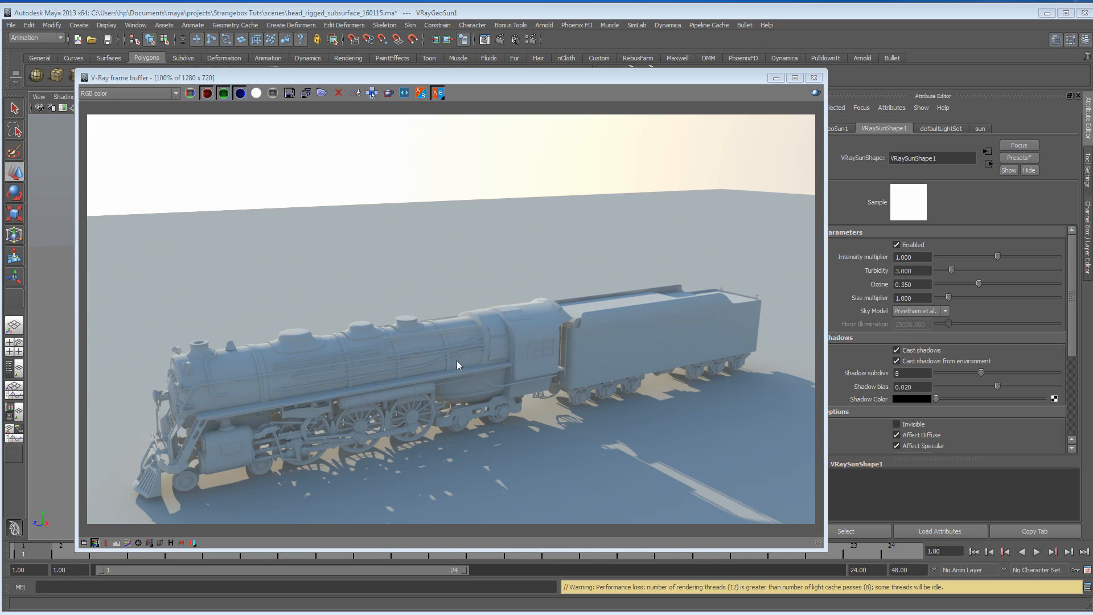
pyautogui.moveTo(189, 476)
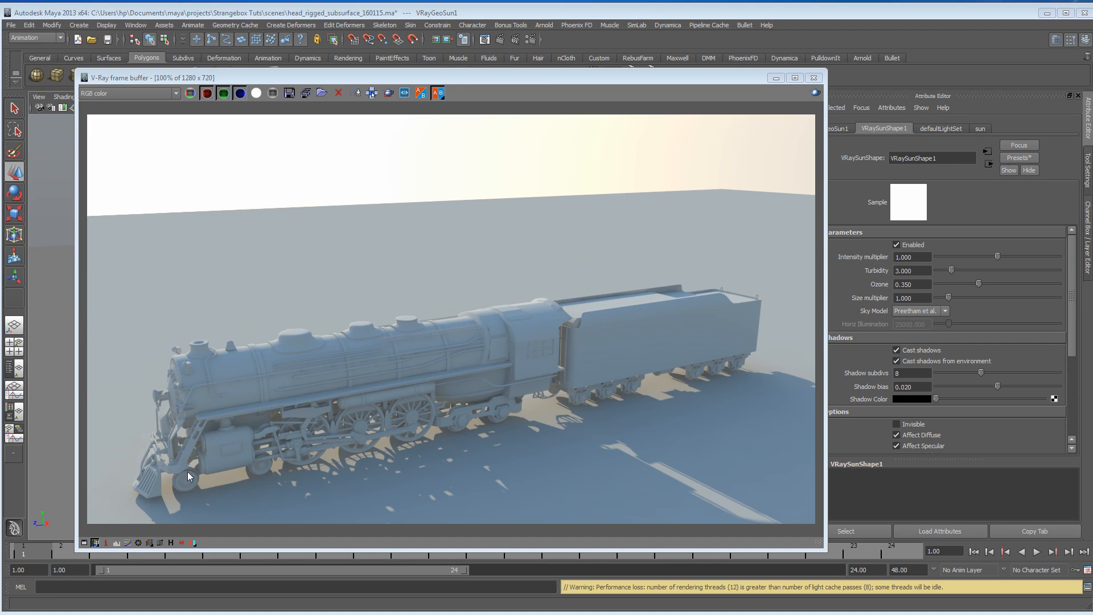
pyautogui.moveTo(494, 369)
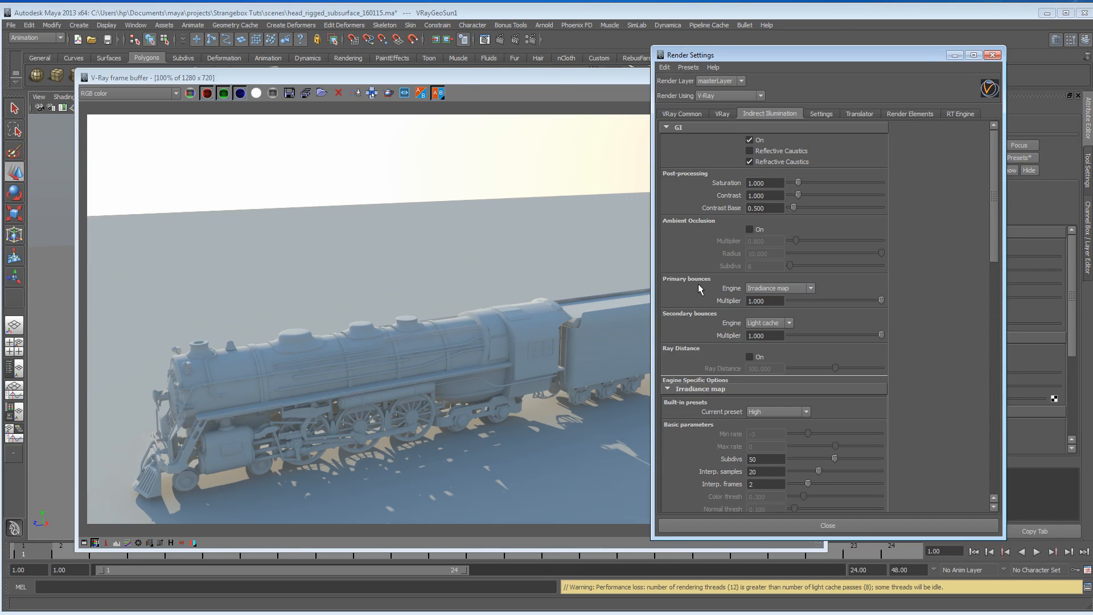
pyautogui.scroll(-3)
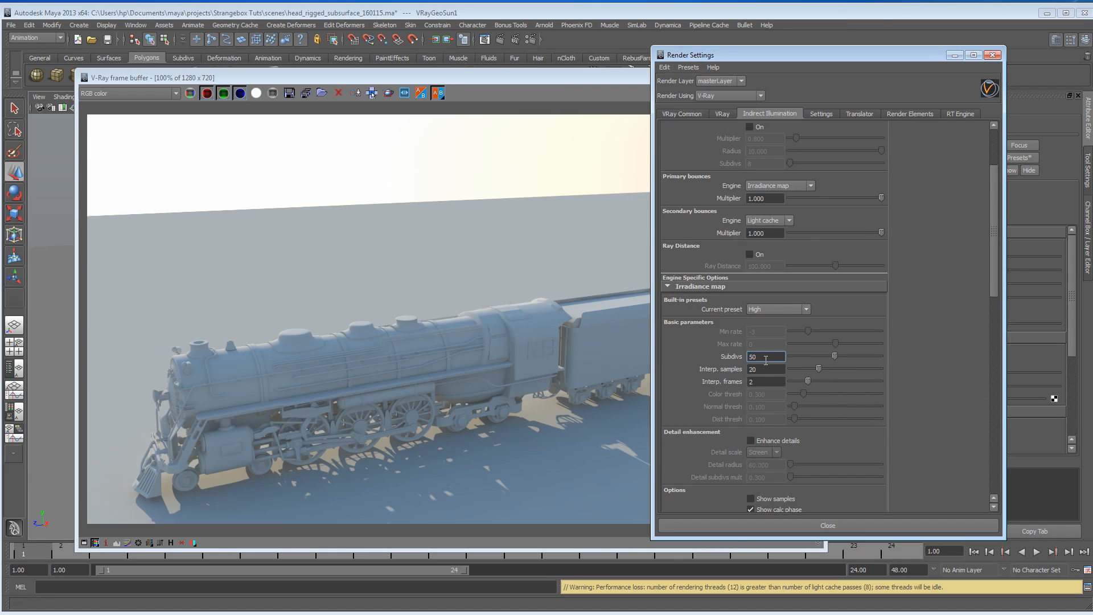
pyautogui.moveTo(322, 301)
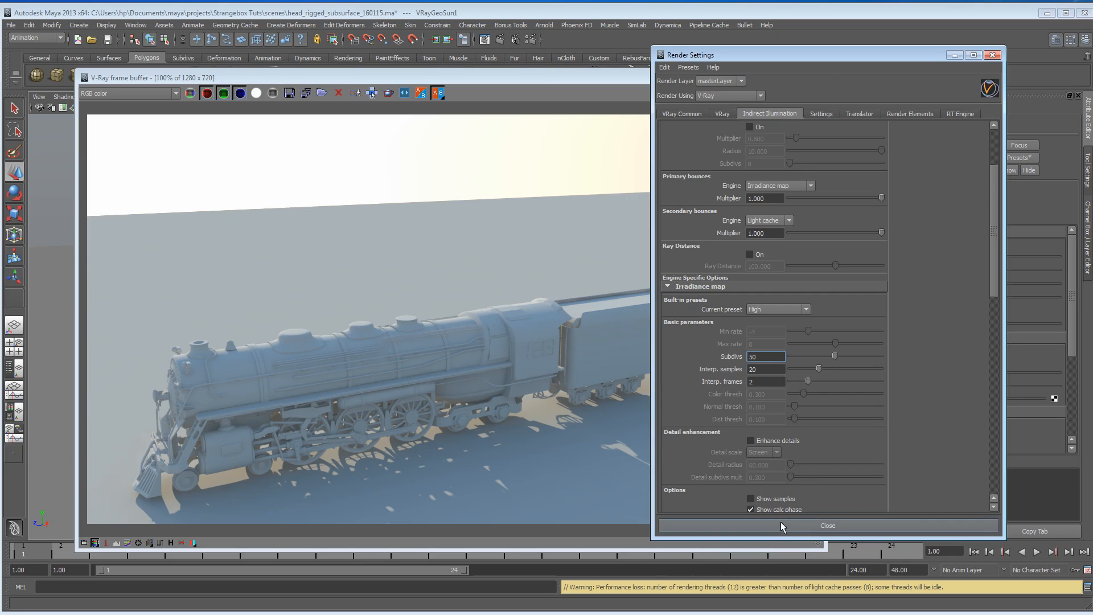
pyautogui.click(826, 525)
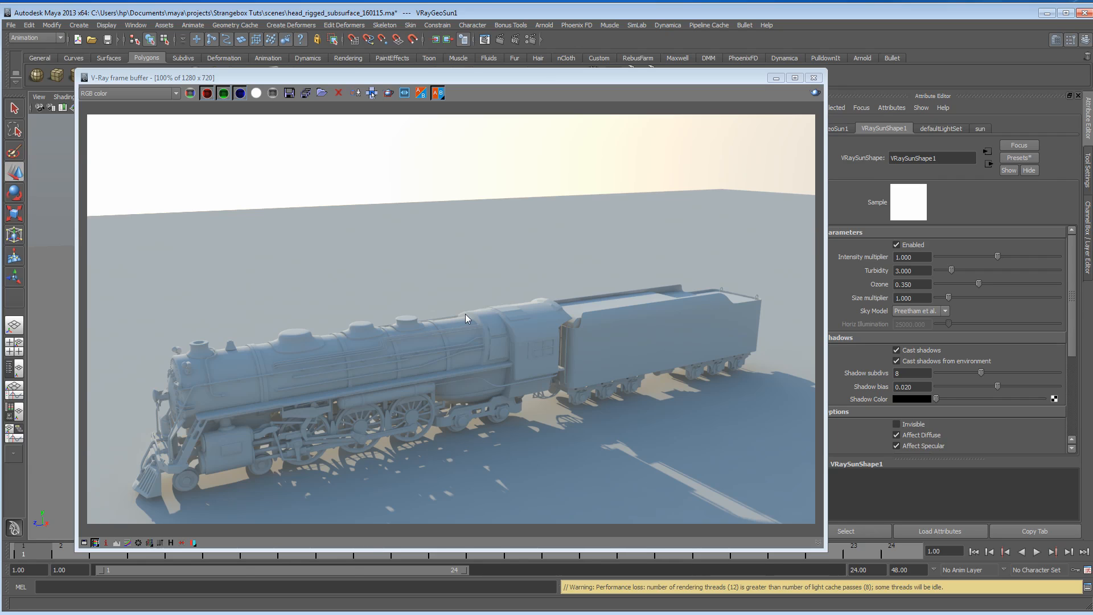
pyautogui.moveTo(489, 93)
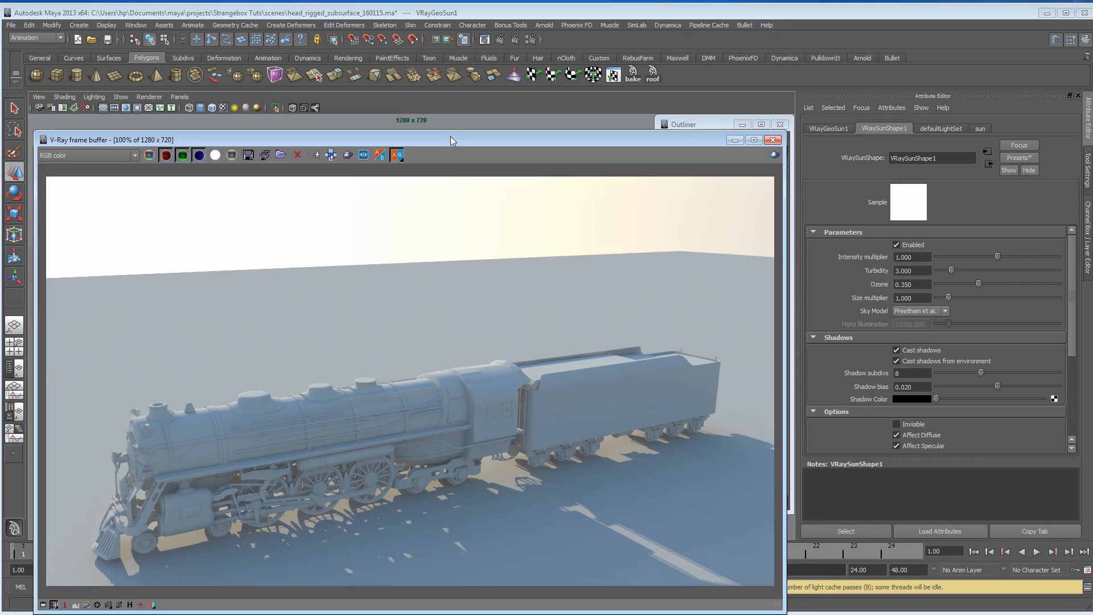
# Put away the render, try the CIE Clear sky model, then revert to Preetham et al
pyautogui.click(773, 139)
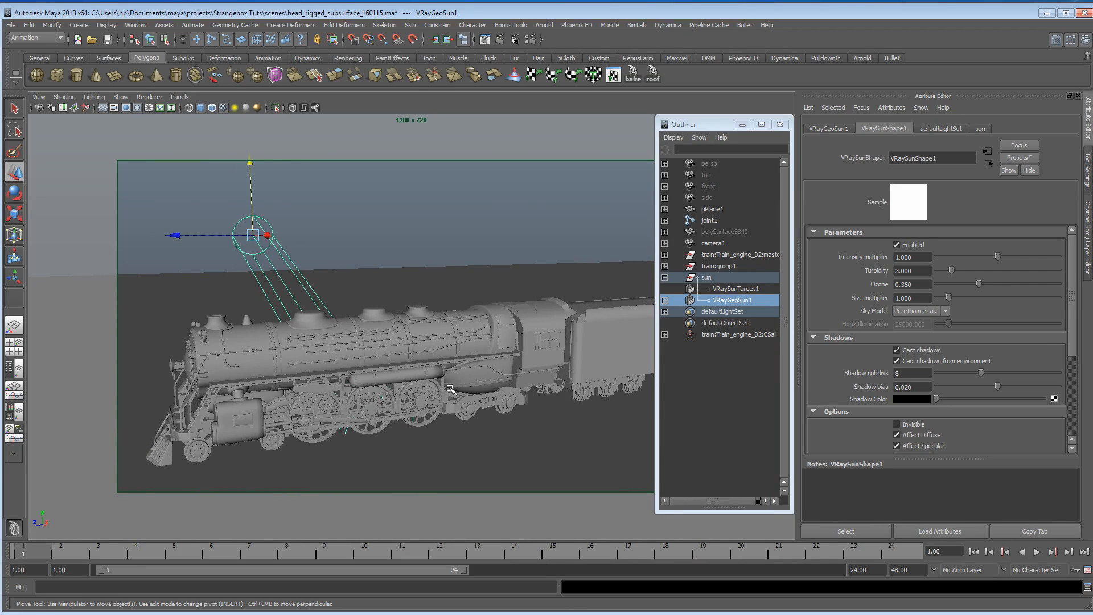
pyautogui.moveTo(261, 278)
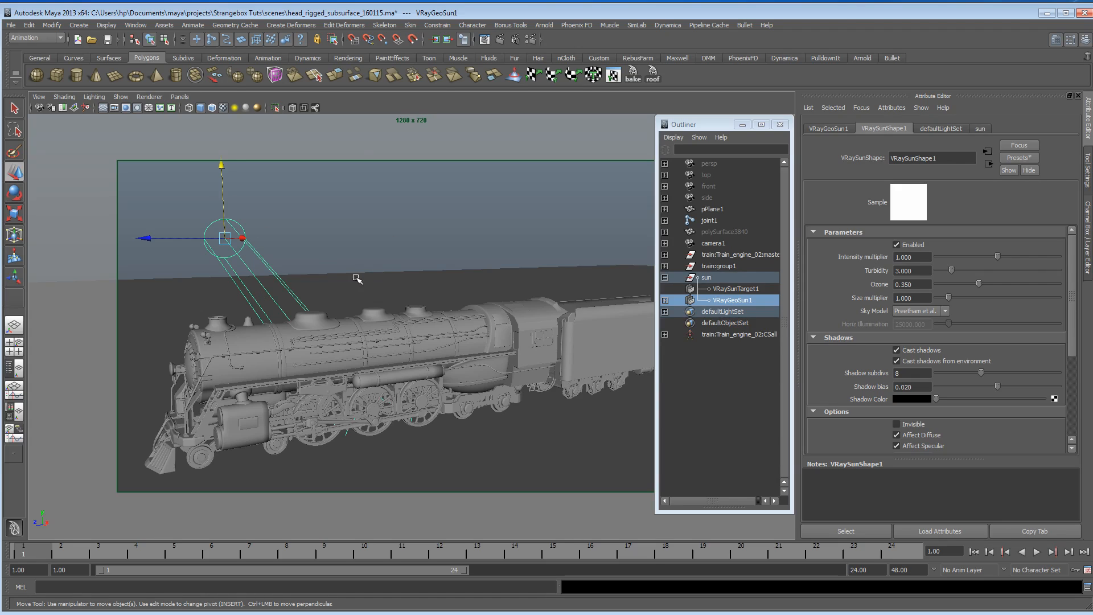
pyautogui.moveTo(833, 319)
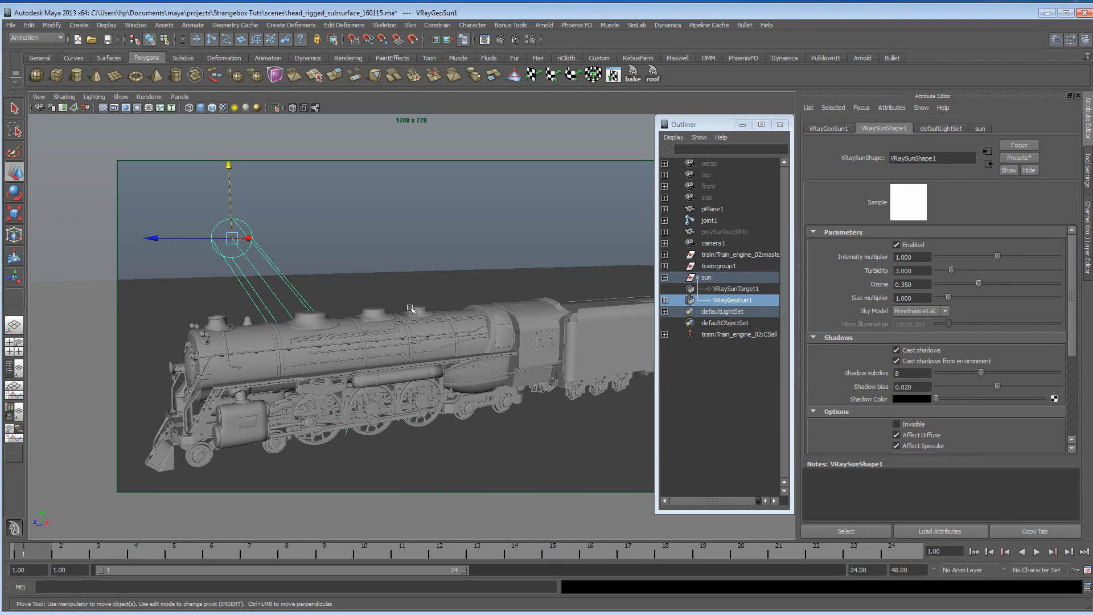
pyautogui.click(944, 310)
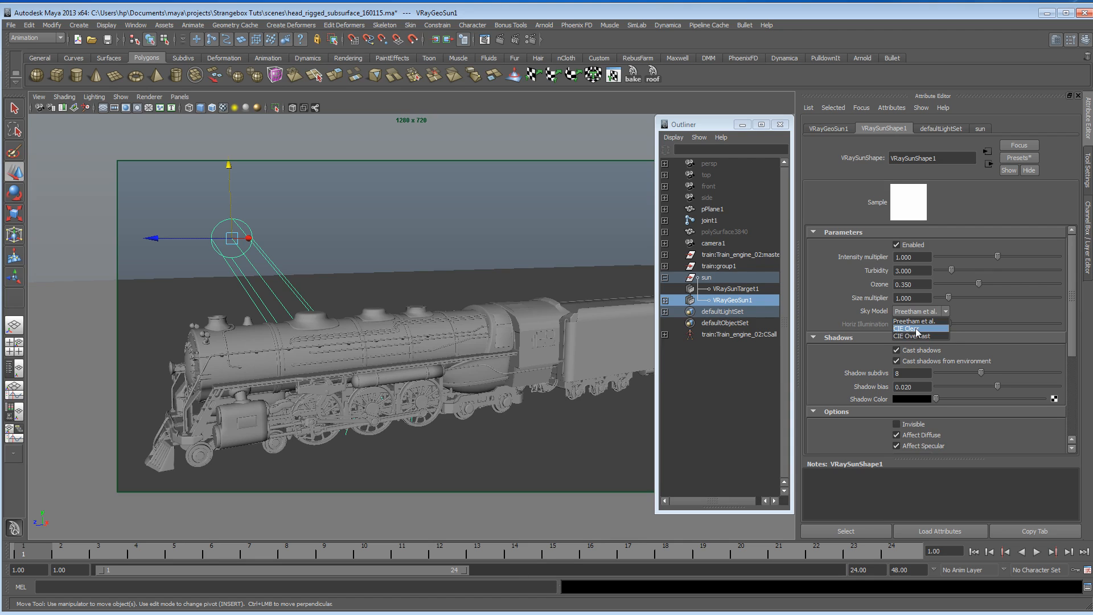
pyautogui.click(913, 329)
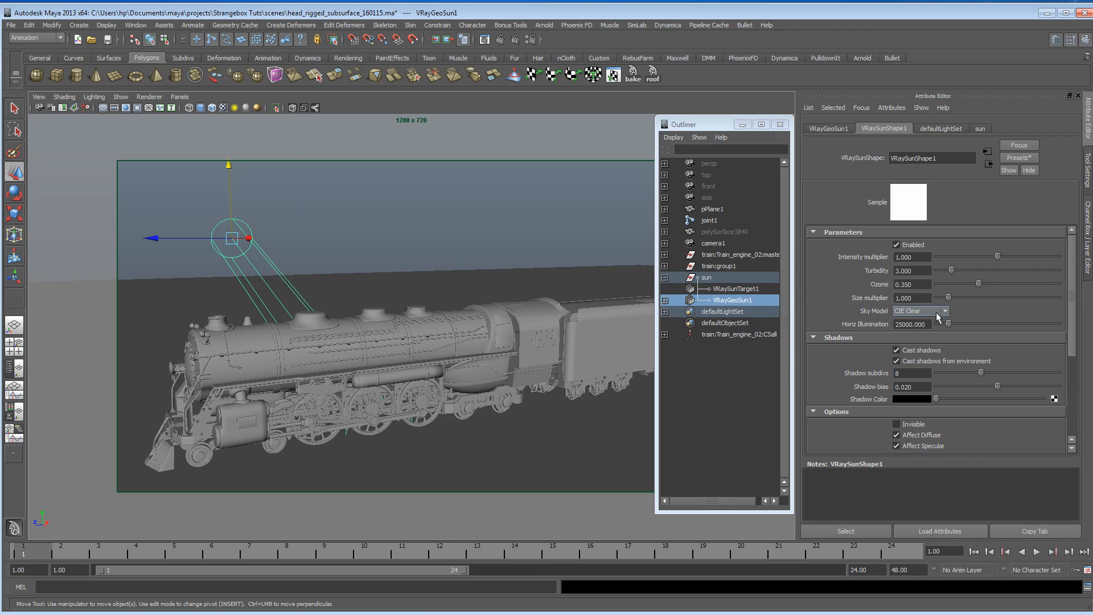
pyautogui.click(920, 310)
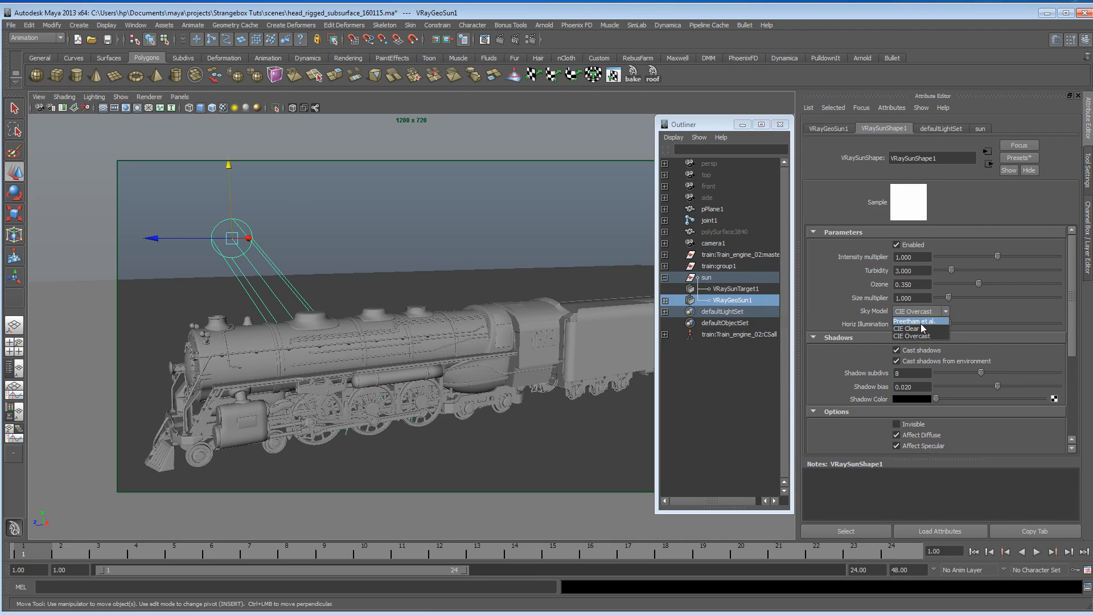
pyautogui.click(917, 320)
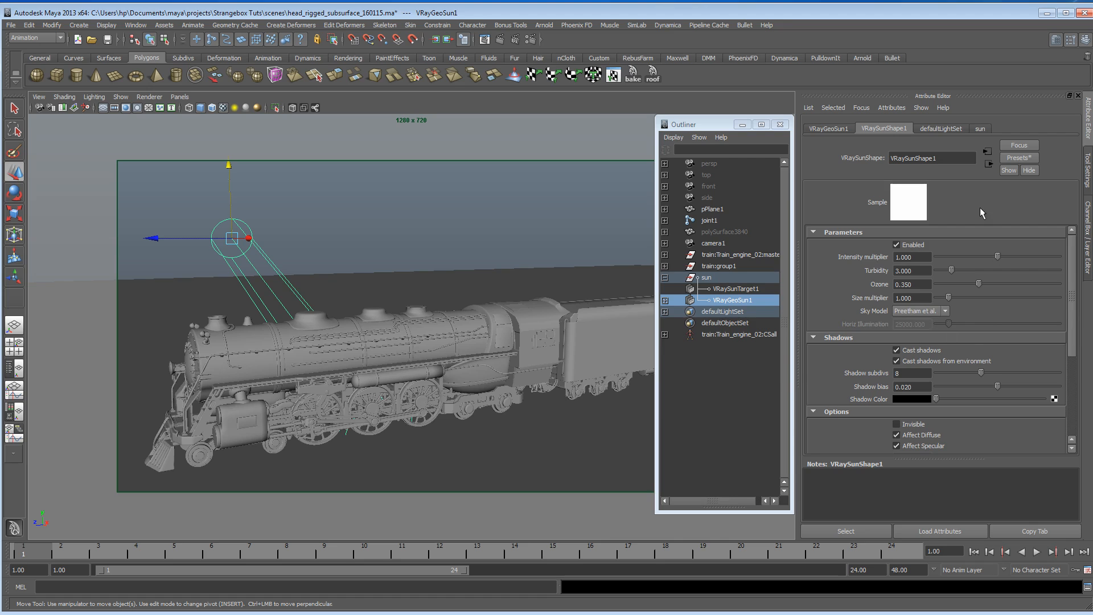
pyautogui.click(827, 128)
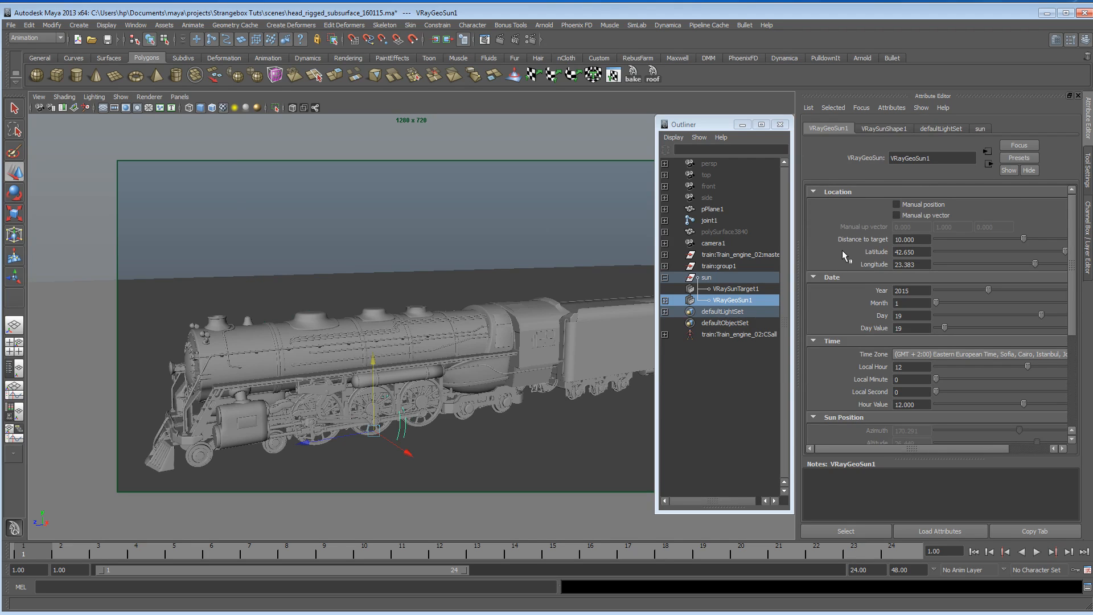
pyautogui.moveTo(860, 251)
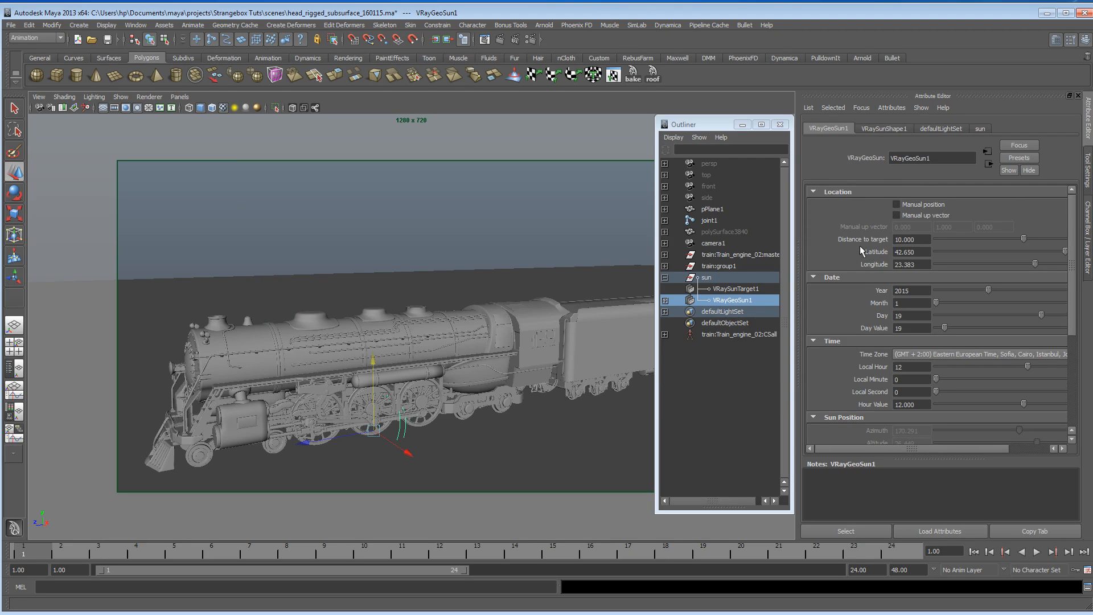
pyautogui.moveTo(843, 260)
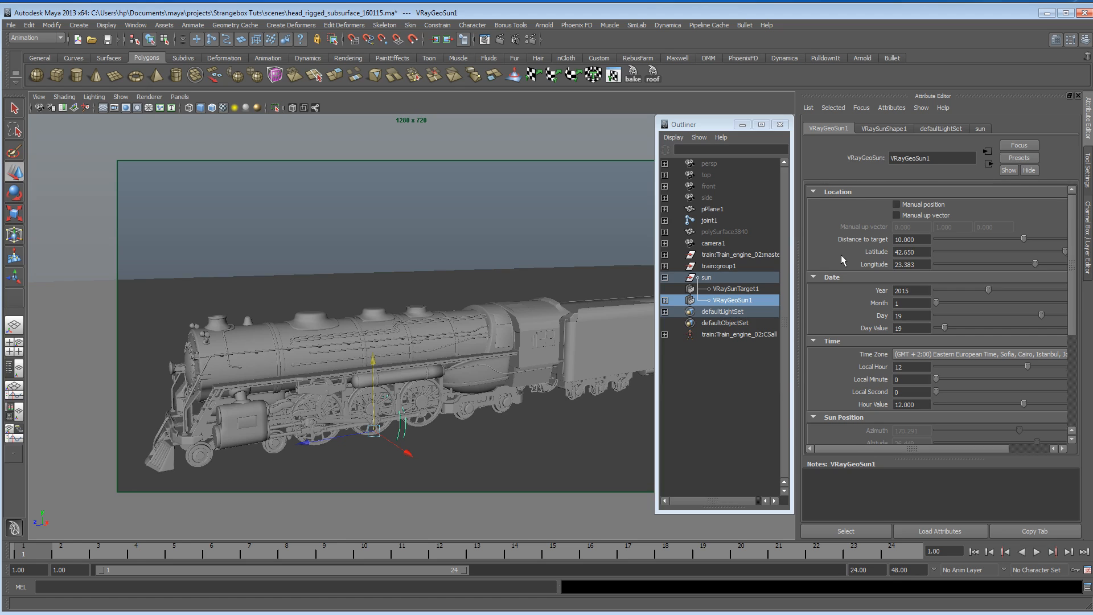
pyautogui.moveTo(1001, 283)
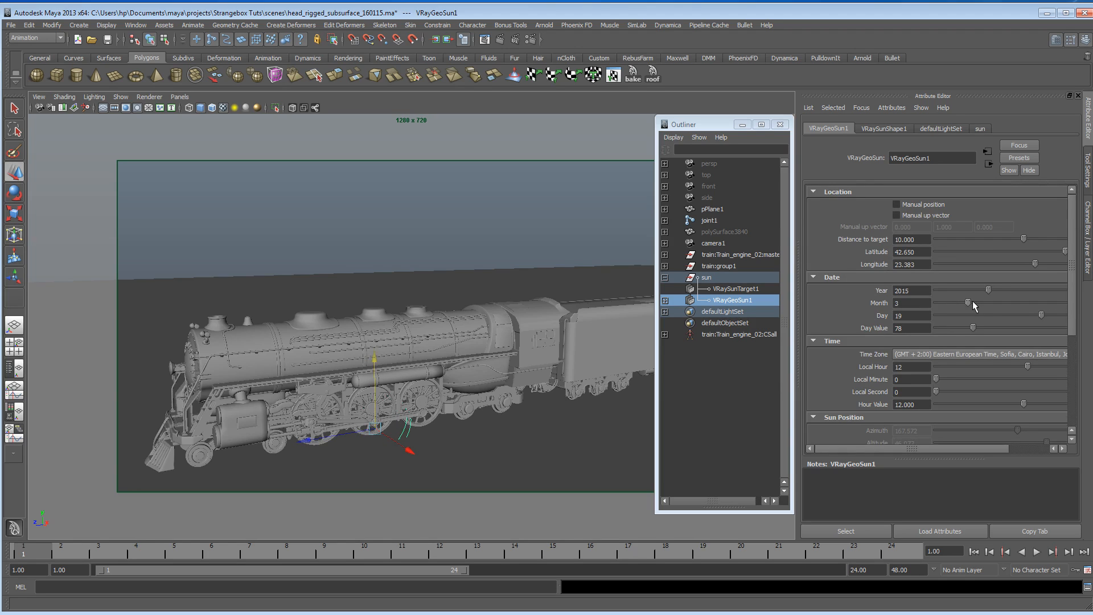
pyautogui.moveTo(962, 316)
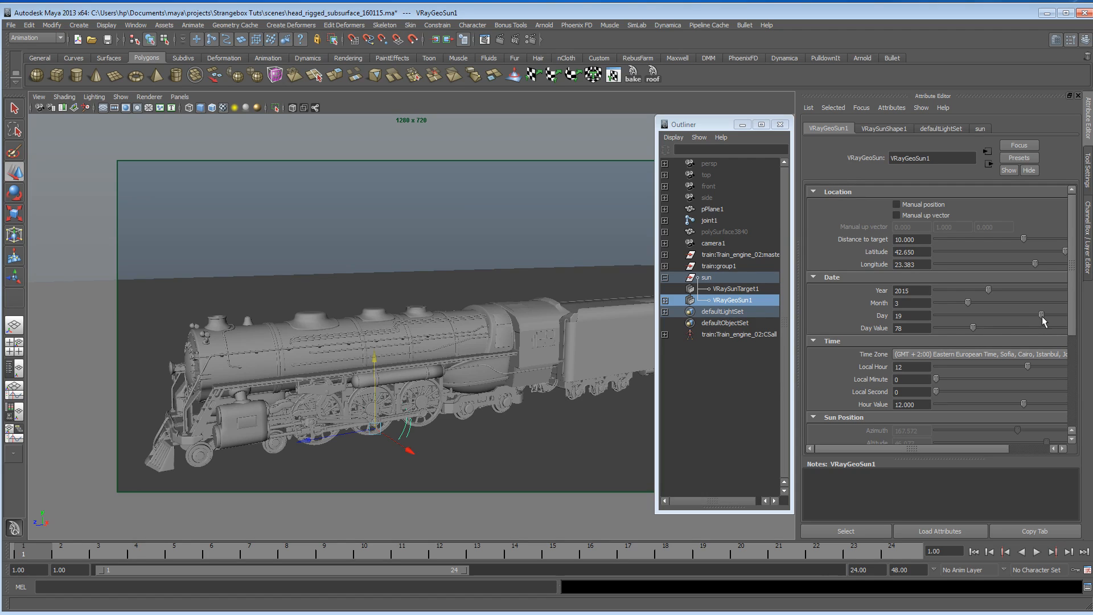
# Adjust the geo sun's date to March 13, 2015 and bring up the time zone list
pyautogui.moveTo(1038, 321); pyautogui.dragTo(960, 321)
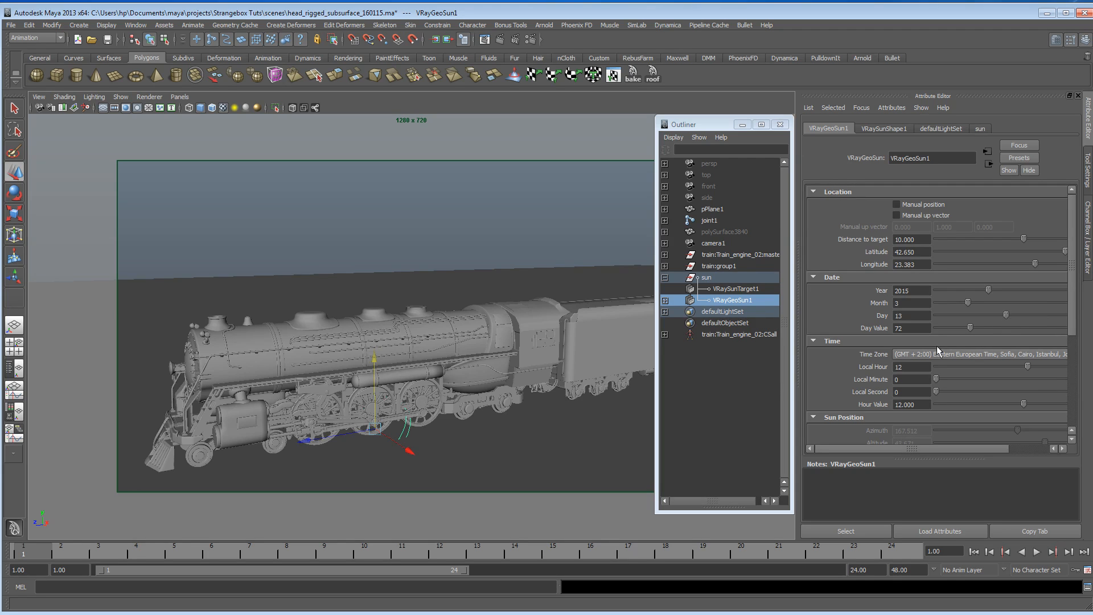
pyautogui.click(975, 354)
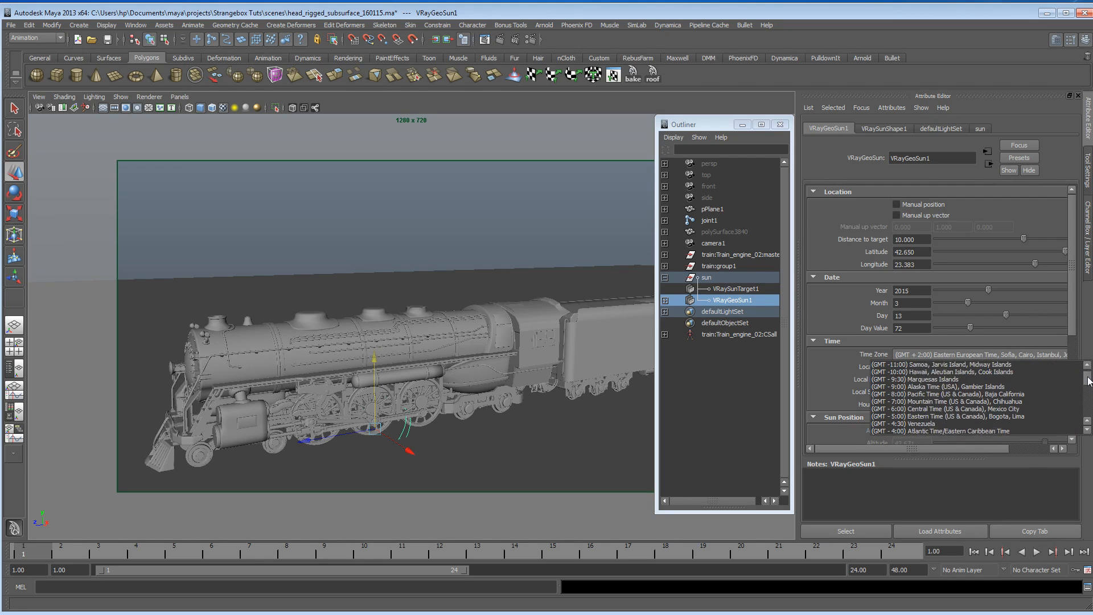
# Choose GMT-4:00 Atlantic Time, hour value 9.942, and shorten the distance to target
pyautogui.scroll(-3)
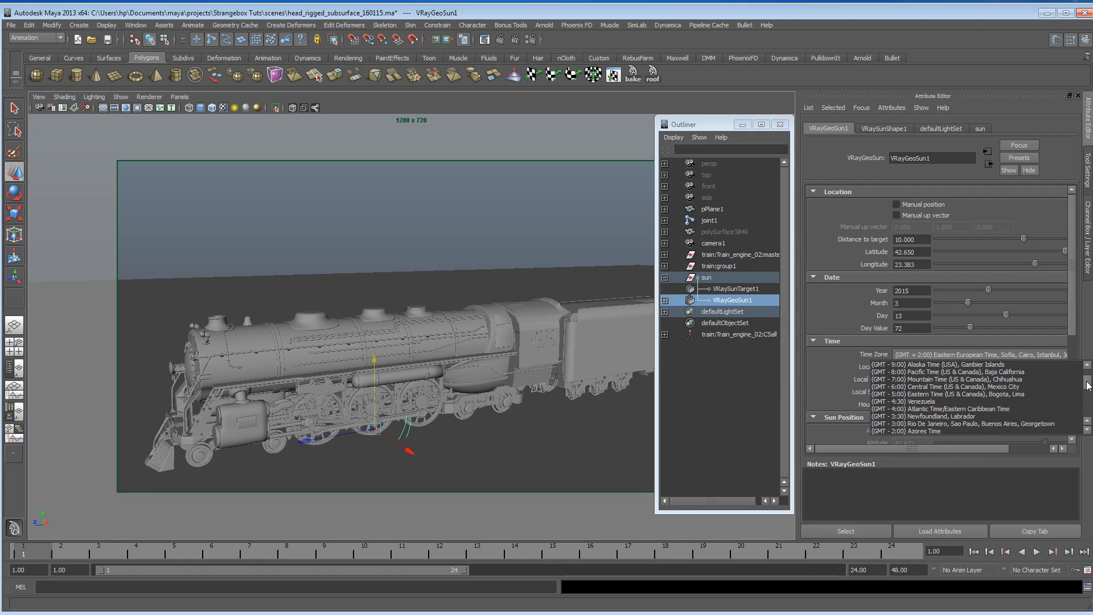
pyautogui.scroll(-3)
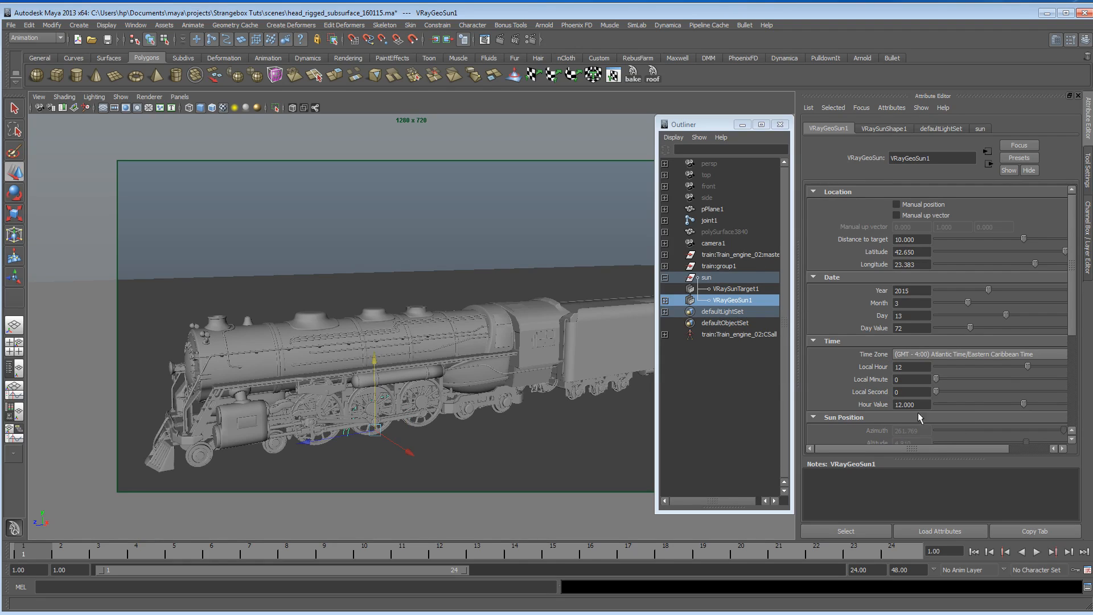
pyautogui.moveTo(1024, 370)
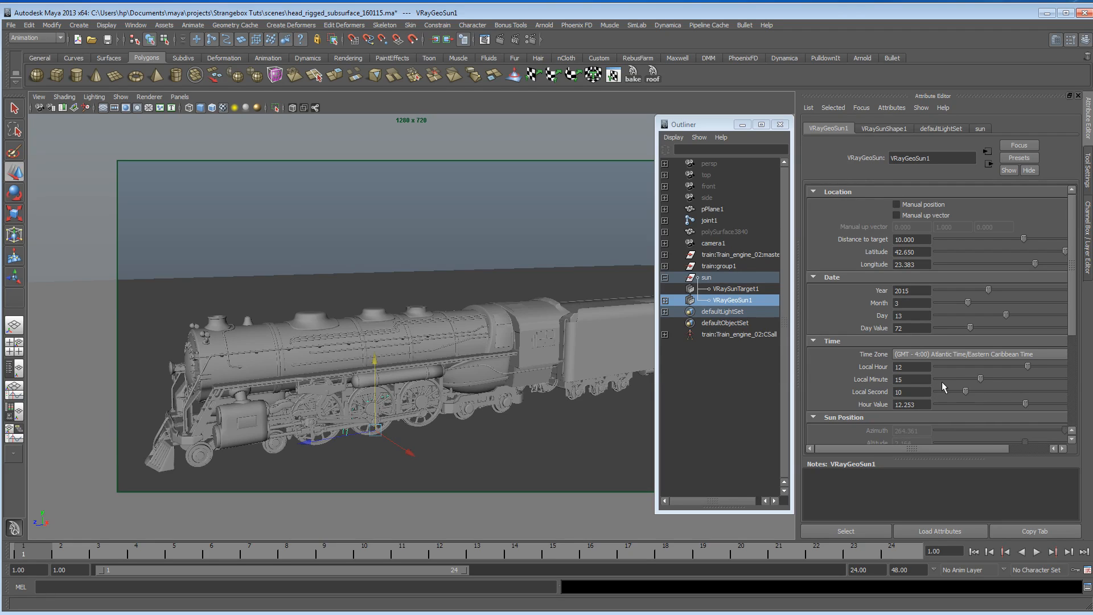
pyautogui.moveTo(1022, 404); pyautogui.dragTo(1010, 404)
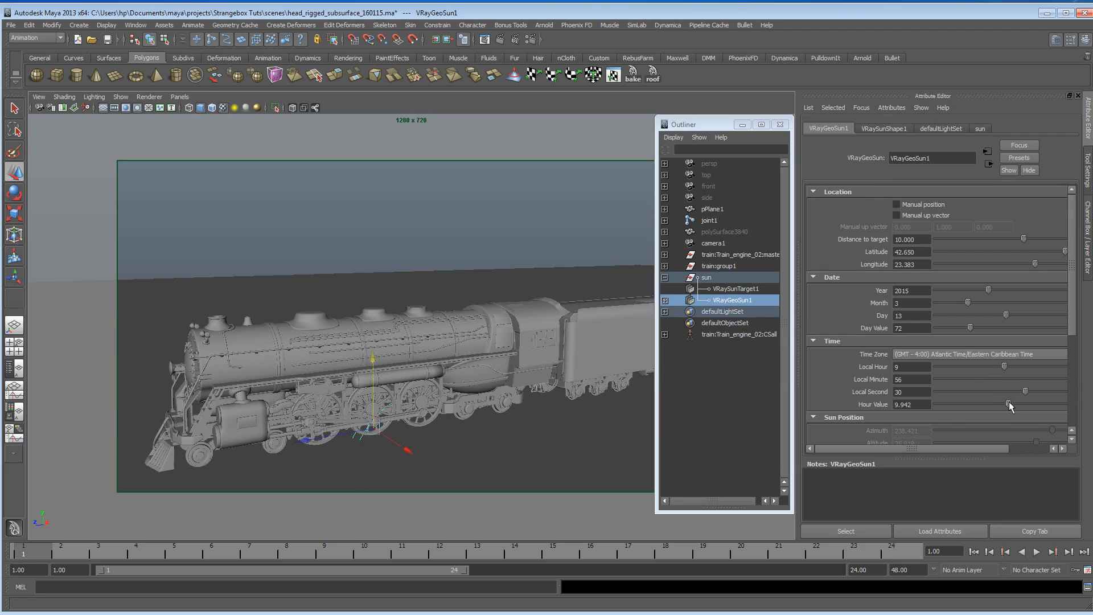
pyautogui.moveTo(999, 298)
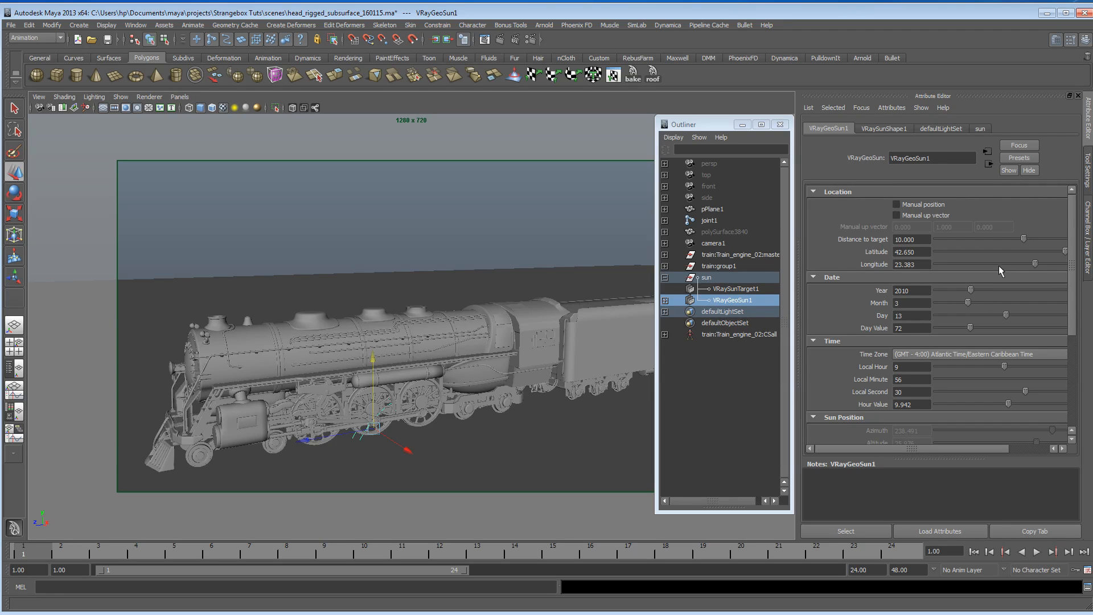
pyautogui.moveTo(1027, 243)
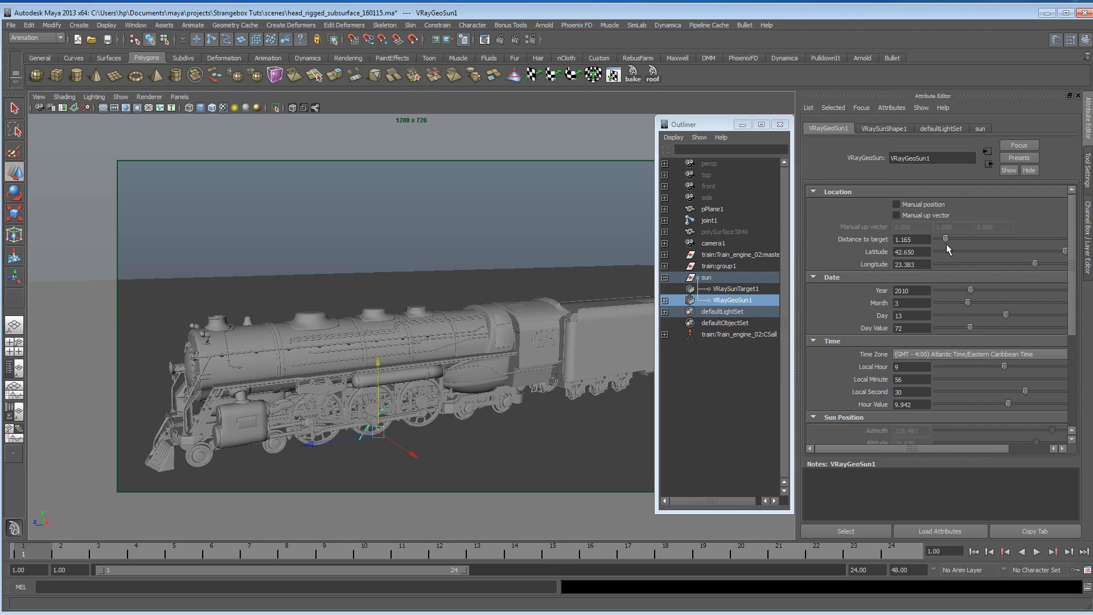
pyautogui.moveTo(946, 239); pyautogui.dragTo(1002, 248)
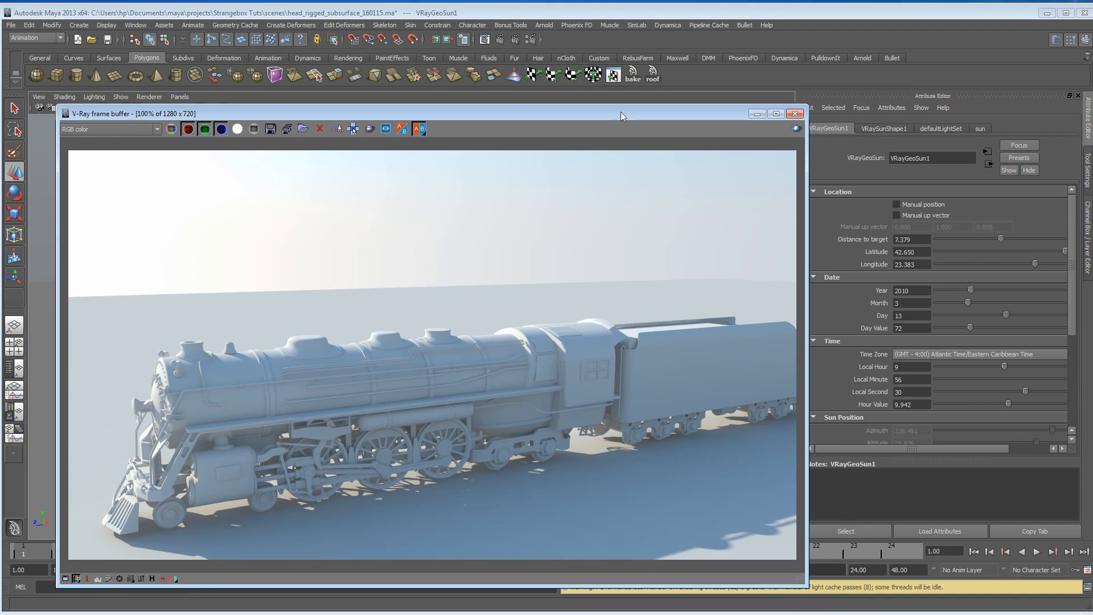
pyautogui.moveTo(635, 498)
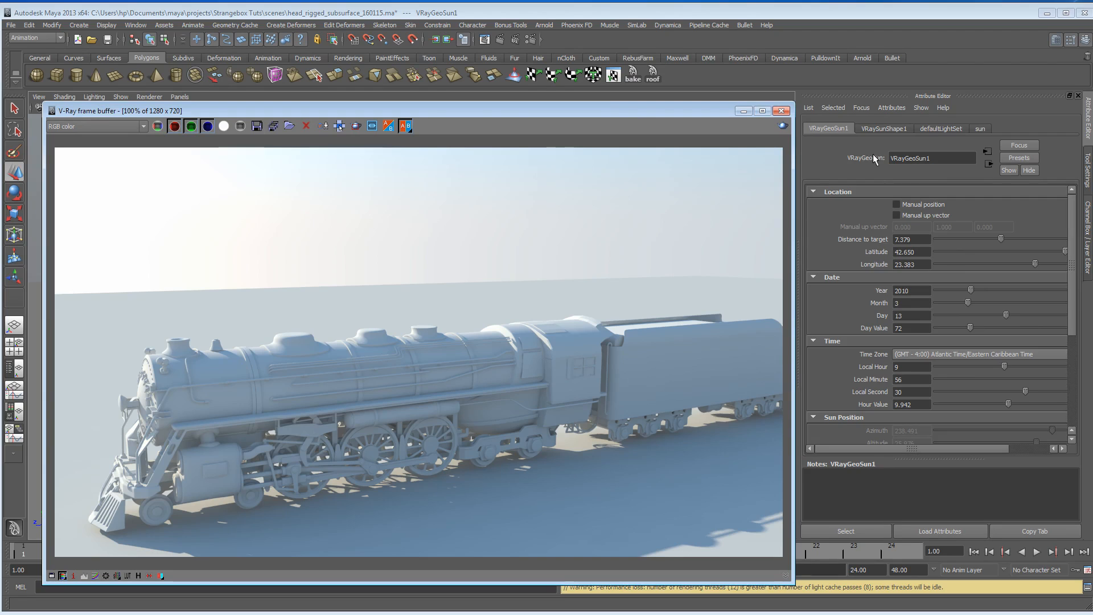
# Raise VRaySunShape1's size multiplier to 8.224 for softer-edged shadows
pyautogui.click(883, 128)
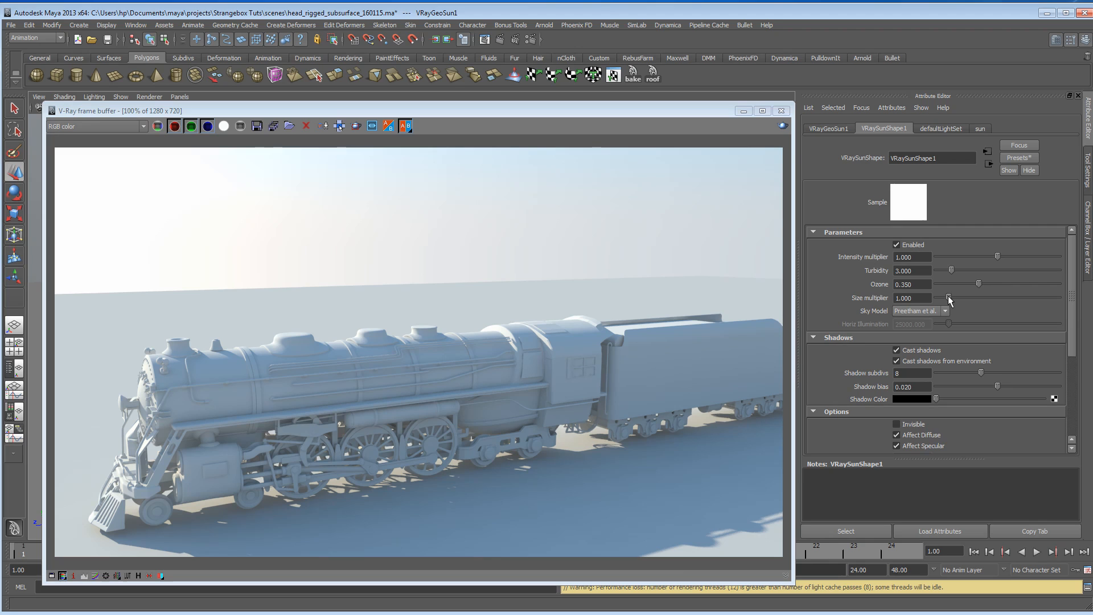
pyautogui.moveTo(947, 298); pyautogui.dragTo(986, 297)
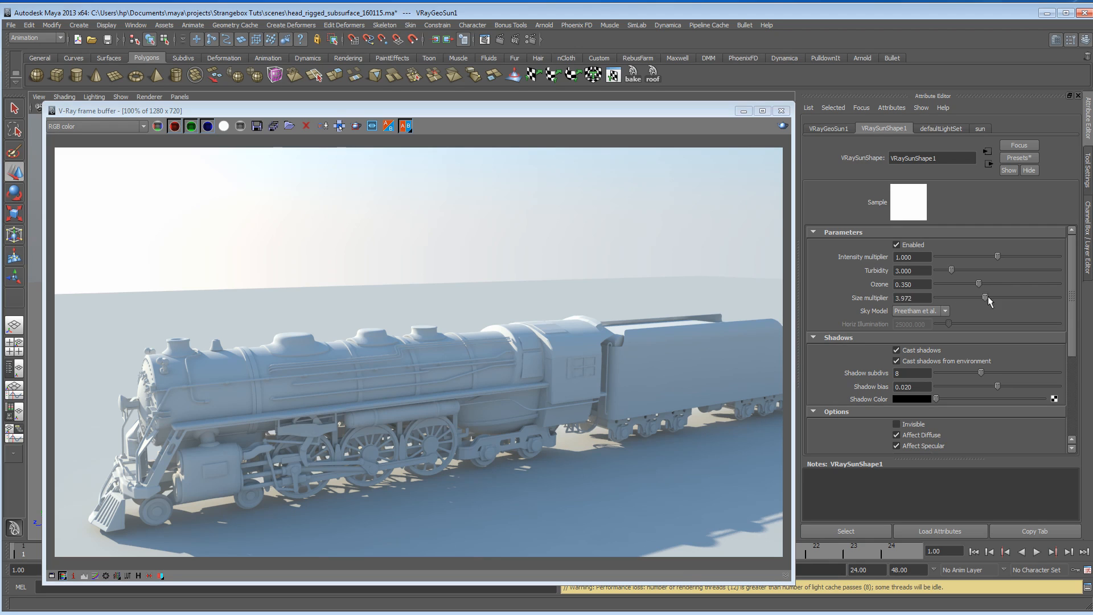
pyautogui.moveTo(985, 298); pyautogui.dragTo(1027, 297)
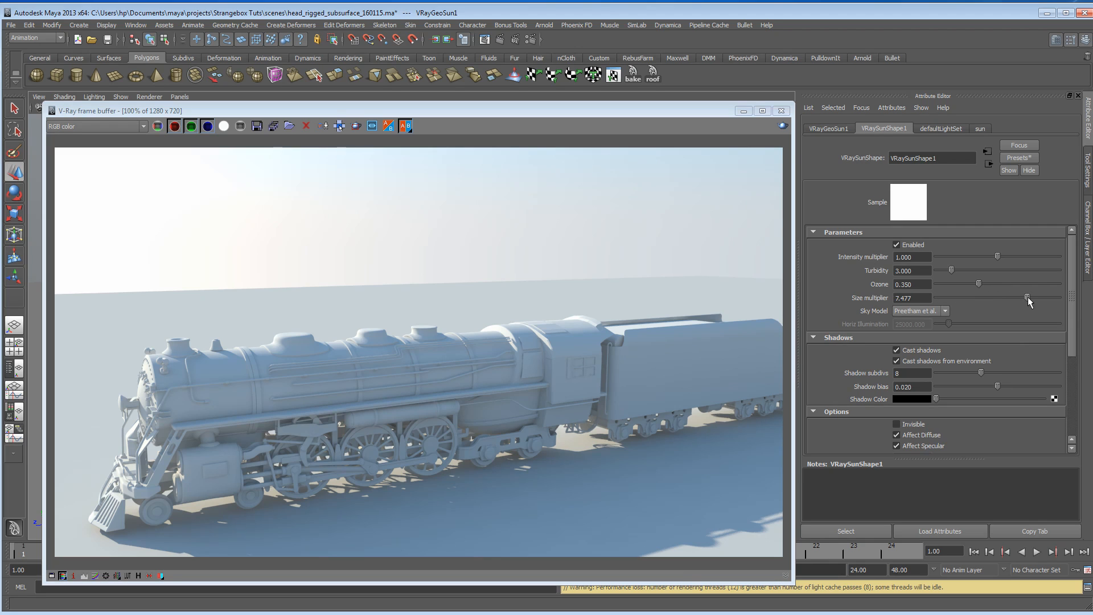
pyautogui.moveTo(1028, 297); pyautogui.dragTo(1035, 297)
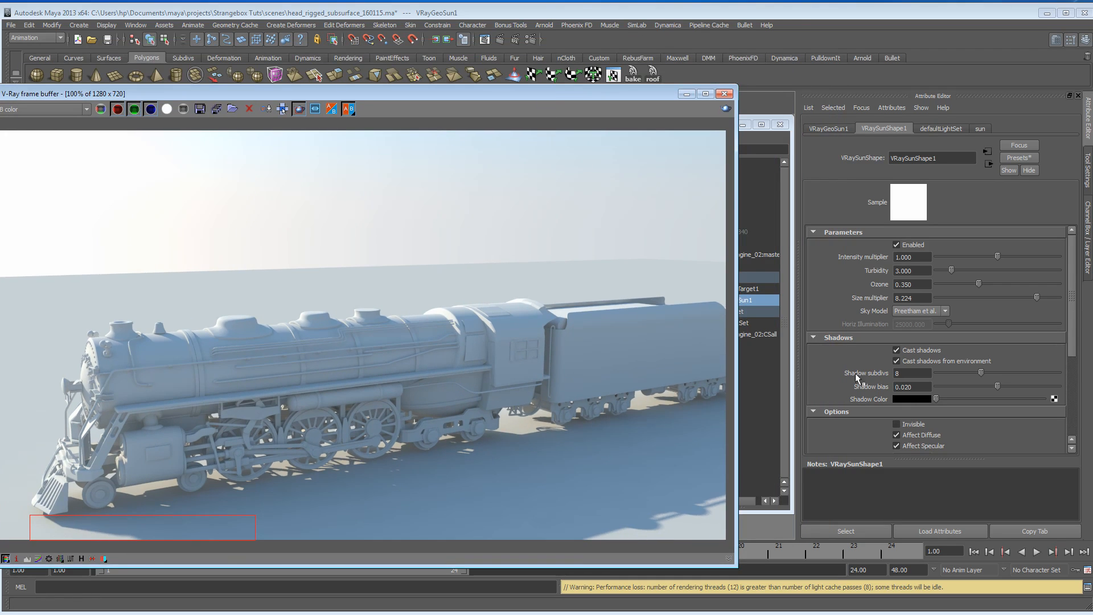
pyautogui.moveTo(963, 384)
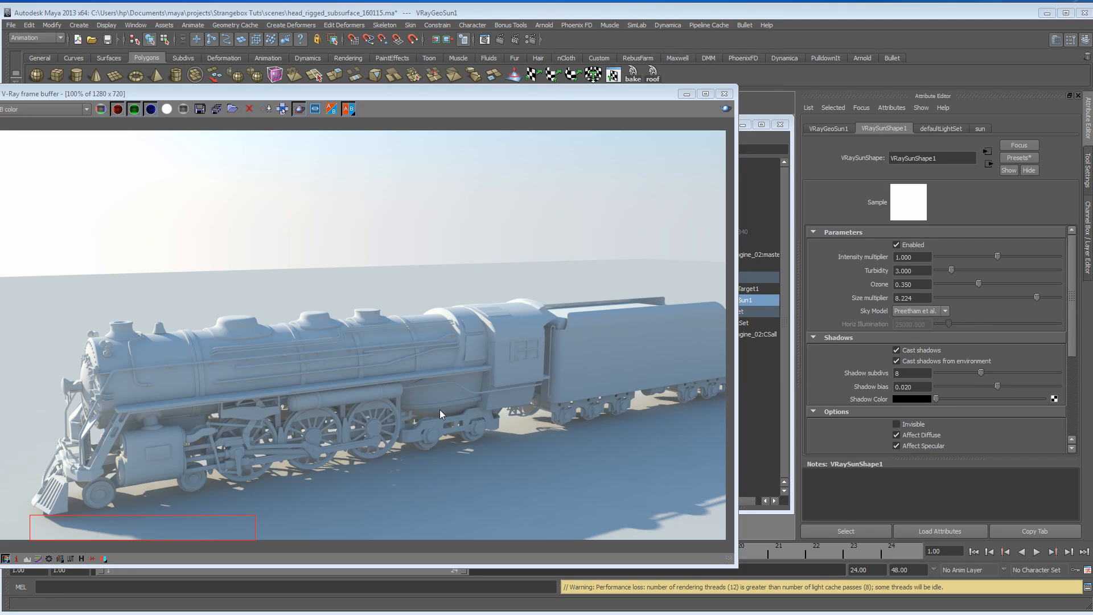
pyautogui.click(911, 271)
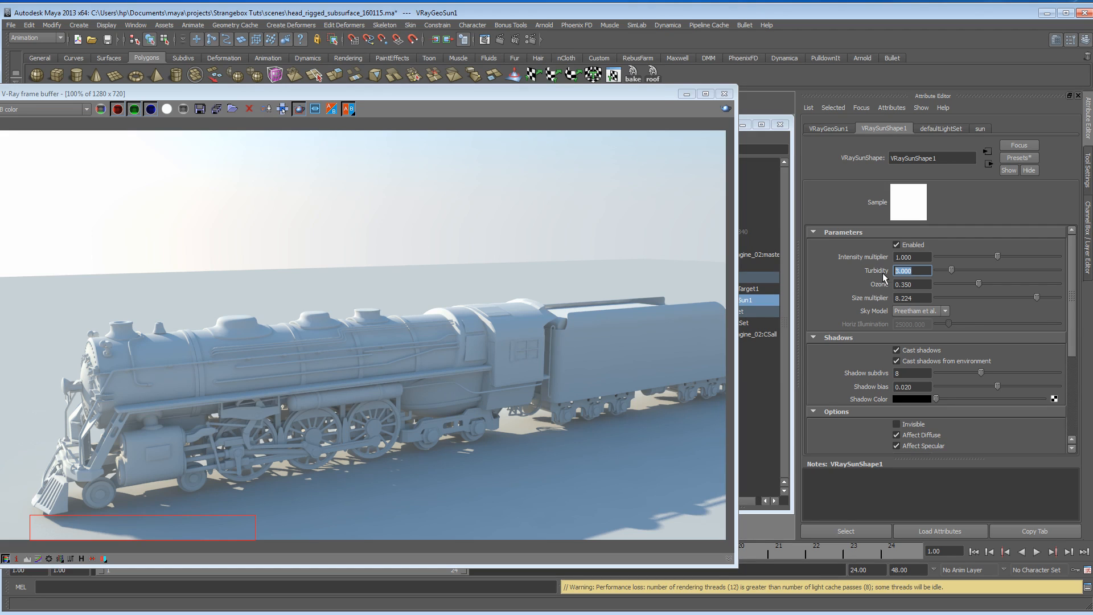
pyautogui.moveTo(857, 272)
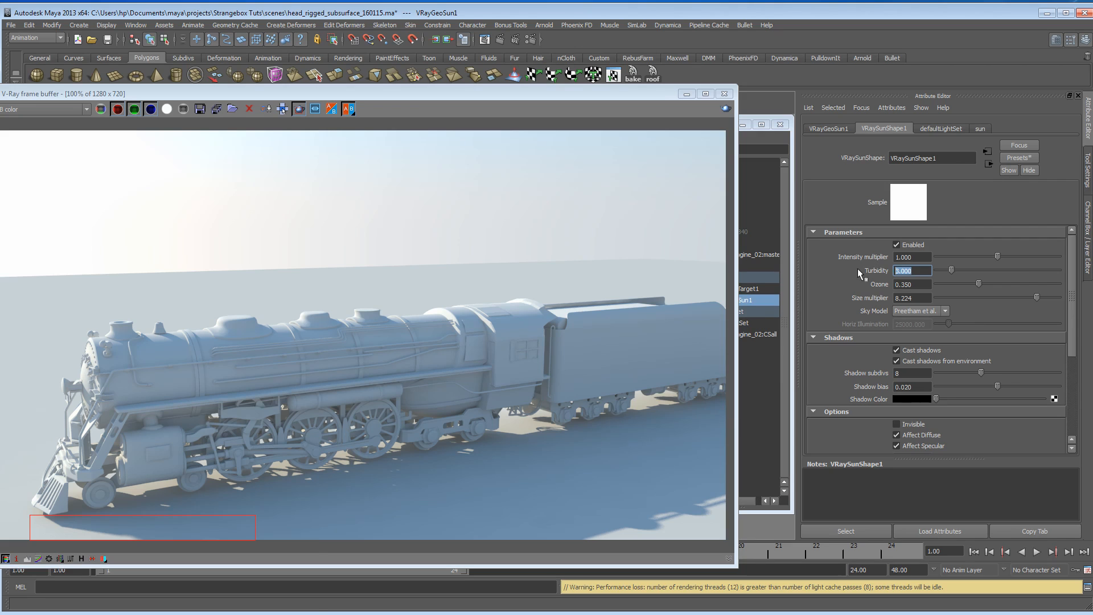
# Test turbidity 15 on a boiler region render, then return turbidity to 3
pyautogui.write('15.000')
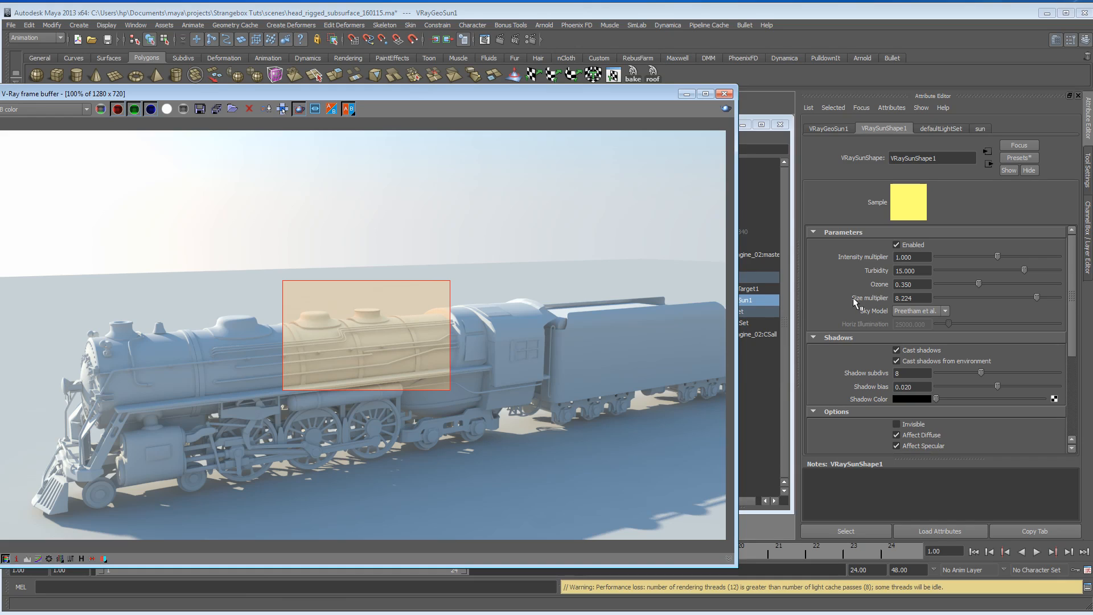
pyautogui.write('3.000')
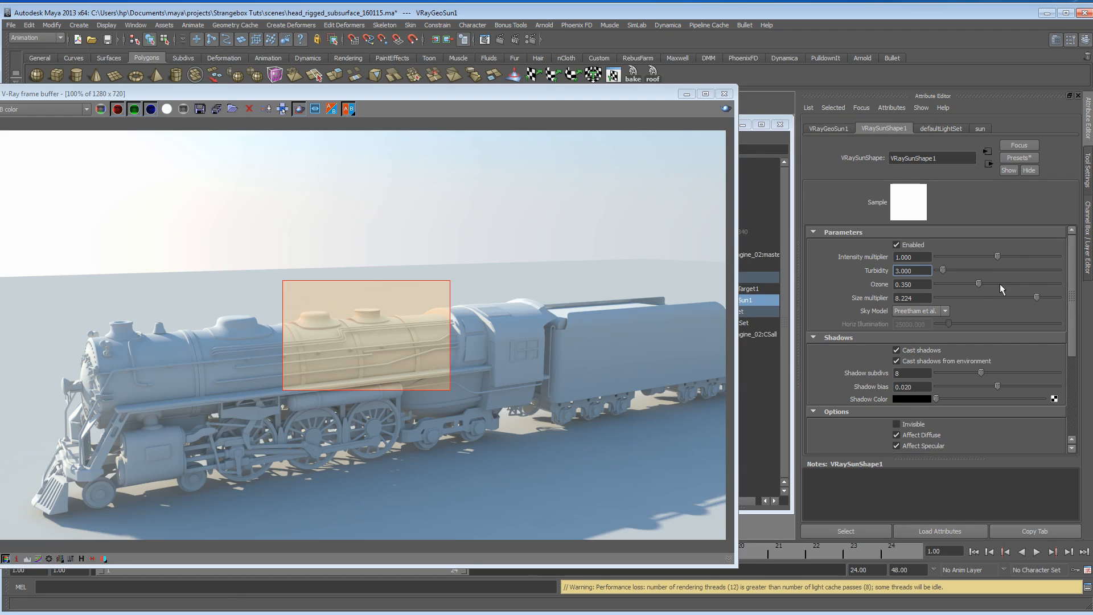
# Render the cab region at maximum ozone, test near-zero ozone, then settle around 0.444
pyautogui.moveTo(983, 283); pyautogui.dragTo(1059, 283)
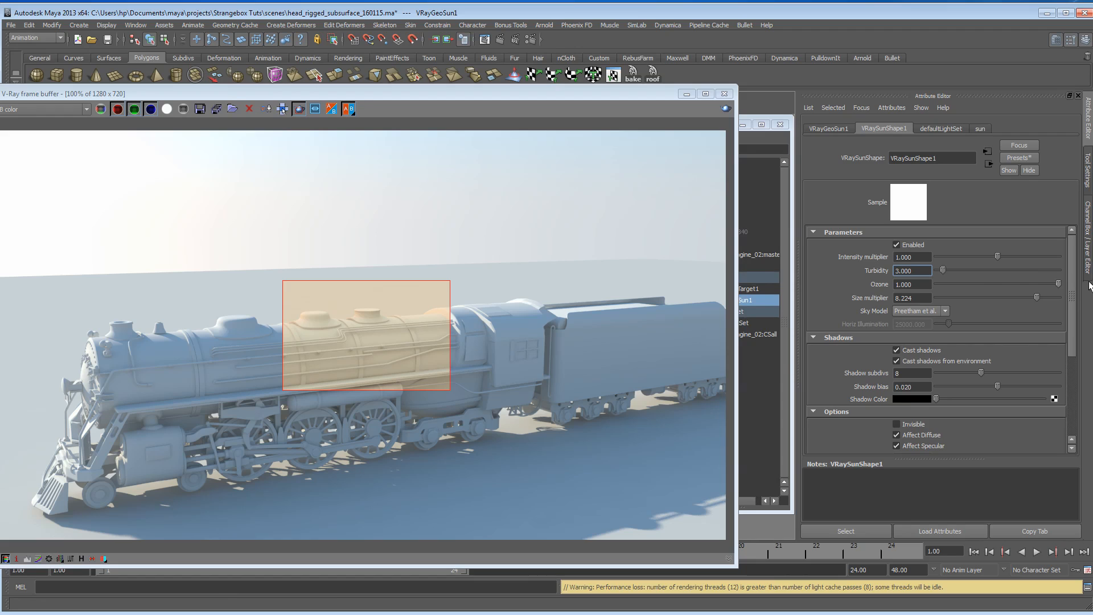
pyautogui.moveTo(471, 353)
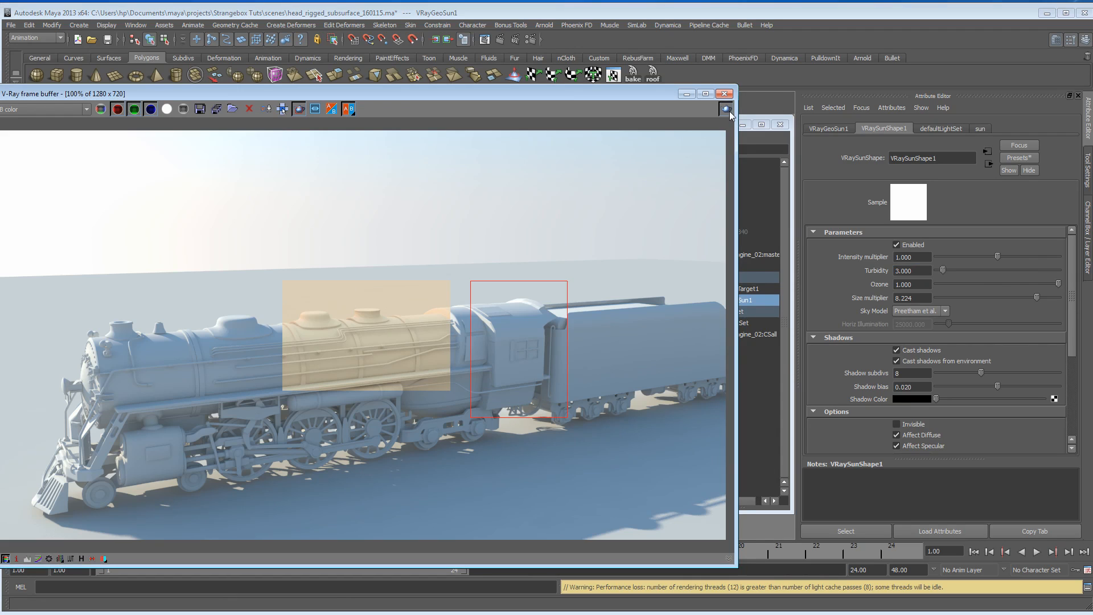
pyautogui.click(726, 109)
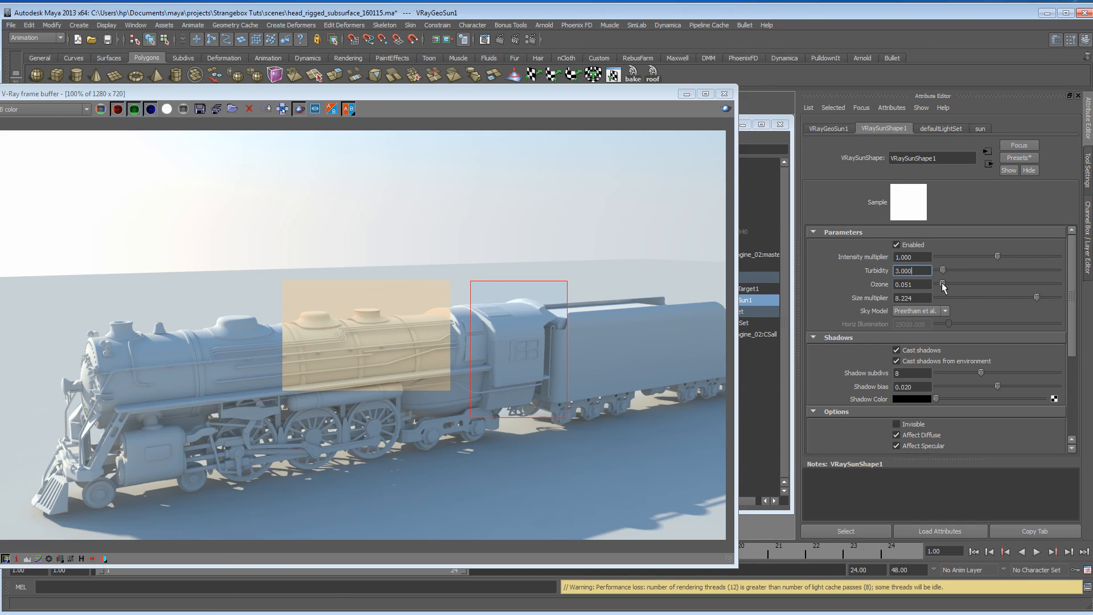
pyautogui.moveTo(943, 285); pyautogui.dragTo(943, 287)
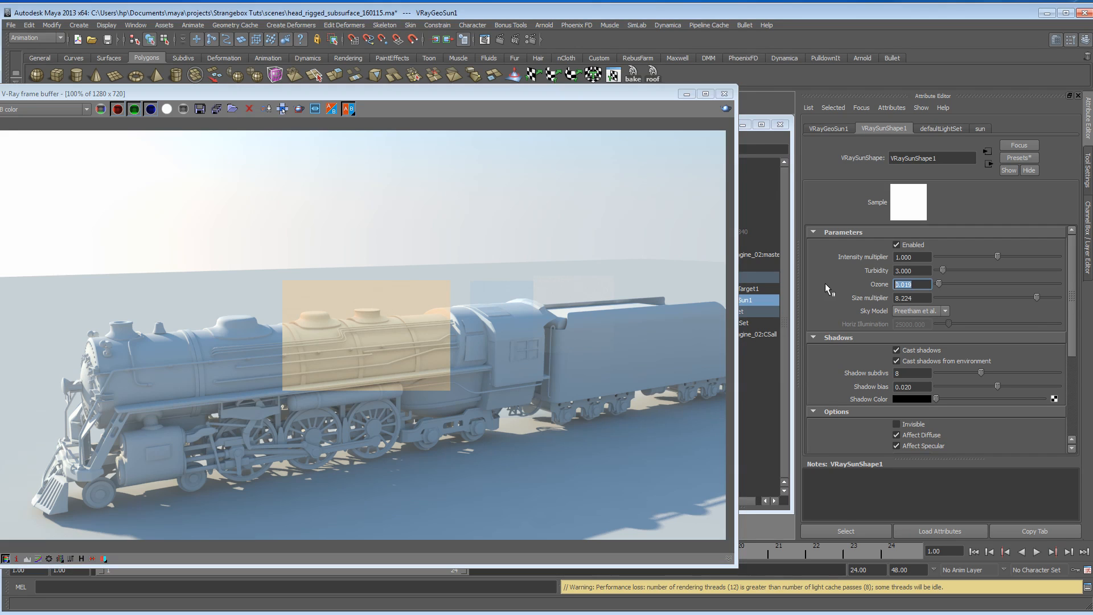
pyautogui.write('1.000')
pyautogui.write('0.444')
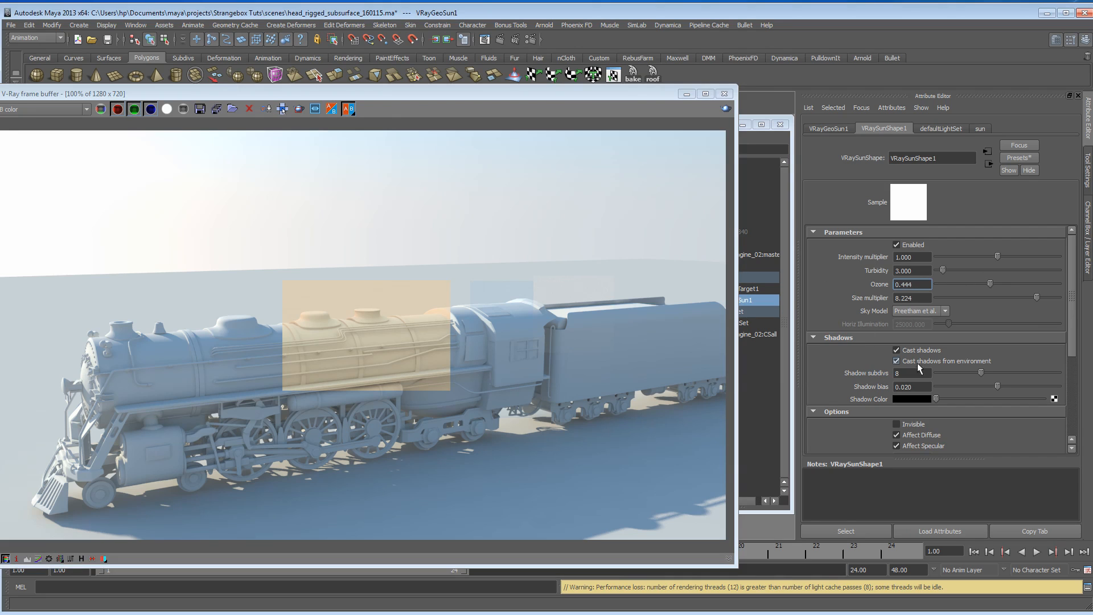
# Tick Invisible in the sun's Options and bring the render window forward
pyautogui.scroll(-3)
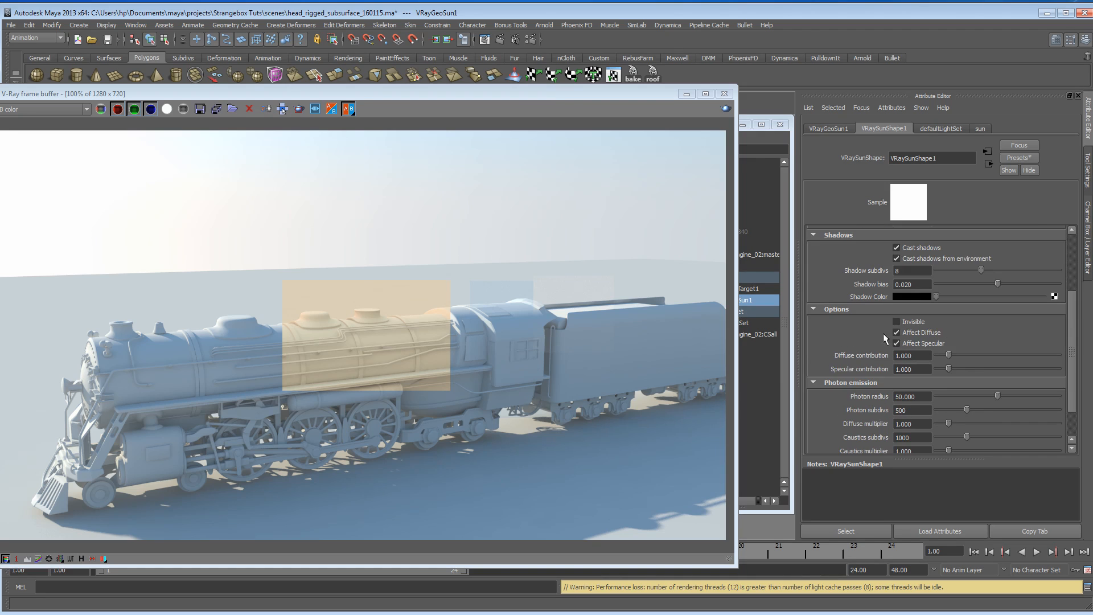
pyautogui.click(897, 321)
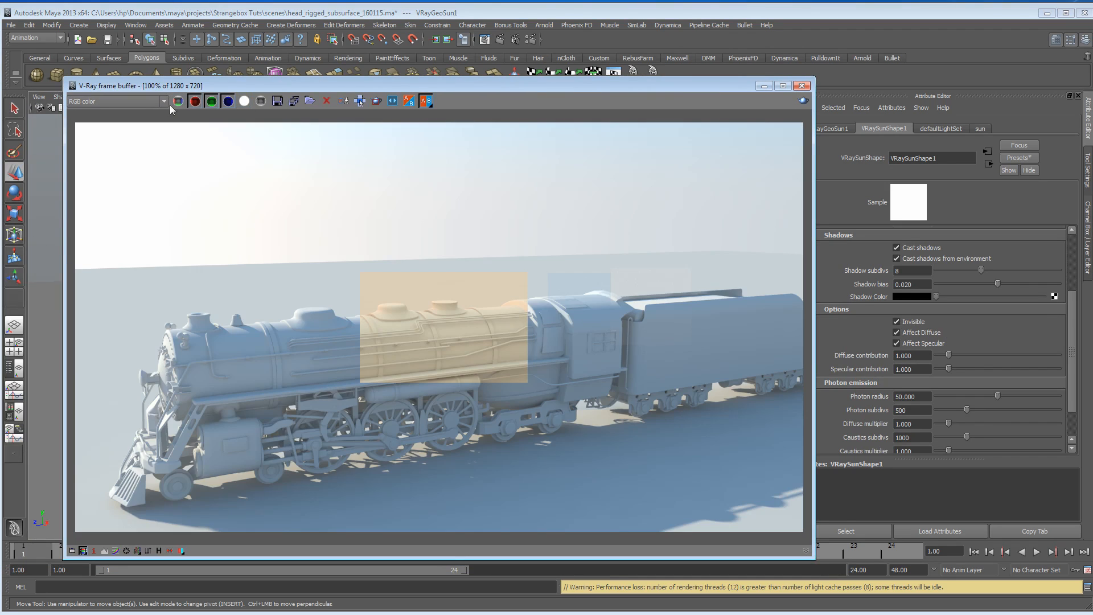
pyautogui.moveTo(443, 85); pyautogui.dragTo(425, 63)
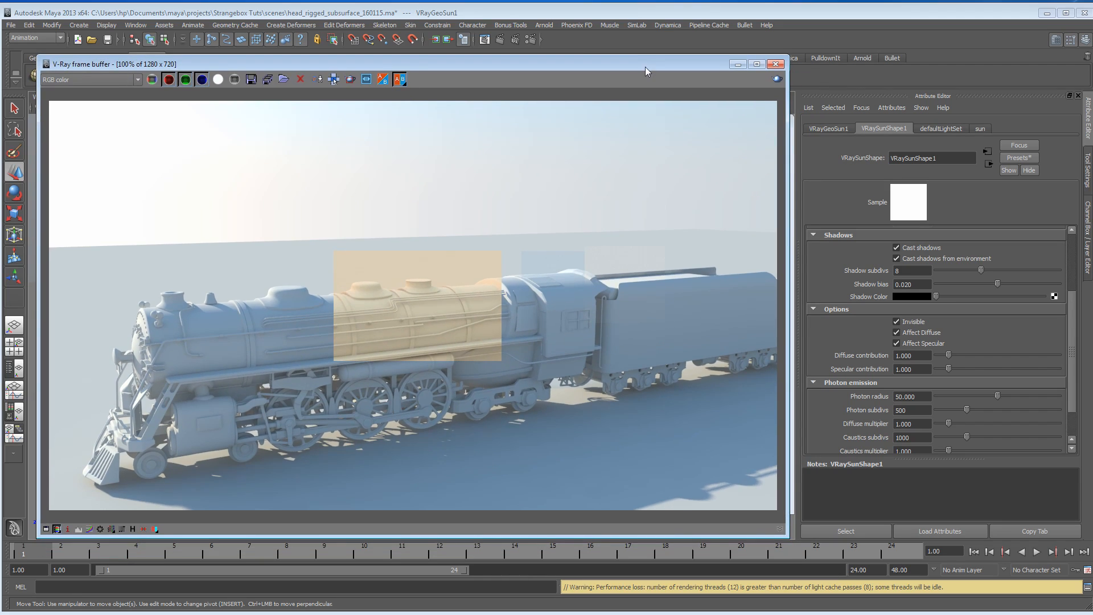
pyautogui.moveTo(409, 247)
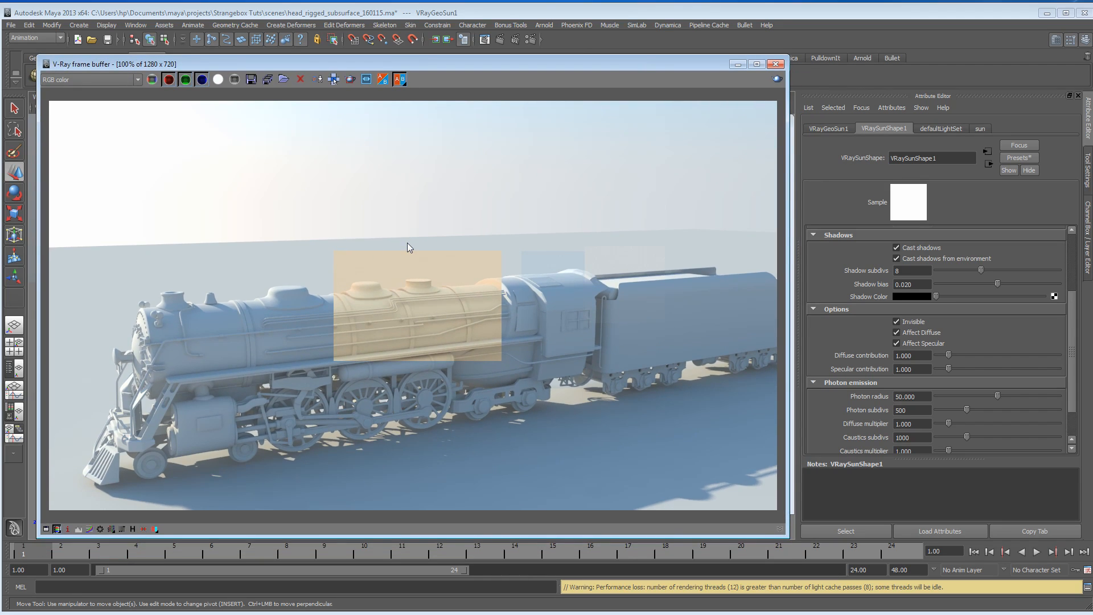
pyautogui.moveTo(546, 462)
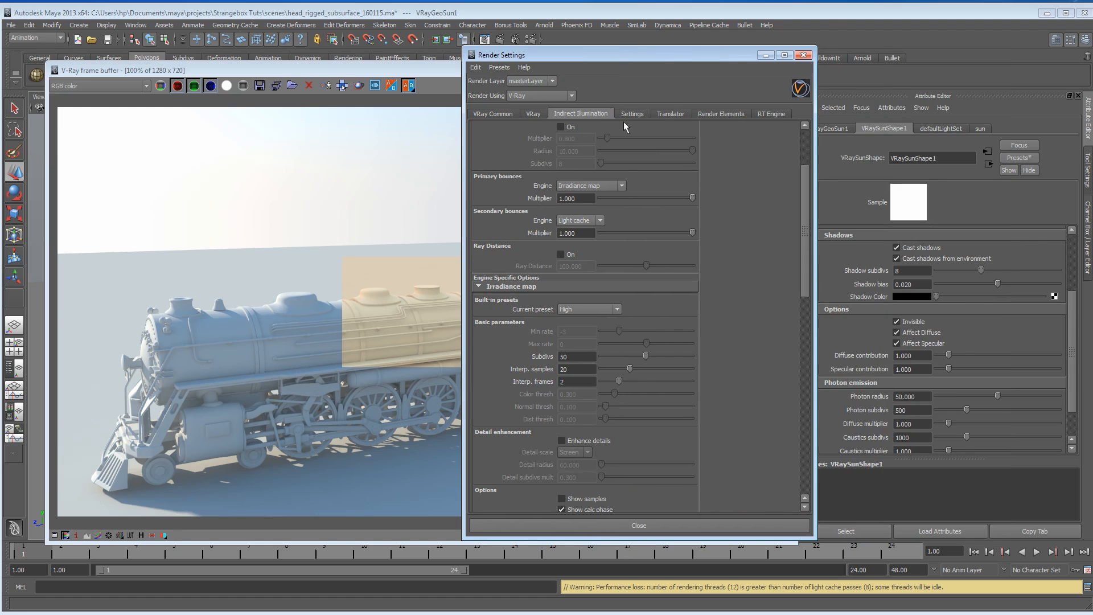
# Add Diffuse and GI to the render element passes and close Render Settings
pyautogui.click(720, 114)
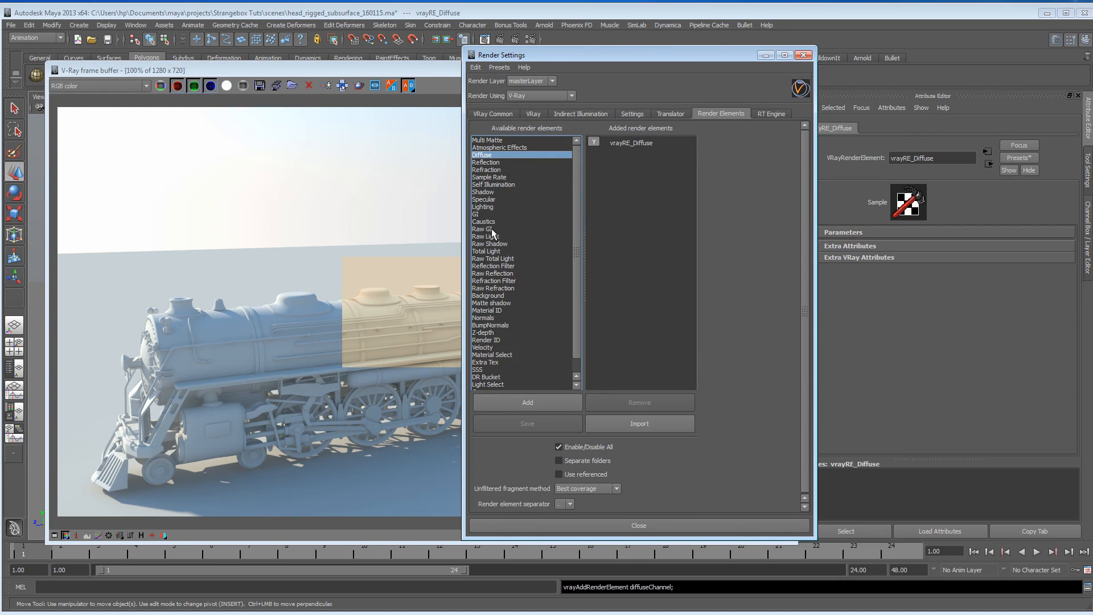
pyautogui.click(477, 214)
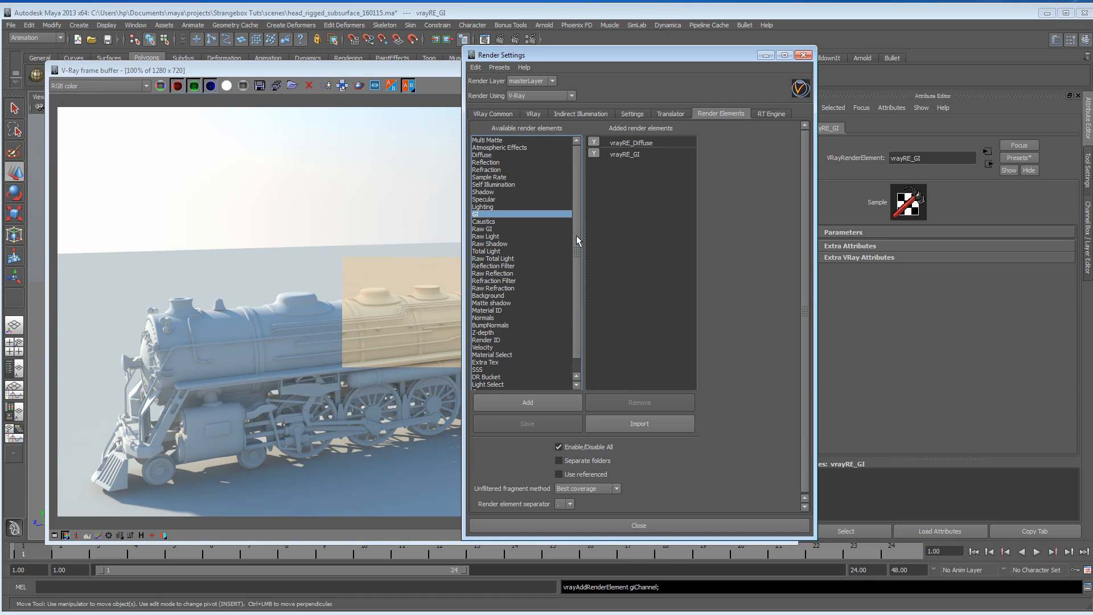
pyautogui.click(637, 525)
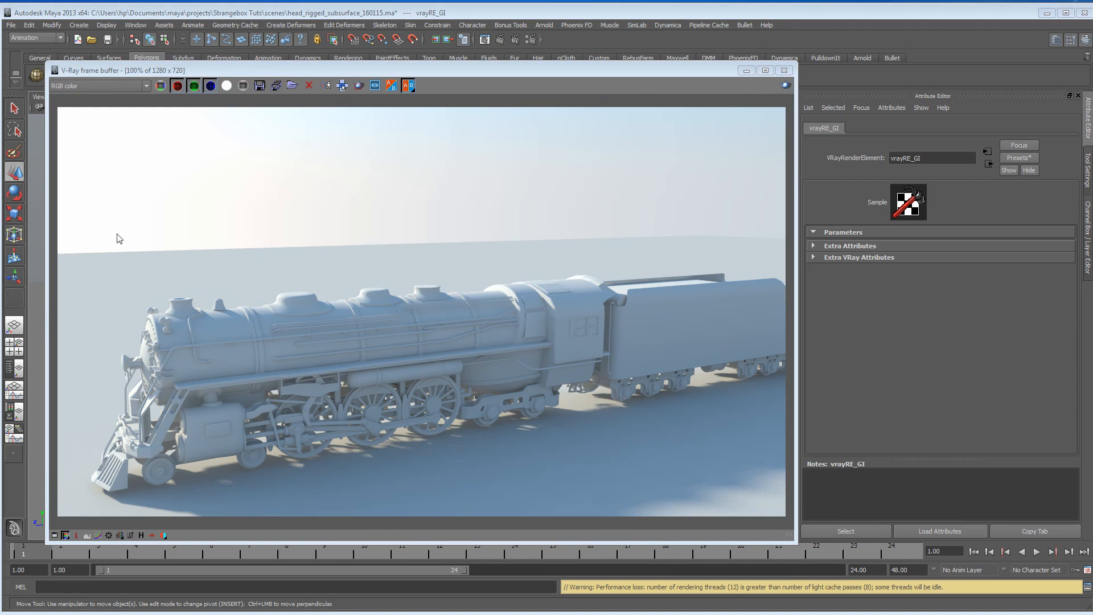
# Display the Diffuse render element in the frame buffer, then switch to the GI element
pyautogui.click(97, 85)
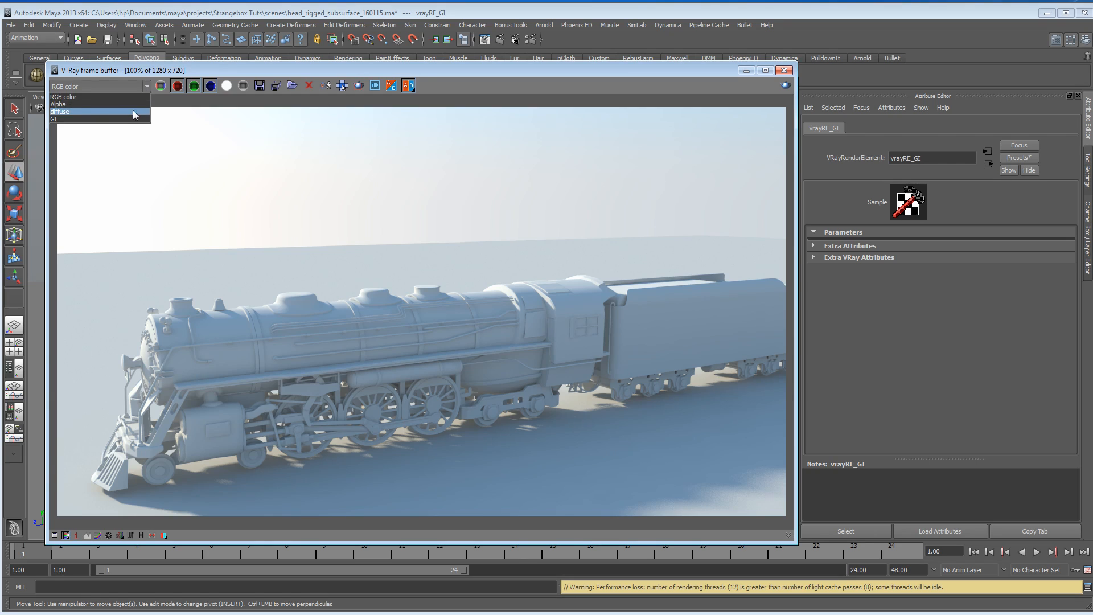
pyautogui.click(60, 111)
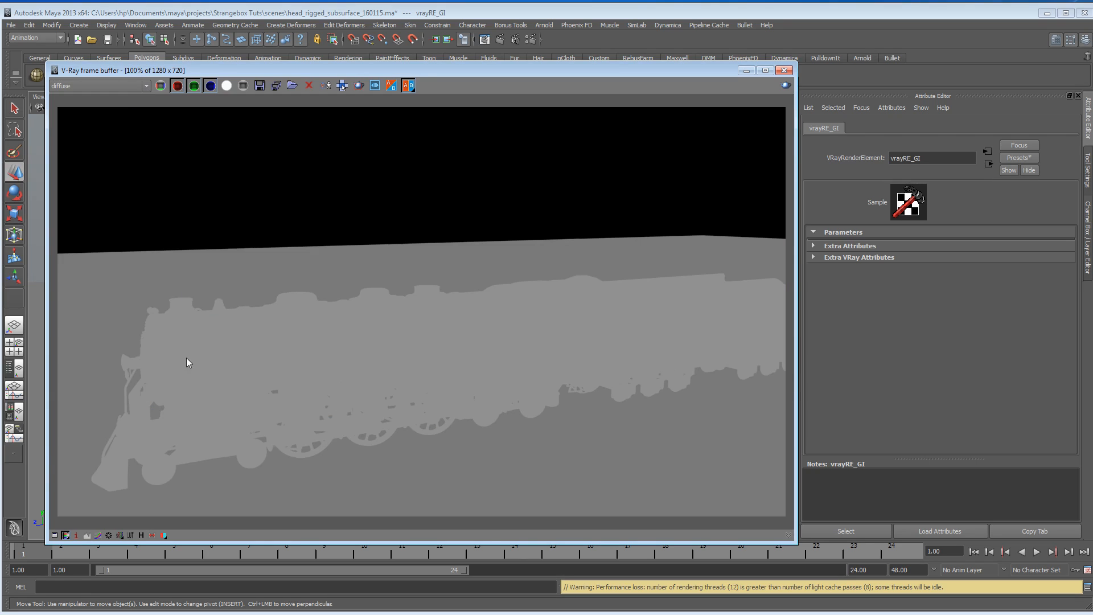
pyautogui.moveTo(419, 285)
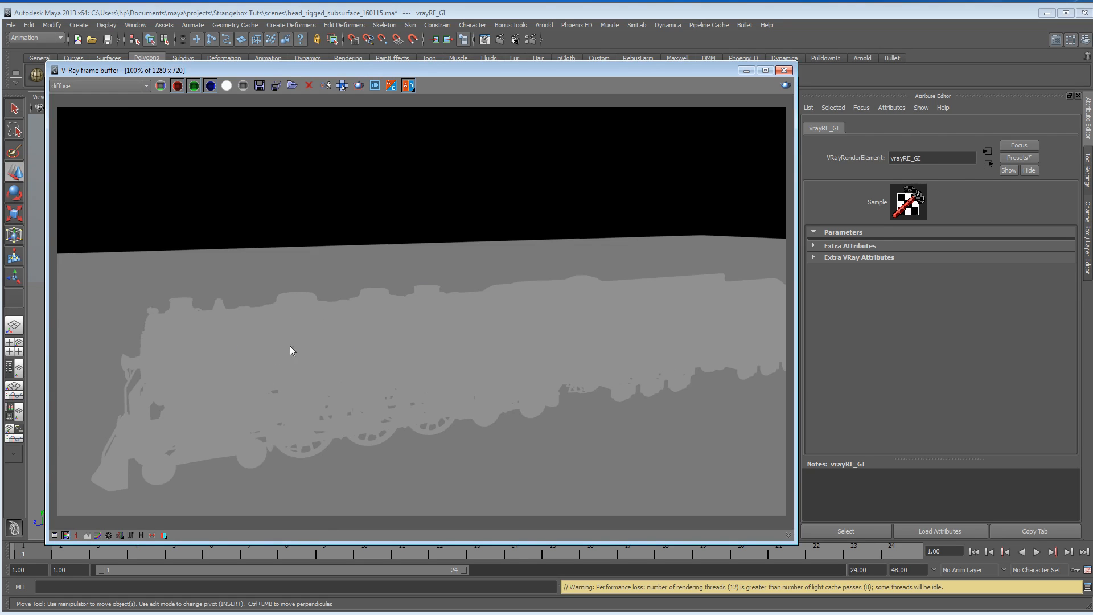
pyautogui.click(98, 86)
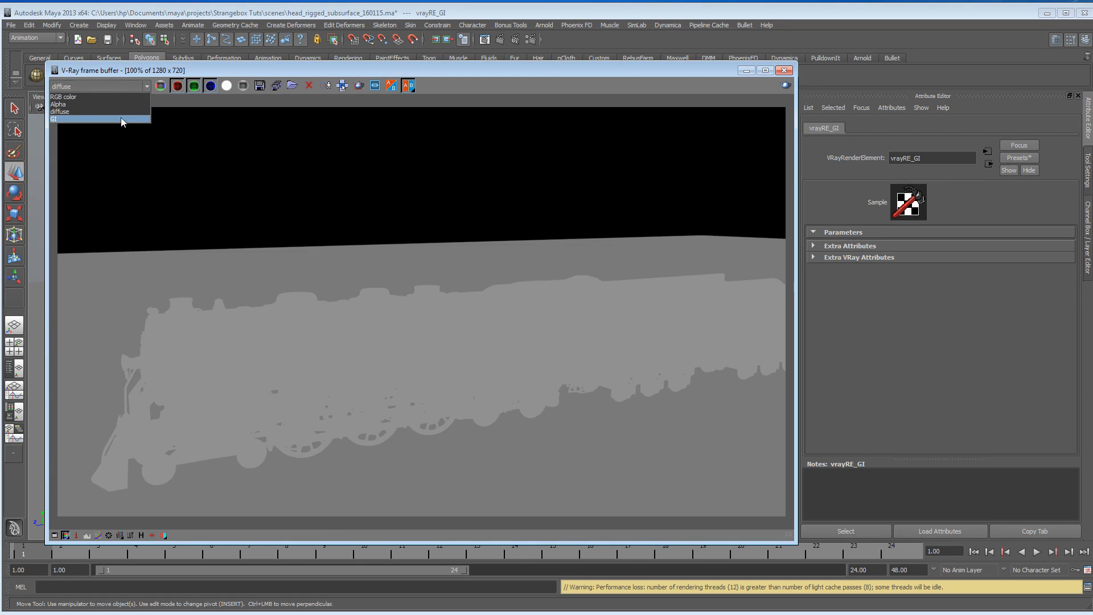
pyautogui.click(54, 118)
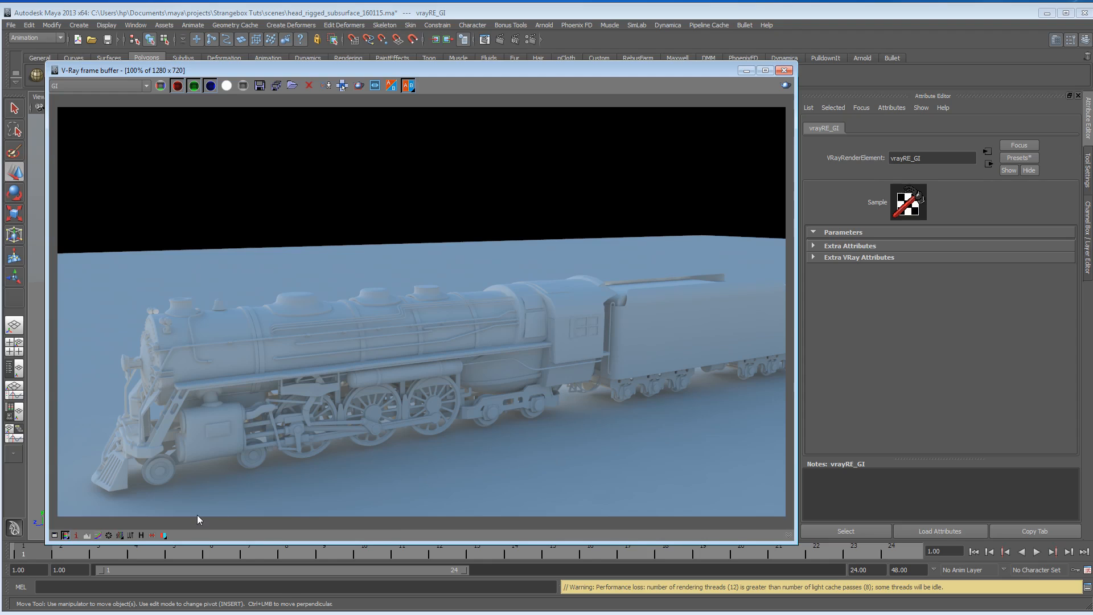
pyautogui.moveTo(513, 449)
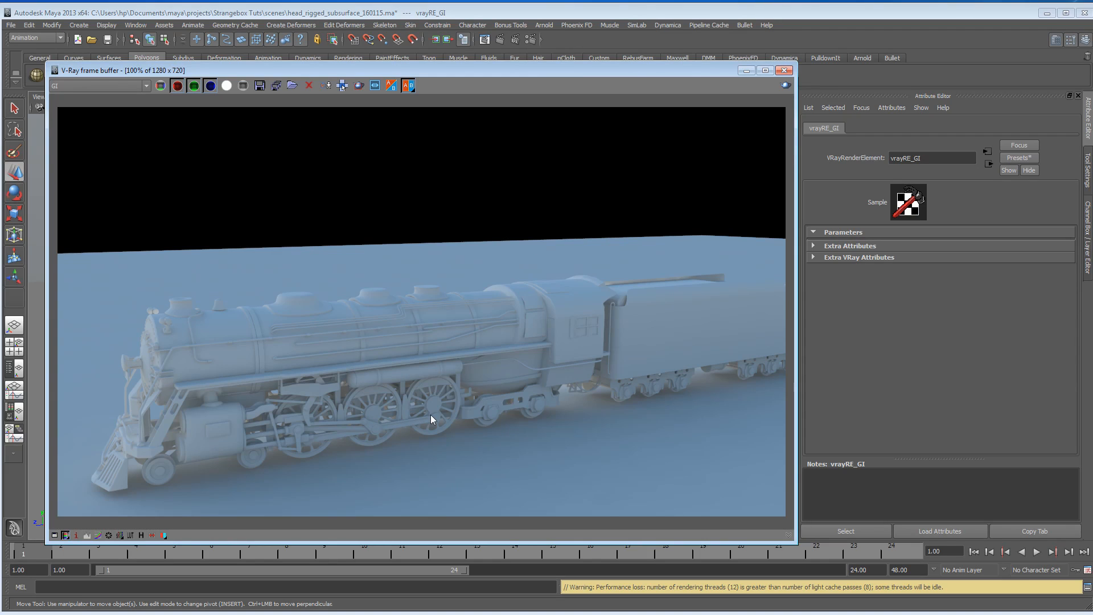
pyautogui.moveTo(507, 459)
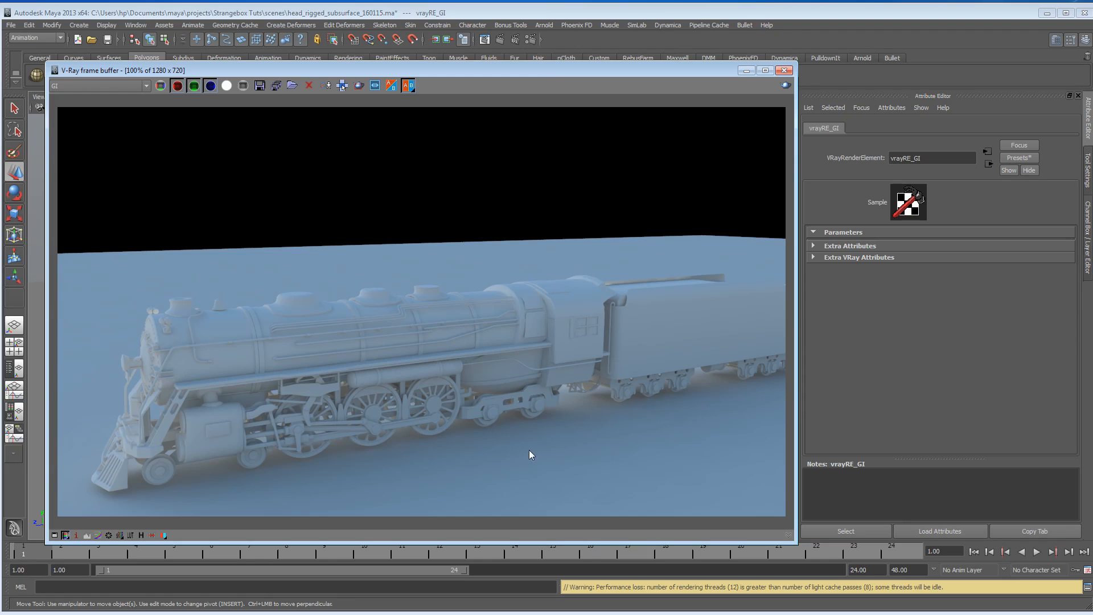
pyautogui.moveTo(676, 426)
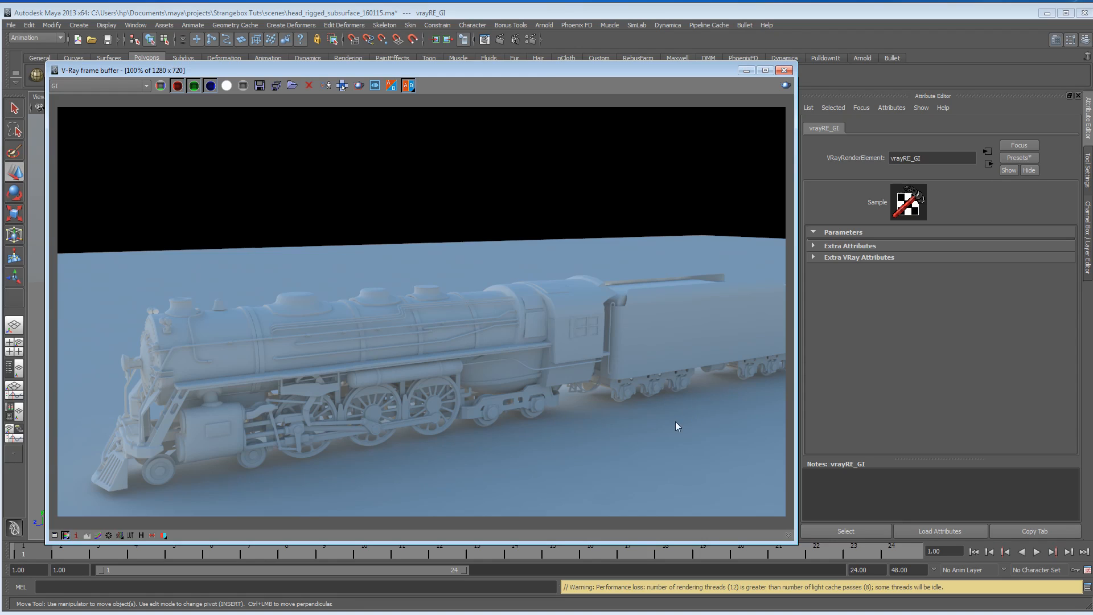
pyautogui.moveTo(270, 478)
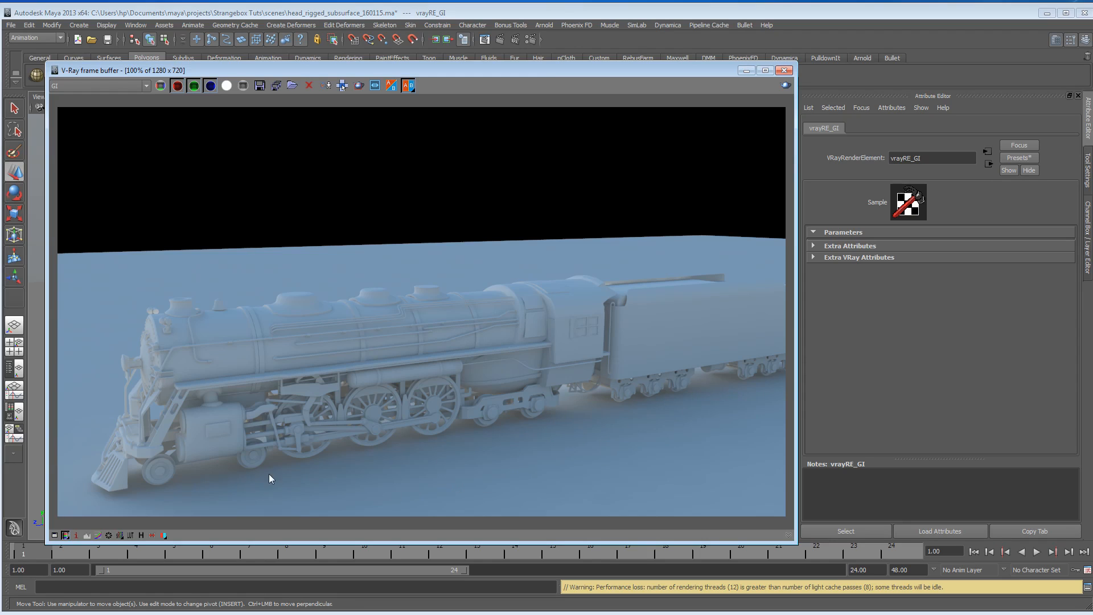
pyautogui.moveTo(594, 435)
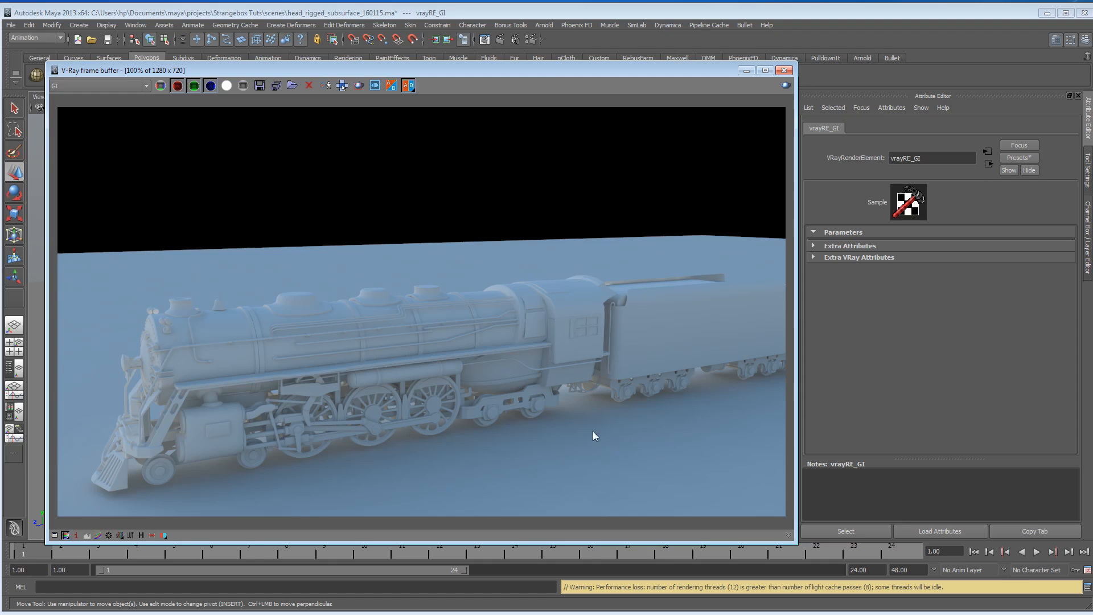
pyautogui.moveTo(280, 237)
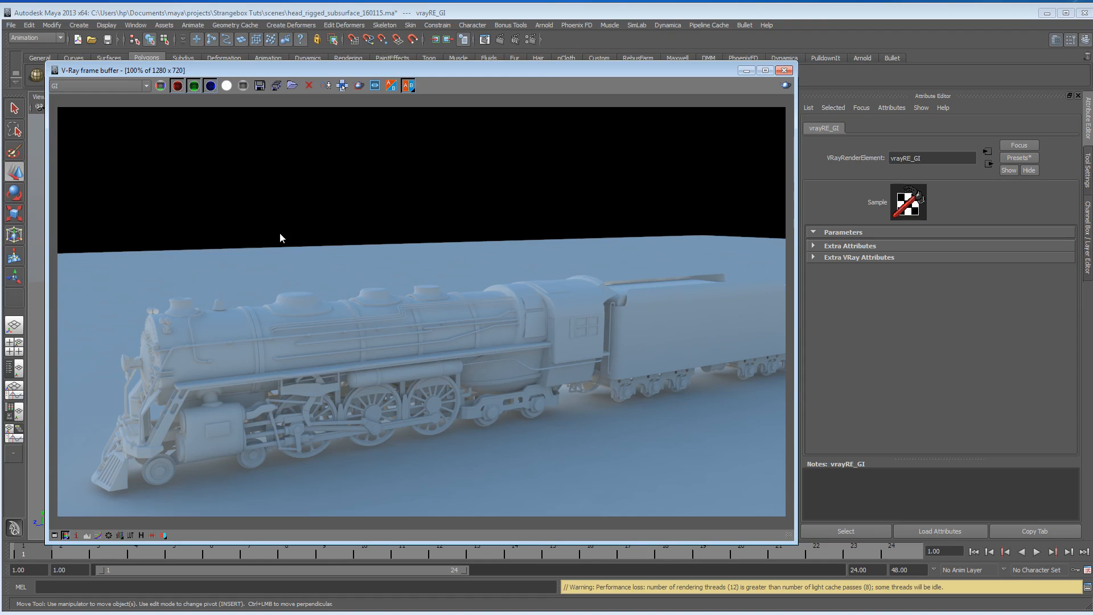
pyautogui.moveTo(487, 451)
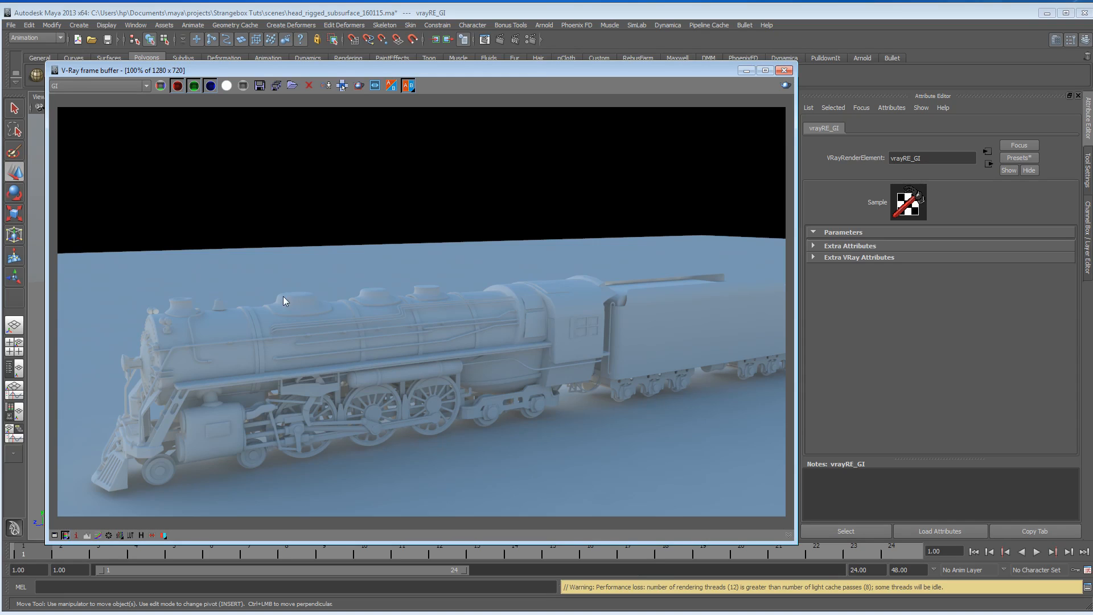
pyautogui.moveTo(311, 297)
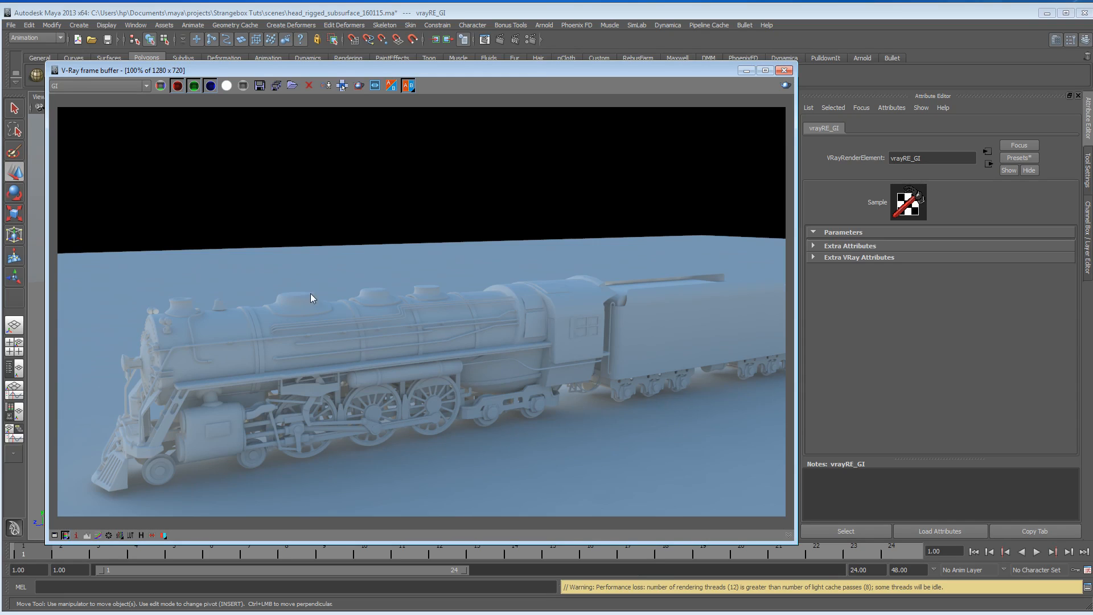
pyautogui.moveTo(418, 294)
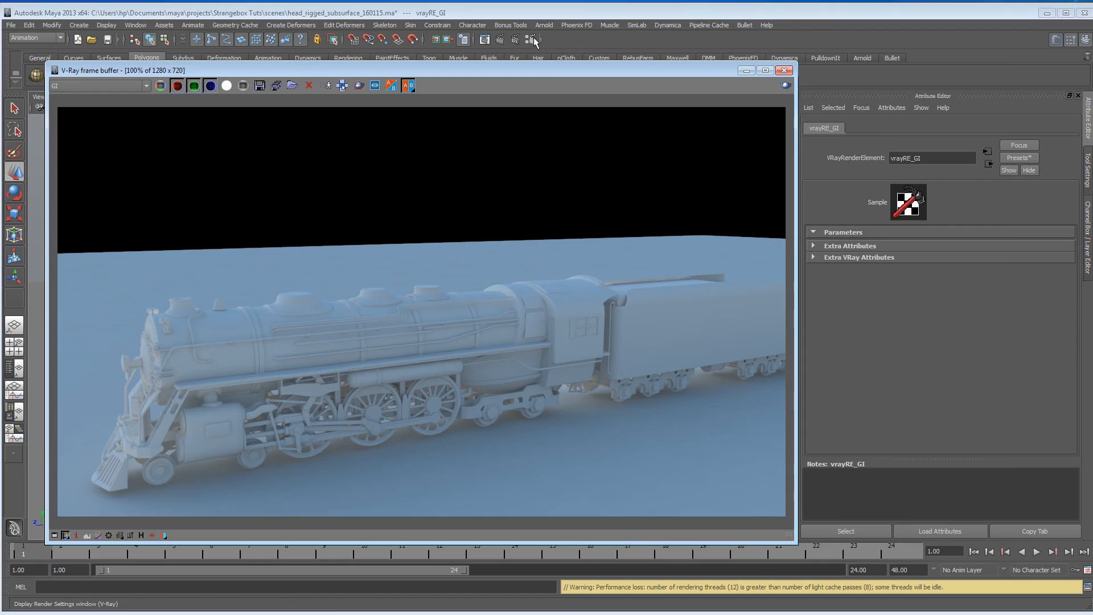
# Reopen Render Settings on the elements page, then bring the GI frame buffer back in front
pyautogui.click(534, 40)
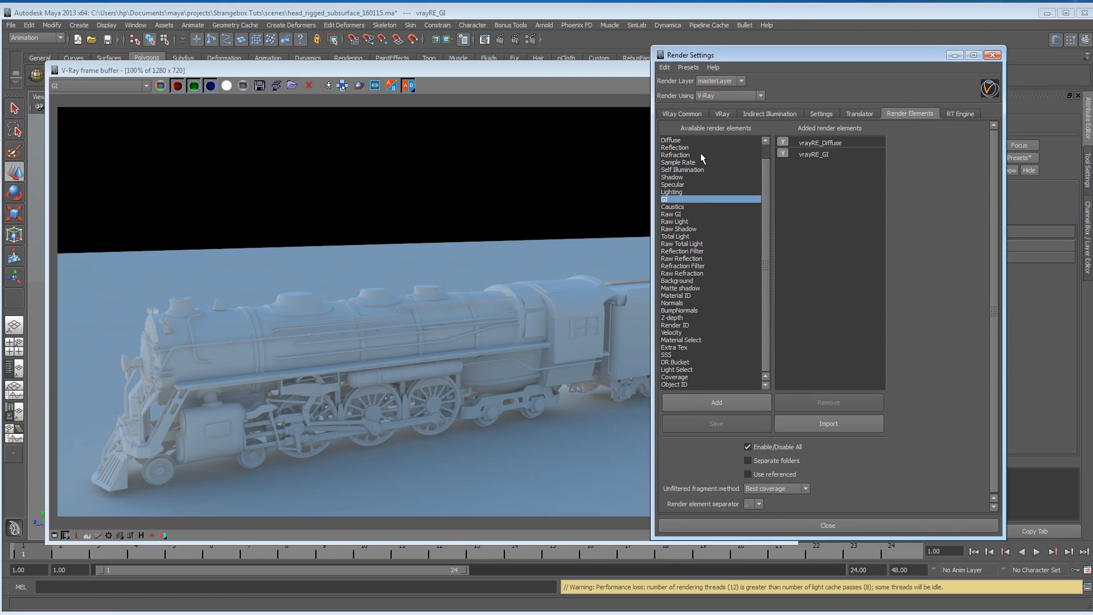
pyautogui.moveTo(301, 58)
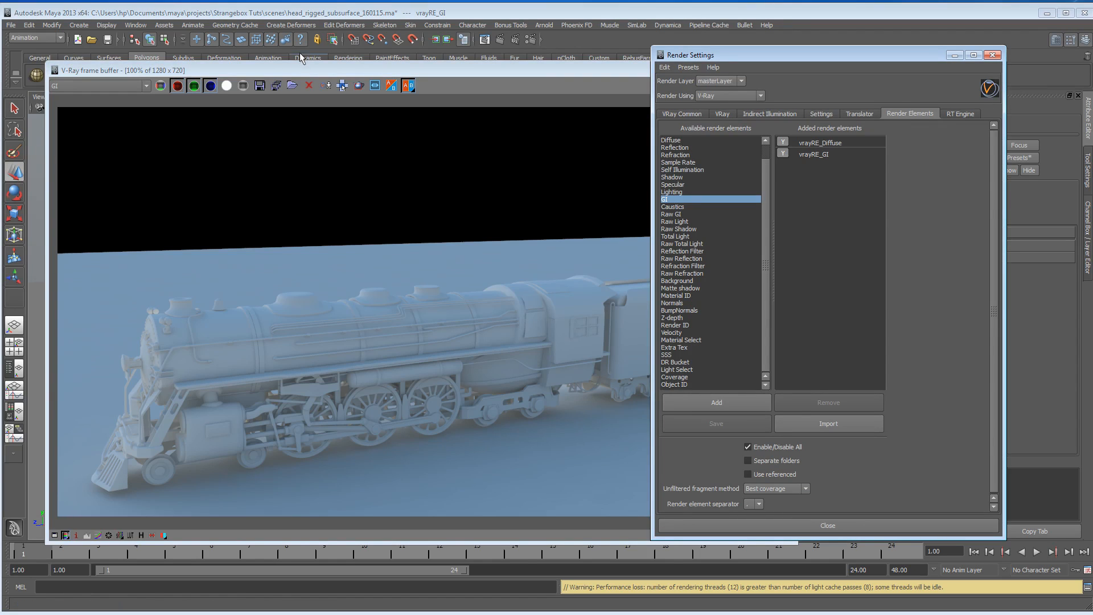
pyautogui.click(144, 86)
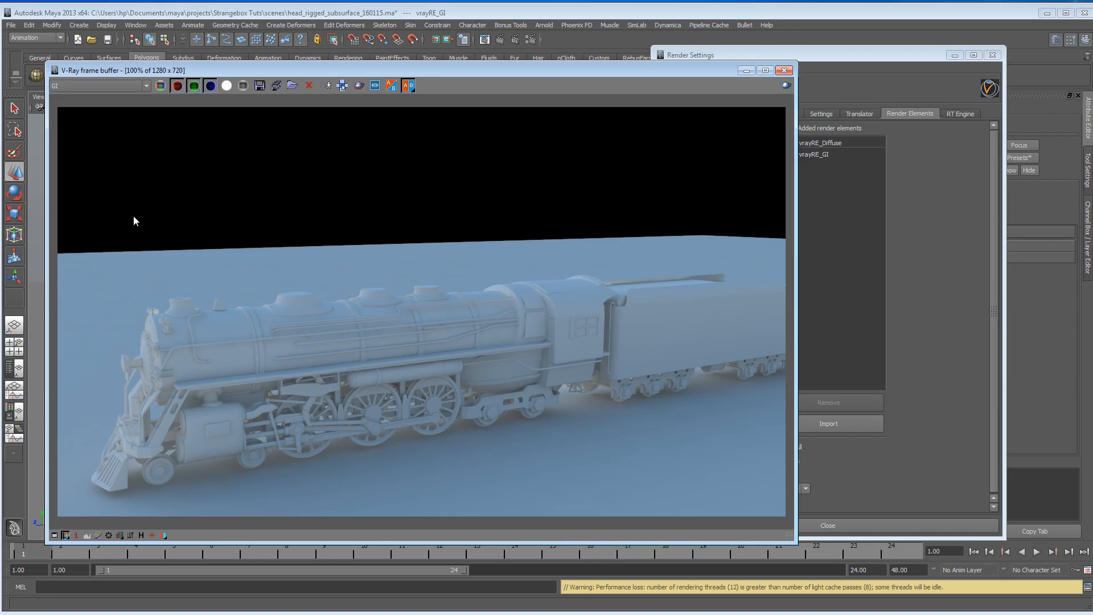
pyautogui.moveTo(283, 308)
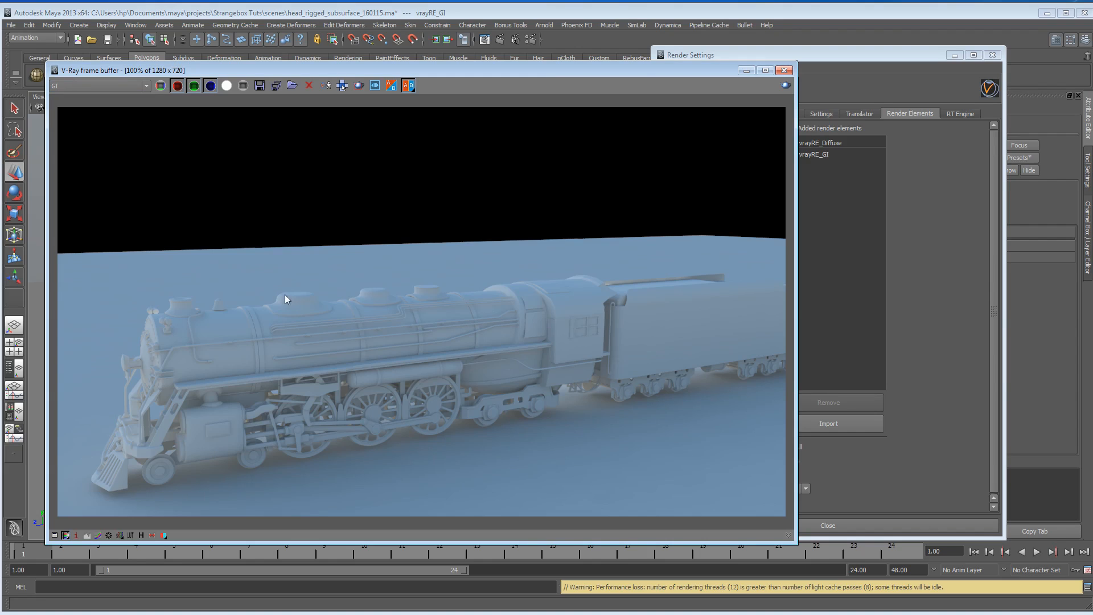
pyautogui.moveTo(312, 297)
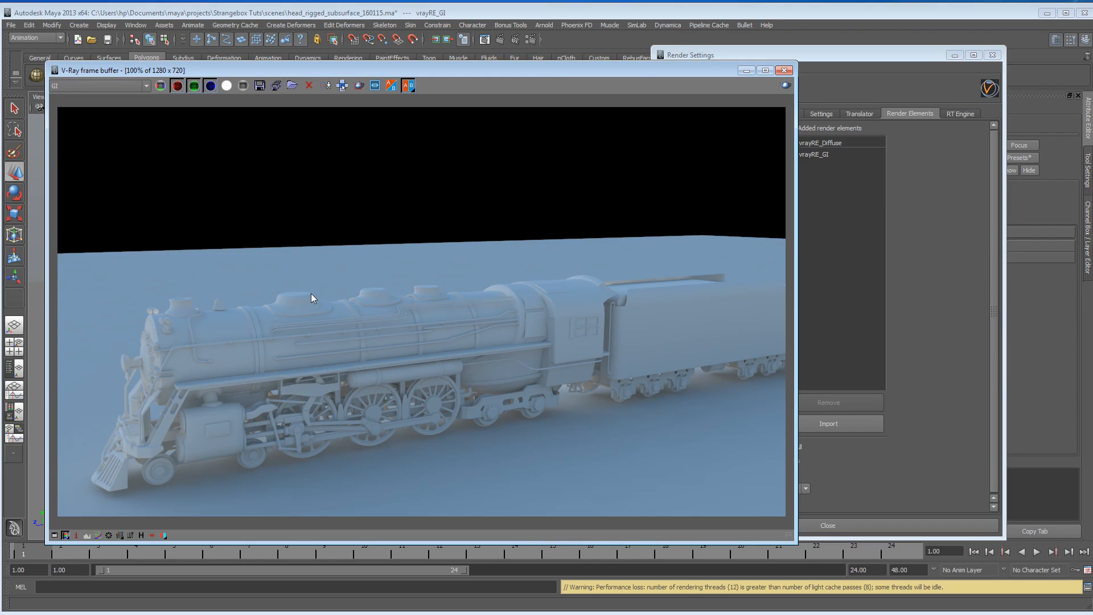
pyautogui.moveTo(382, 295)
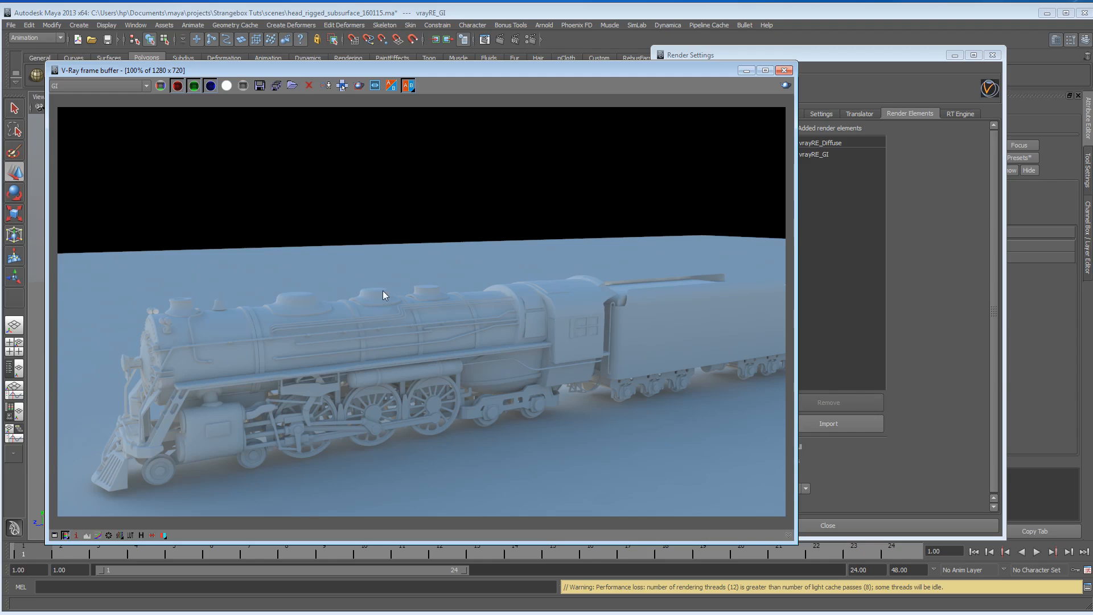
pyautogui.moveTo(423, 291)
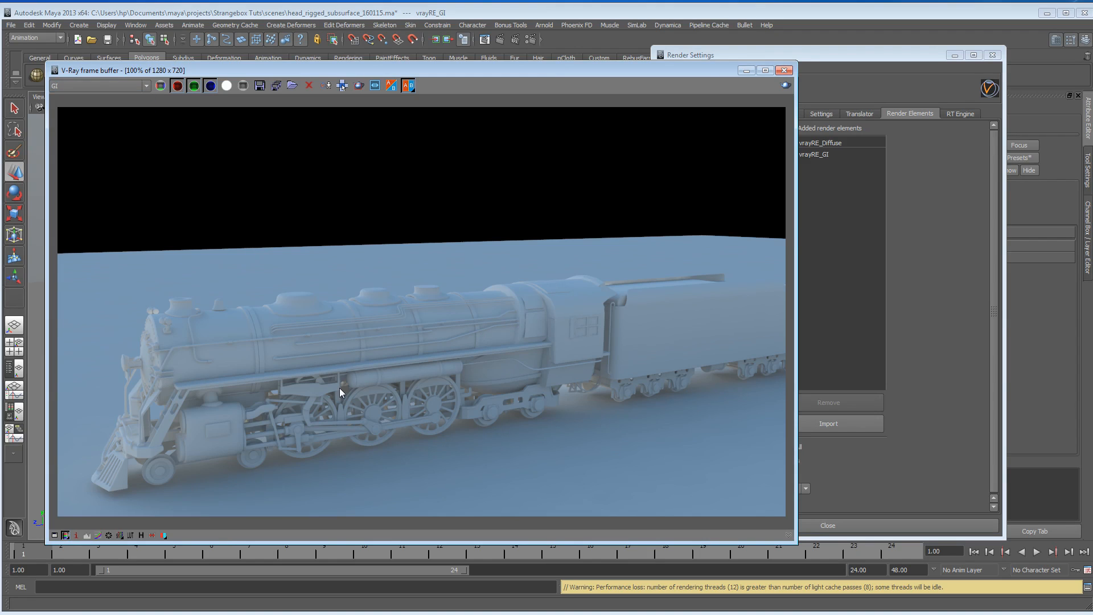
pyautogui.moveTo(450, 392)
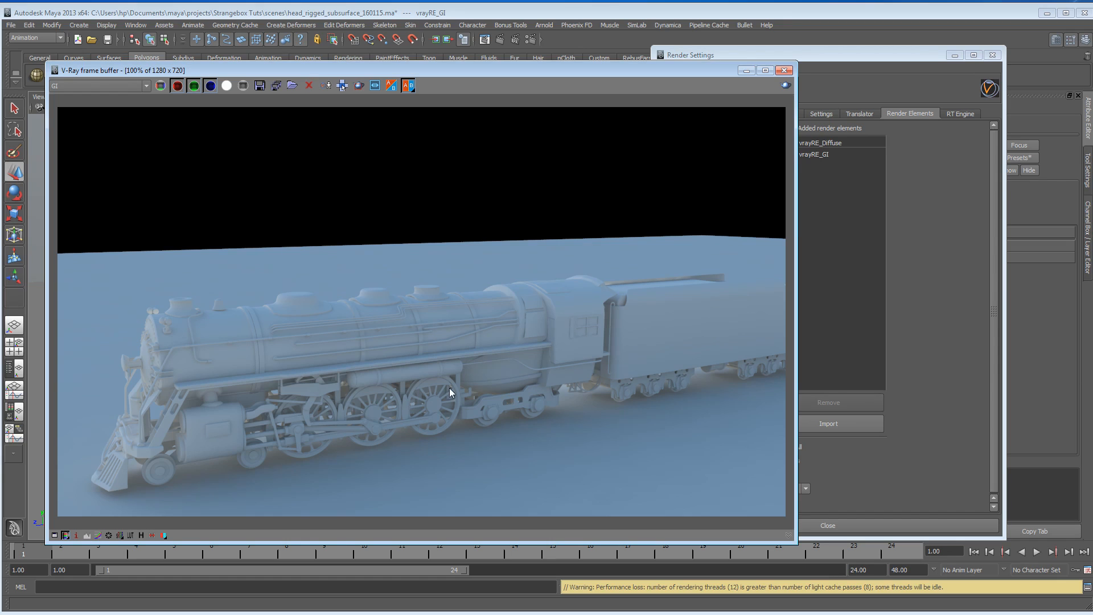